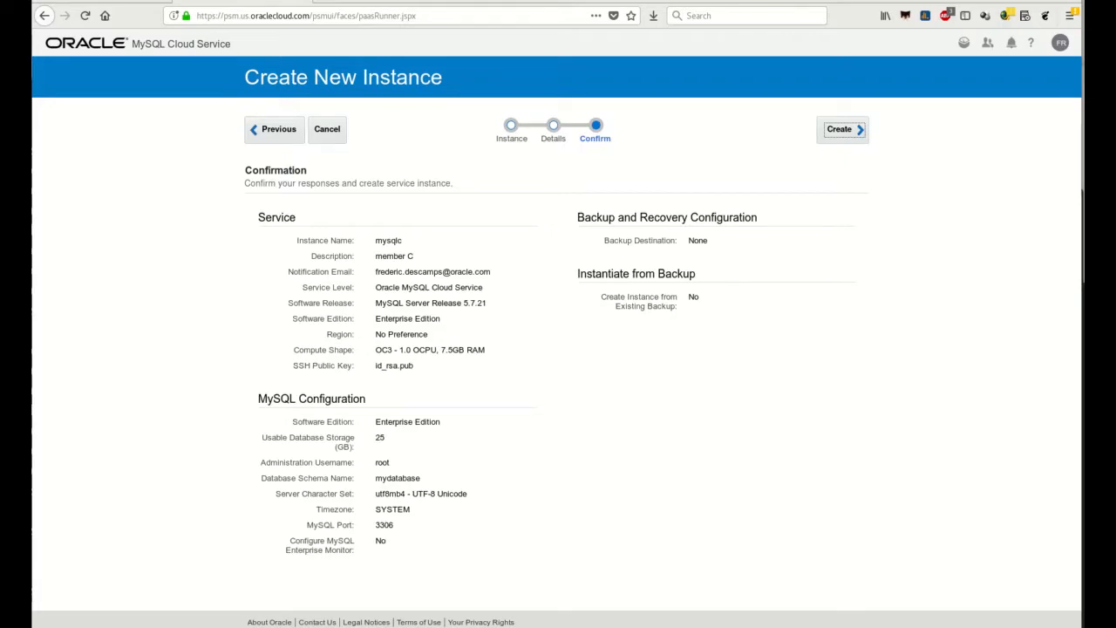
# Confirm Create so the mysqlc instance starts provisioning beside mysqla and mysqlb
pyautogui.click(839, 129)
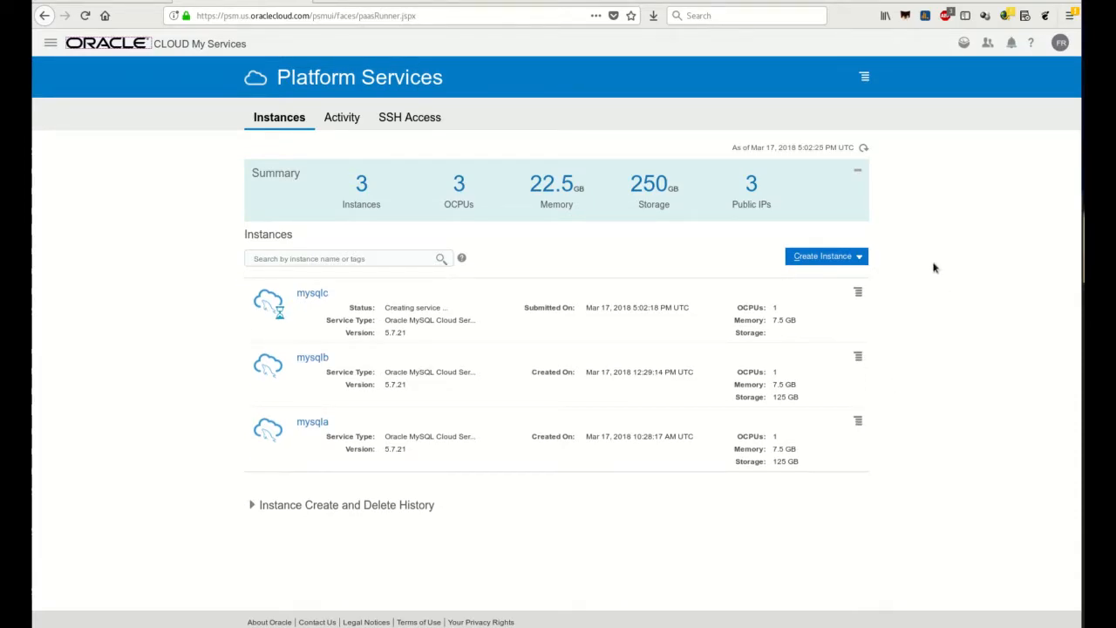
pyautogui.moveTo(882, 429)
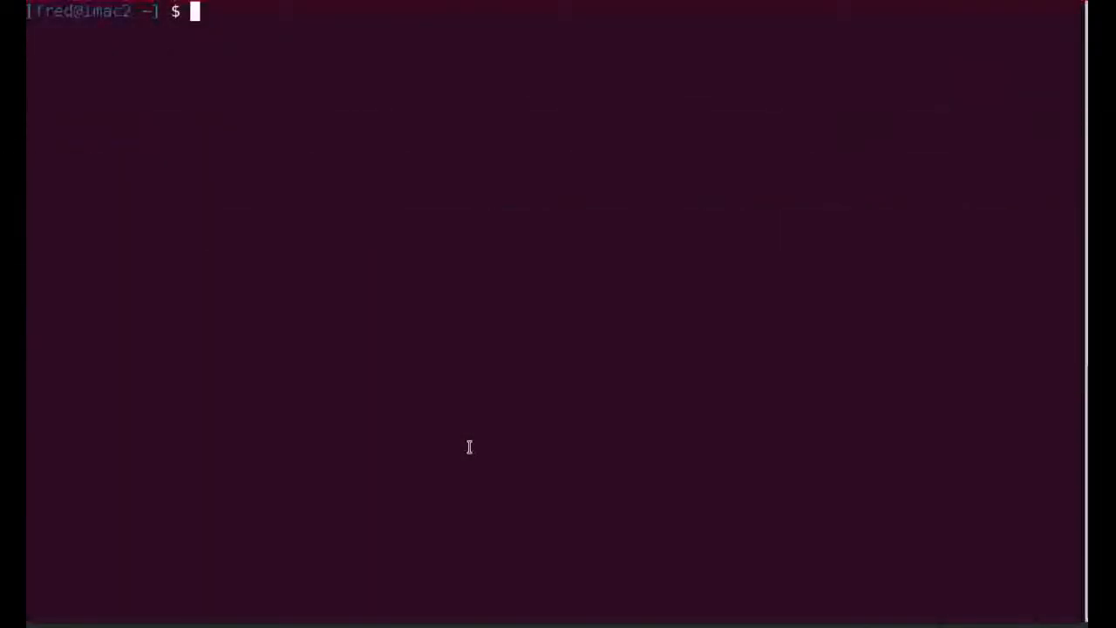
# SSH in as opc@mysqla and answer yes to accept its host key
pyautogui.write('ssh o')
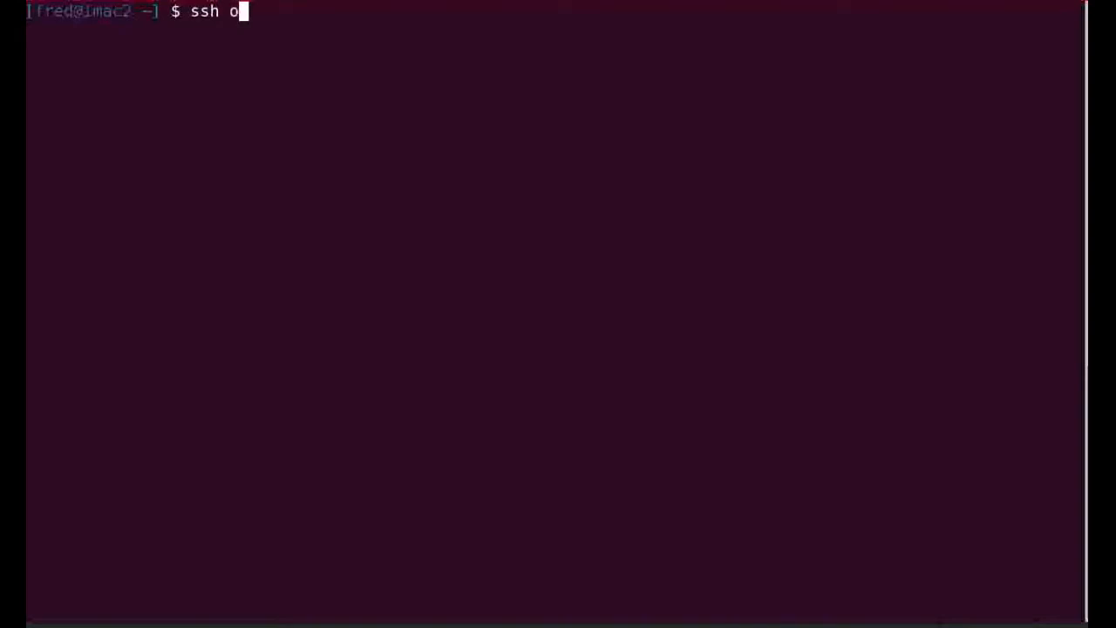
pyautogui.write('pc@mys')
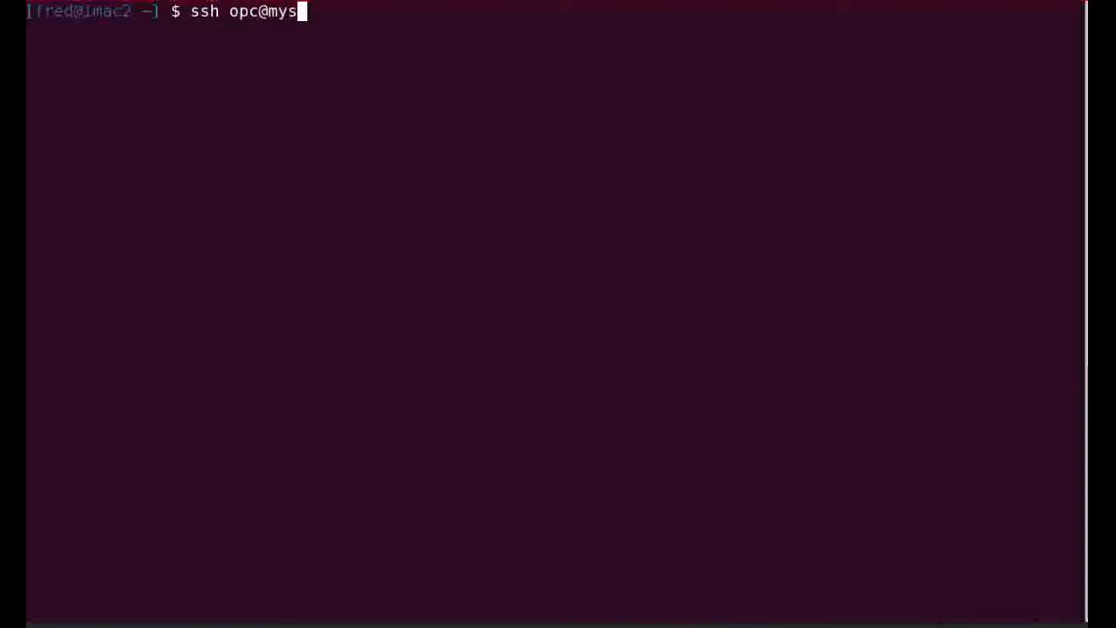
pyautogui.write('qla')
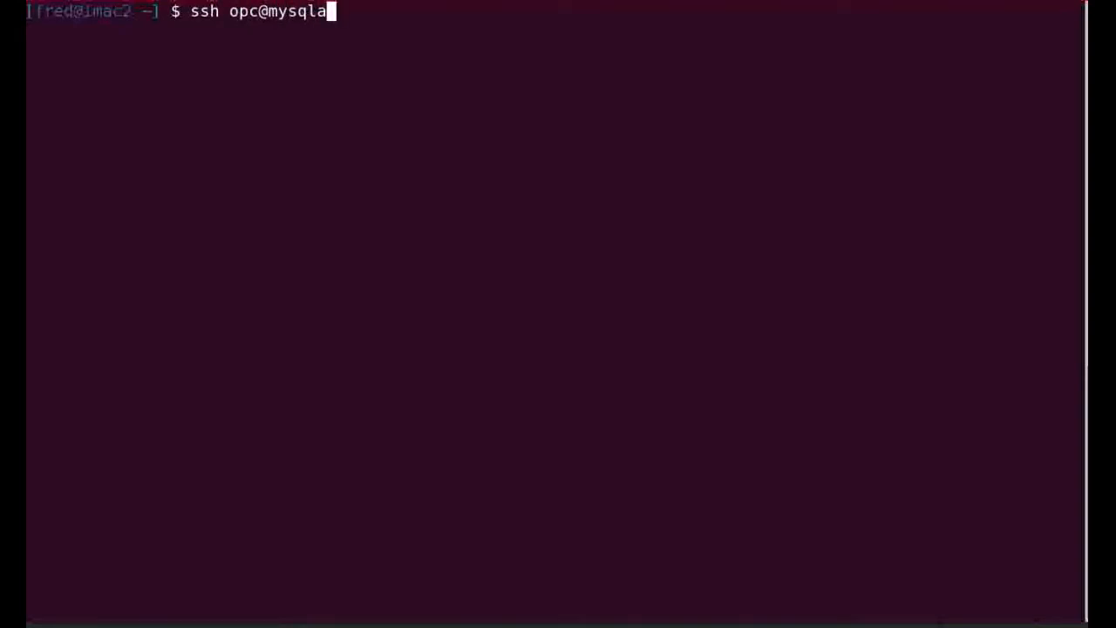
pyautogui.press('Return')
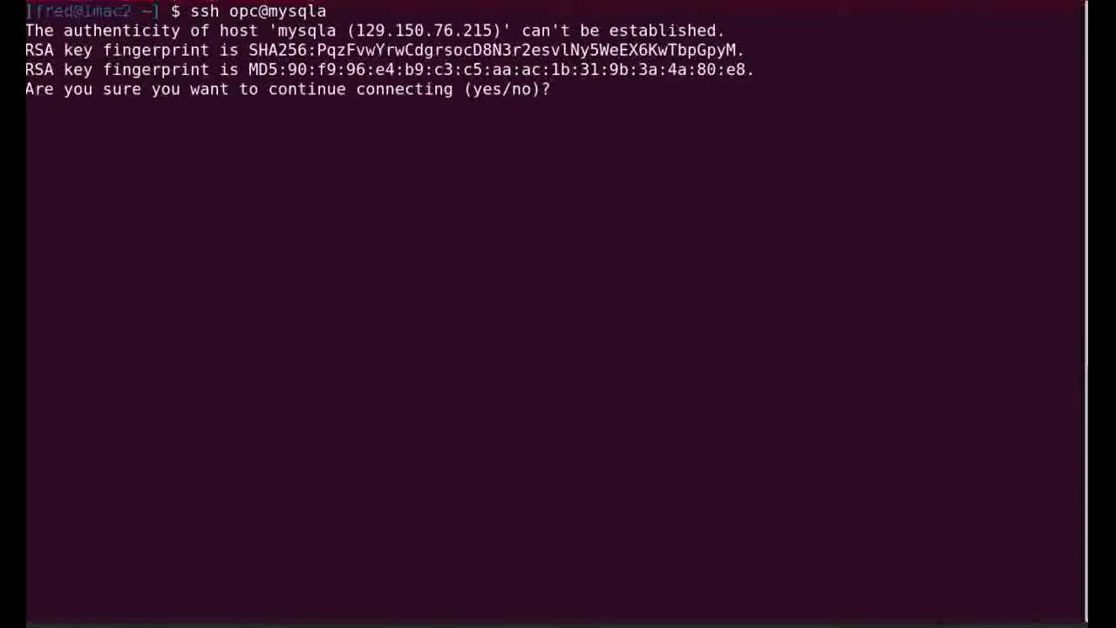
pyautogui.write('yes')
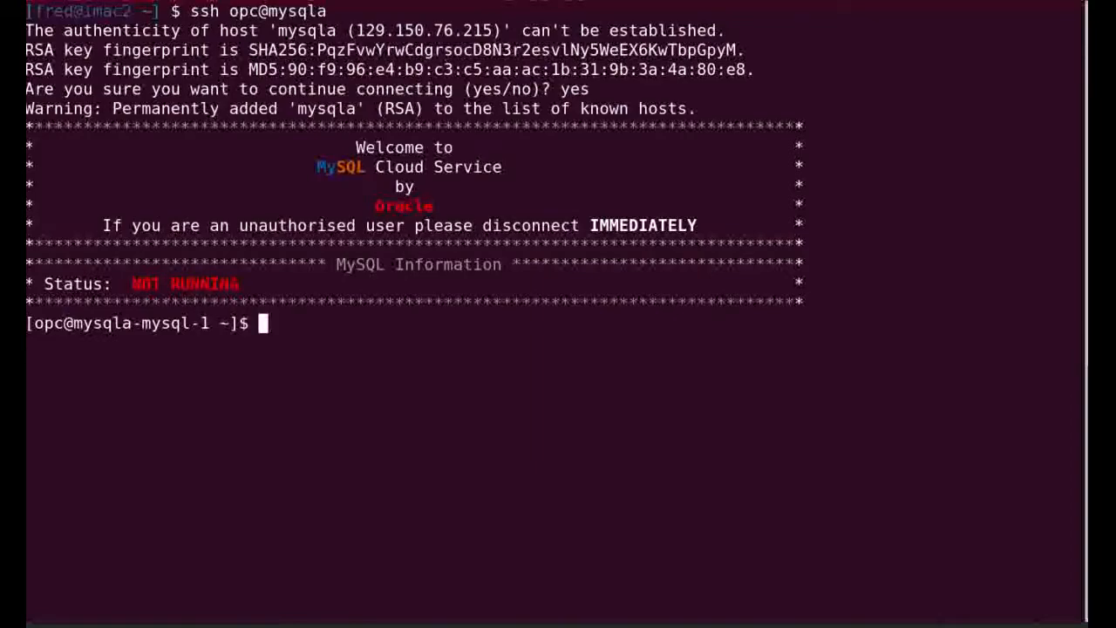
pyautogui.moveTo(427, 246)
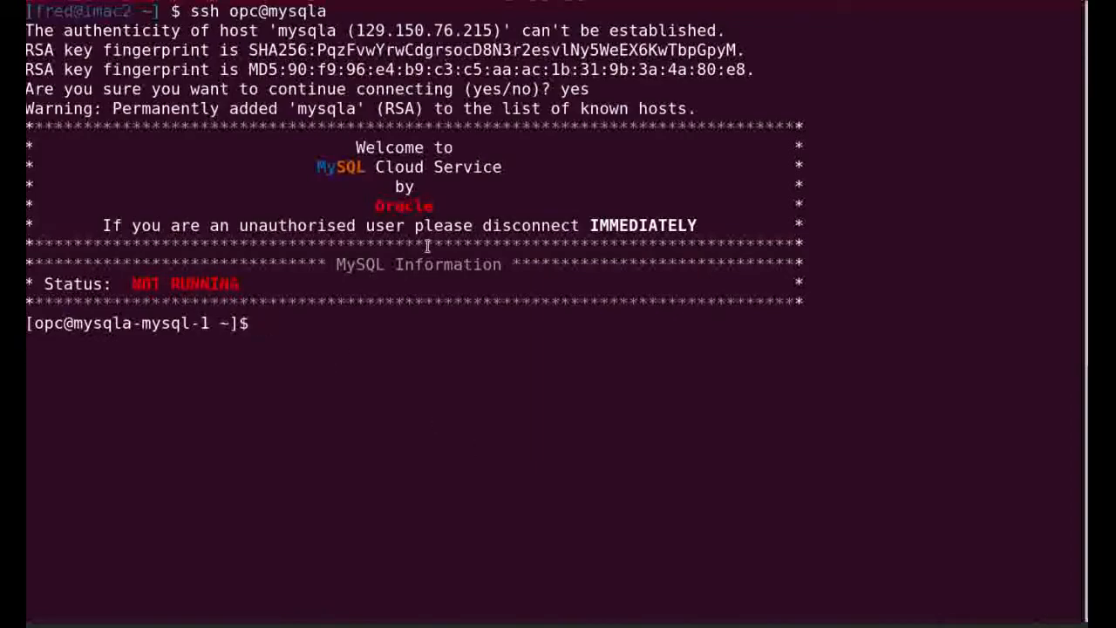
# Split the terminal horizontally, then the lower pane vertically, giving three panes
pyautogui.rightClick(427, 246)
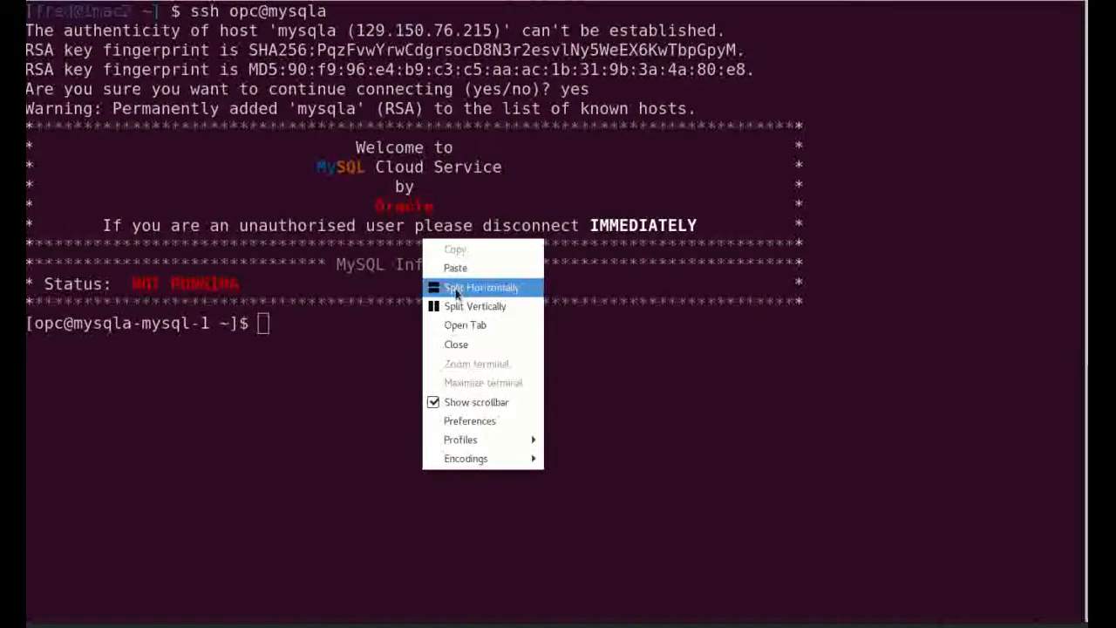
pyautogui.moveTo(467, 300)
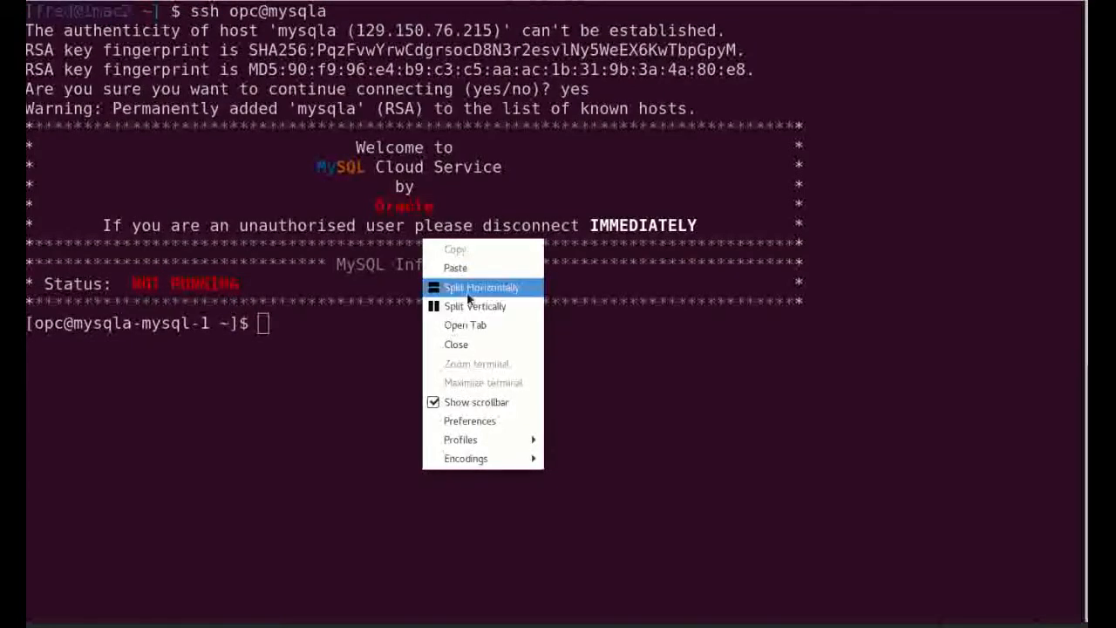
pyautogui.click(481, 286)
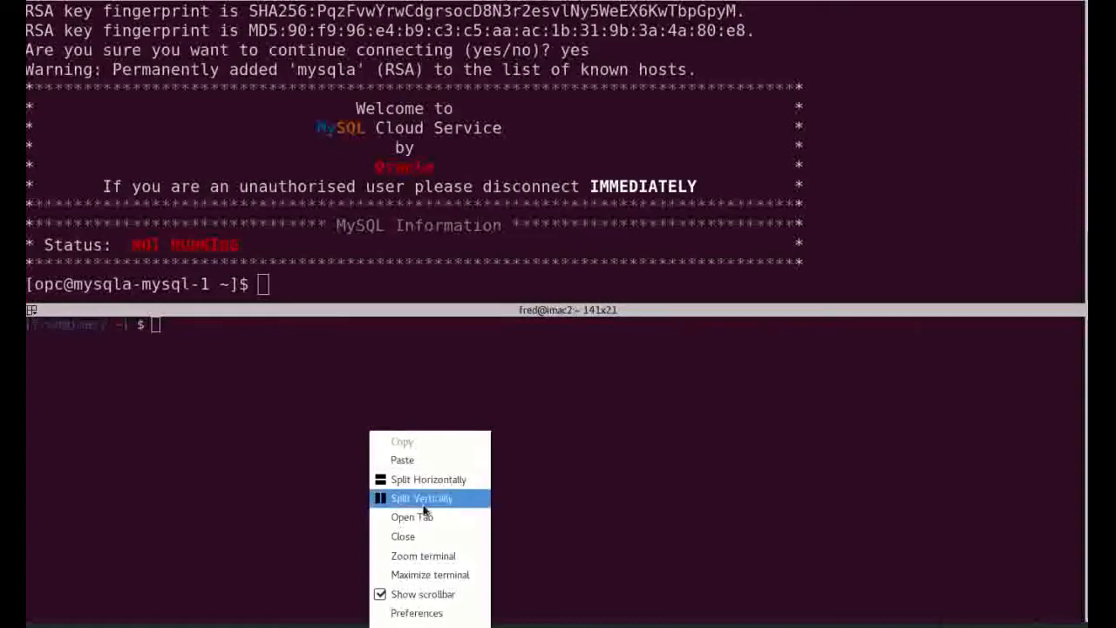
pyautogui.click(422, 499)
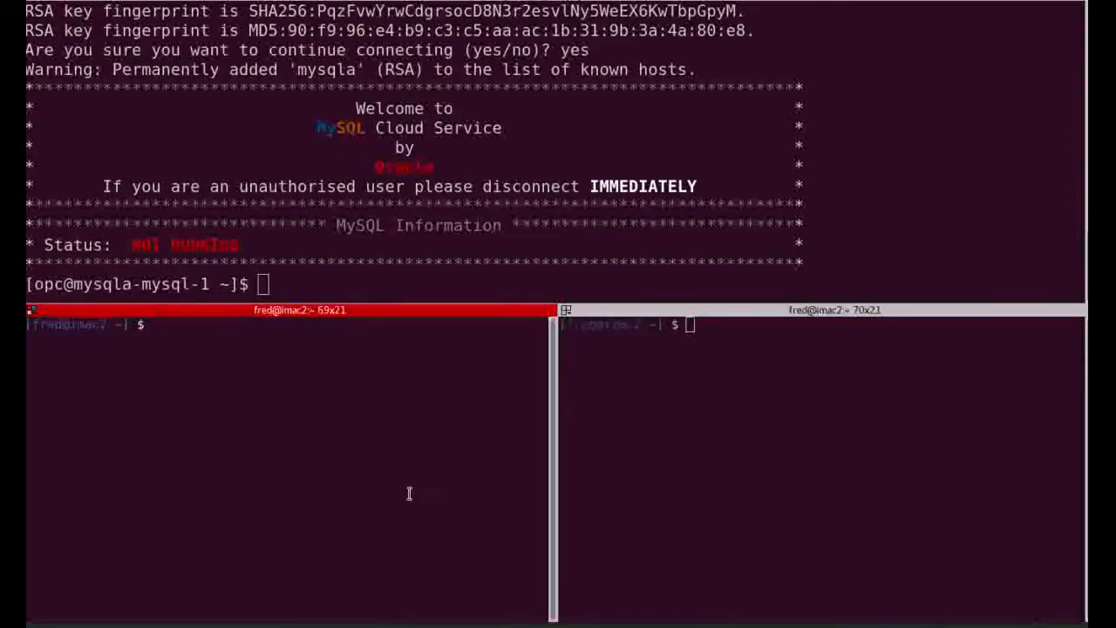
# SSH in as opc@mysqlb in a new pane and accept its host key
pyautogui.write('ssh mysql')
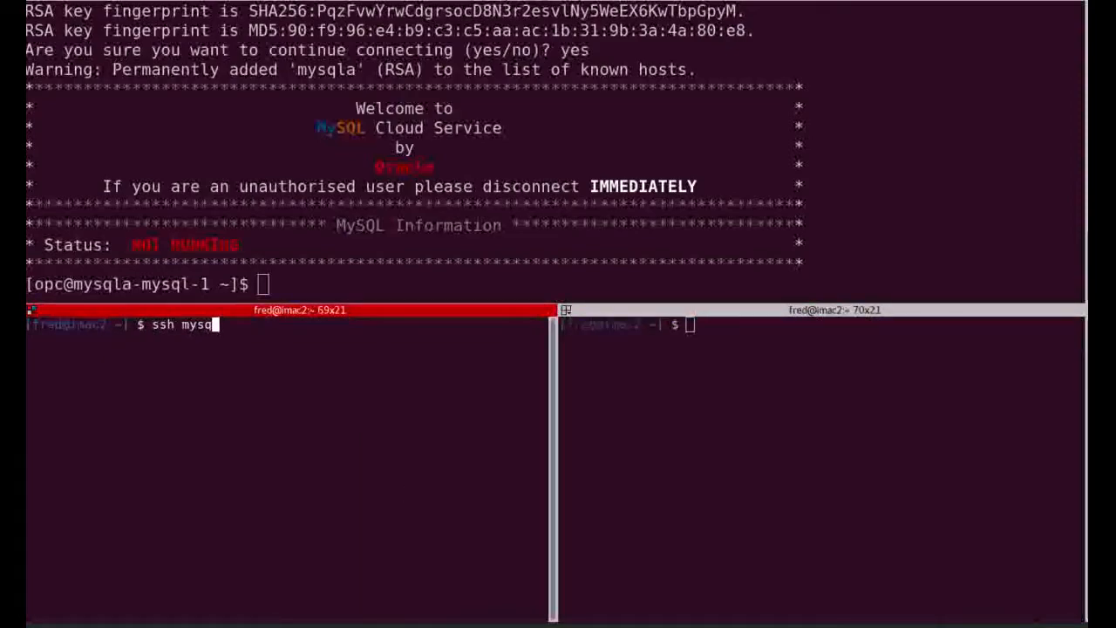
pyautogui.write('op')
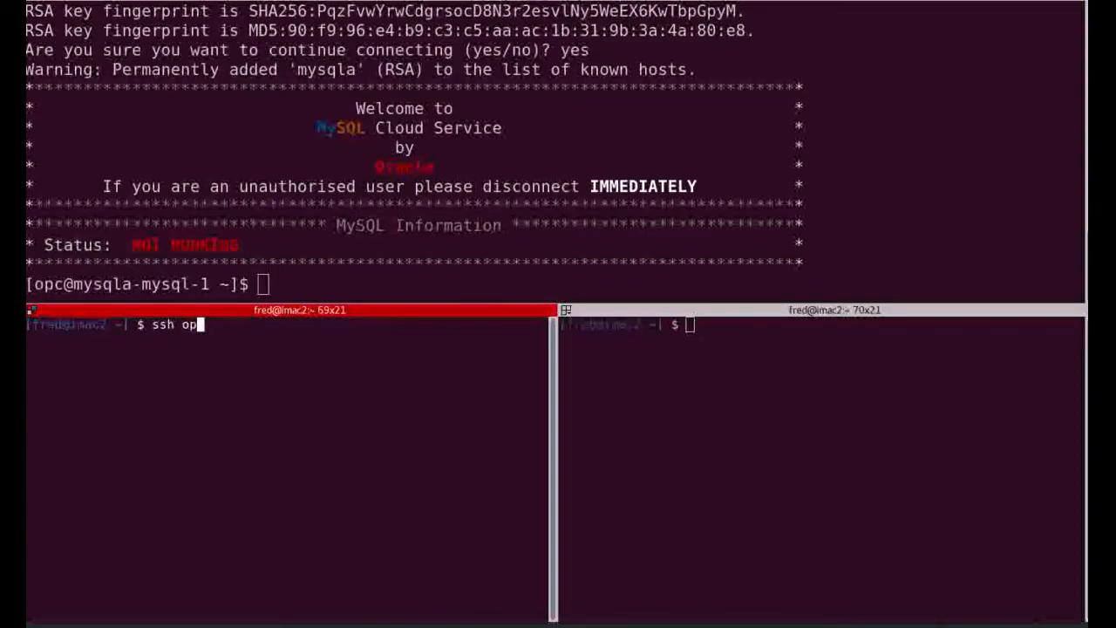
pyautogui.write('c@mysql')
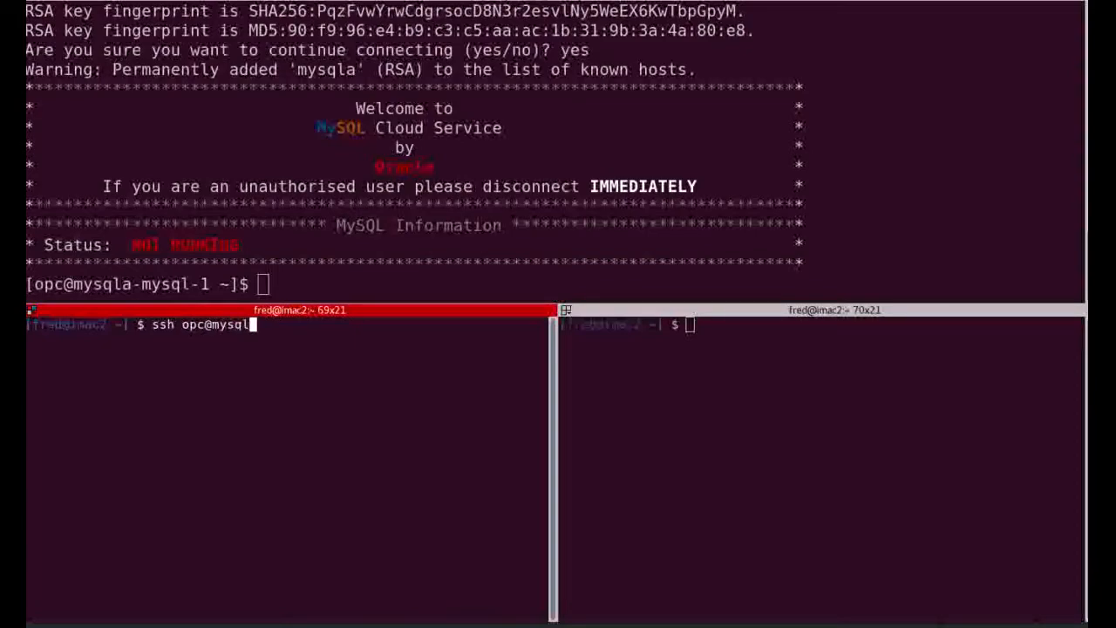
pyautogui.press('Return')
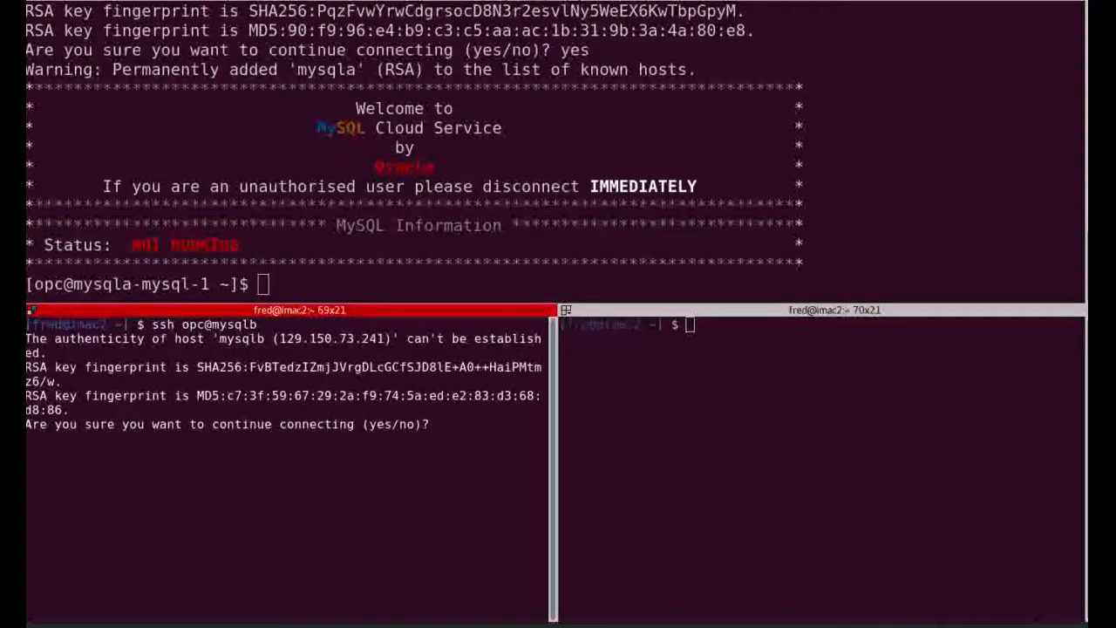
pyautogui.write('yes')
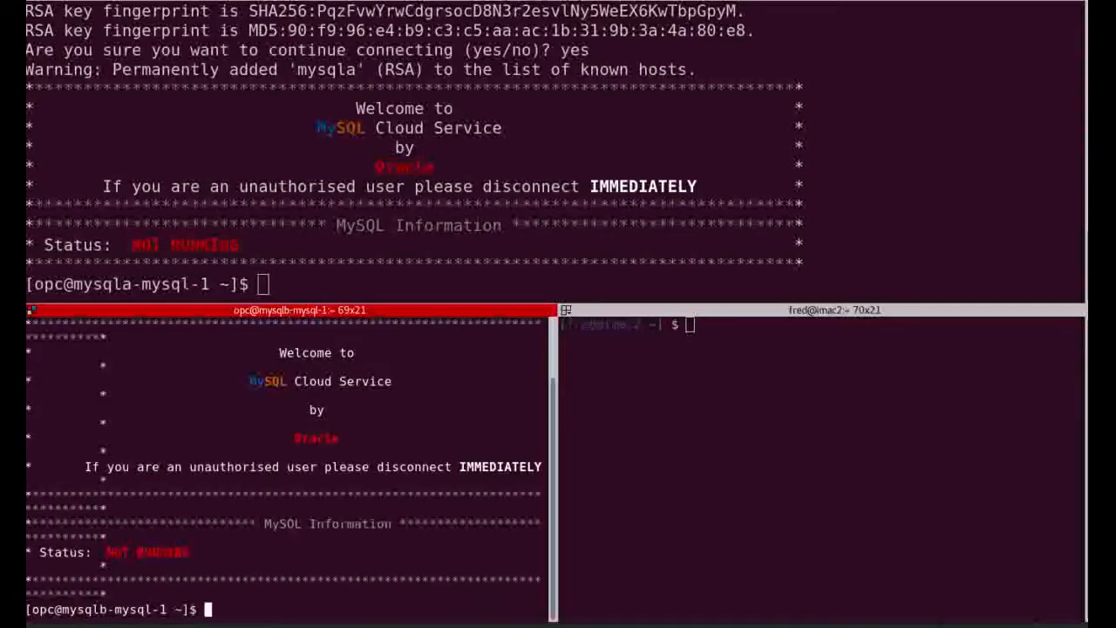
# SSH in as opc@mysqlc in the third pane and start a sudo switch to root
pyautogui.write('ssh')
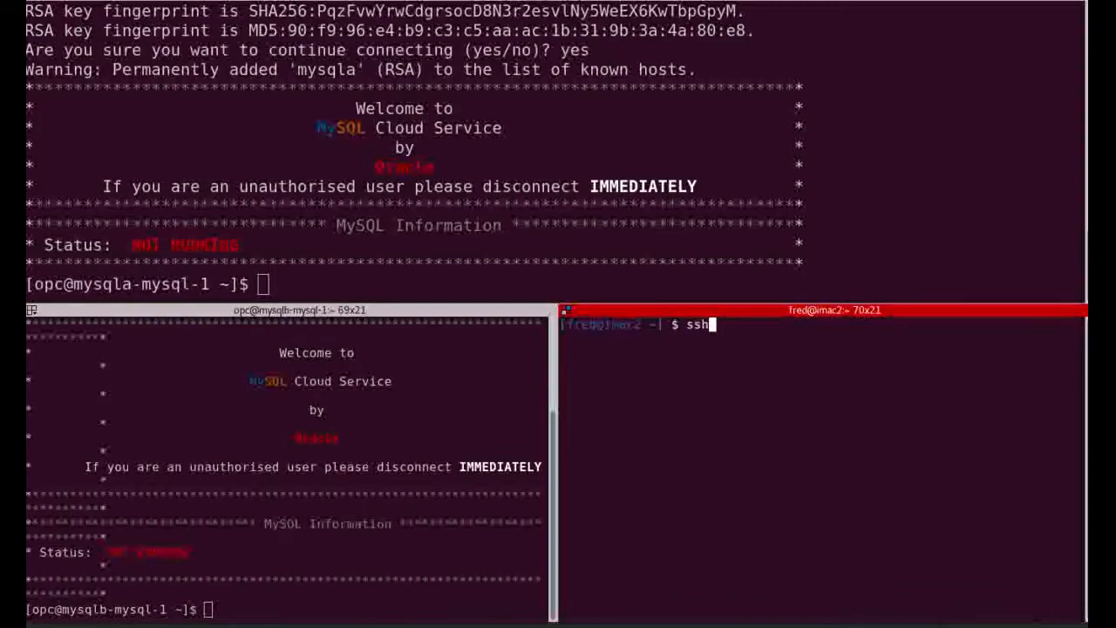
pyautogui.write('ops@')
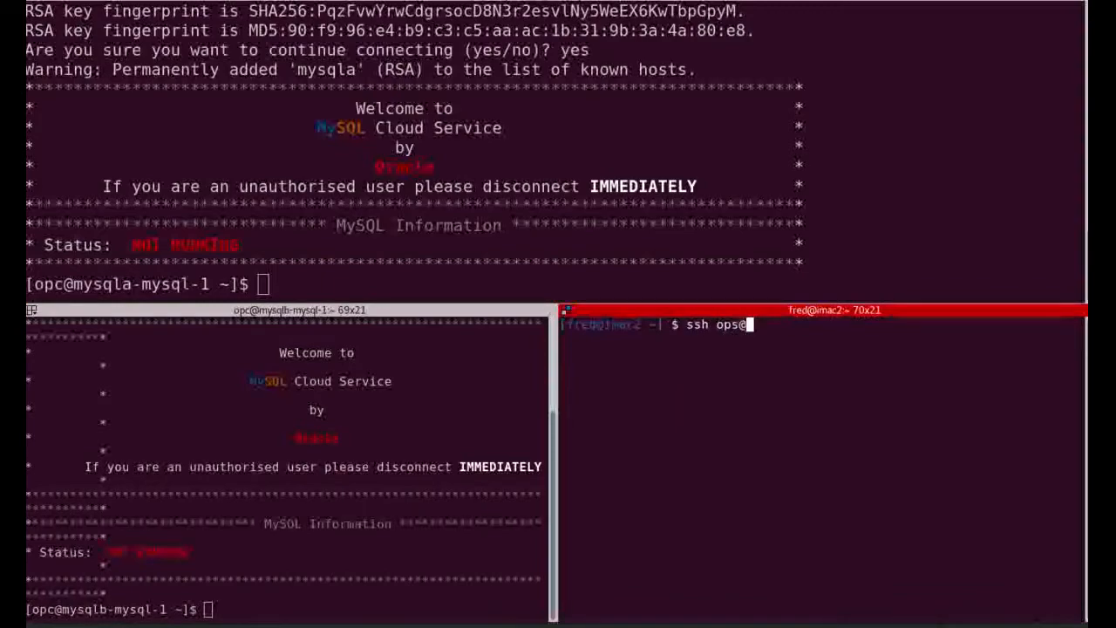
pyautogui.write('opc@mysq')
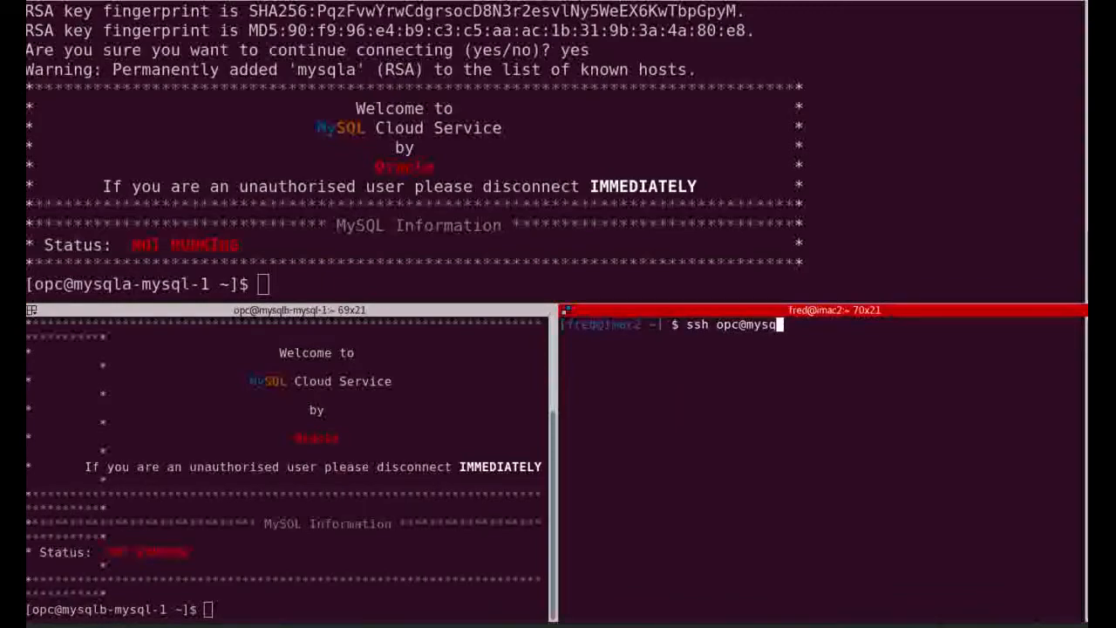
pyautogui.write('c')
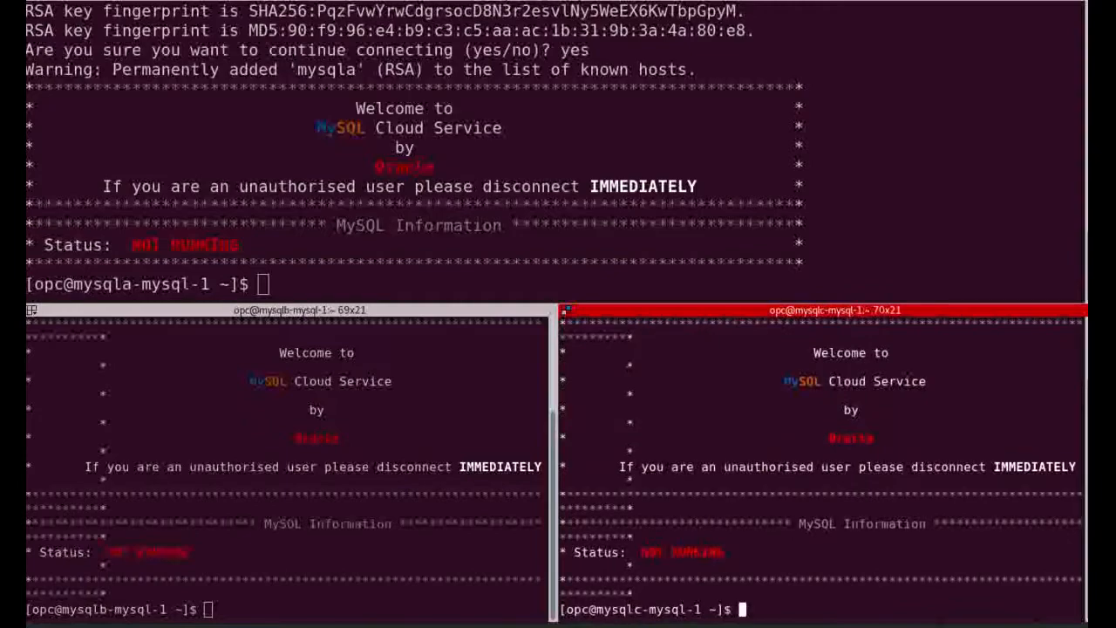
pyautogui.write('sudo s')
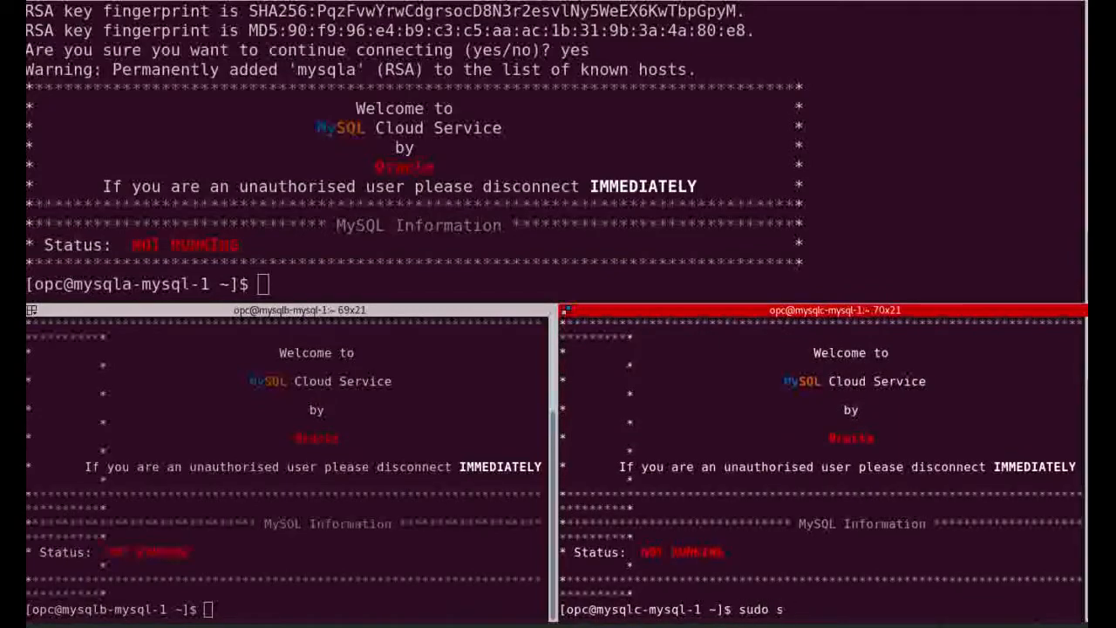
# Become root on all three servers and list installed MySQL packages with rpm -qa | grep mysql
pyautogui.press('Return')
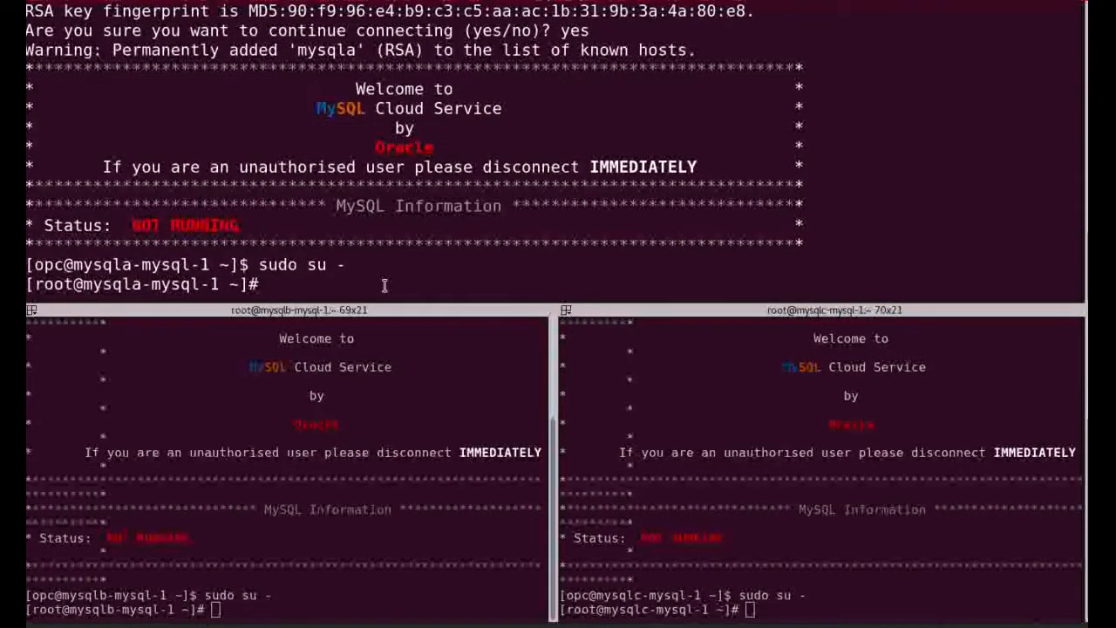
pyautogui.write('rpm -qa | grep mysql')
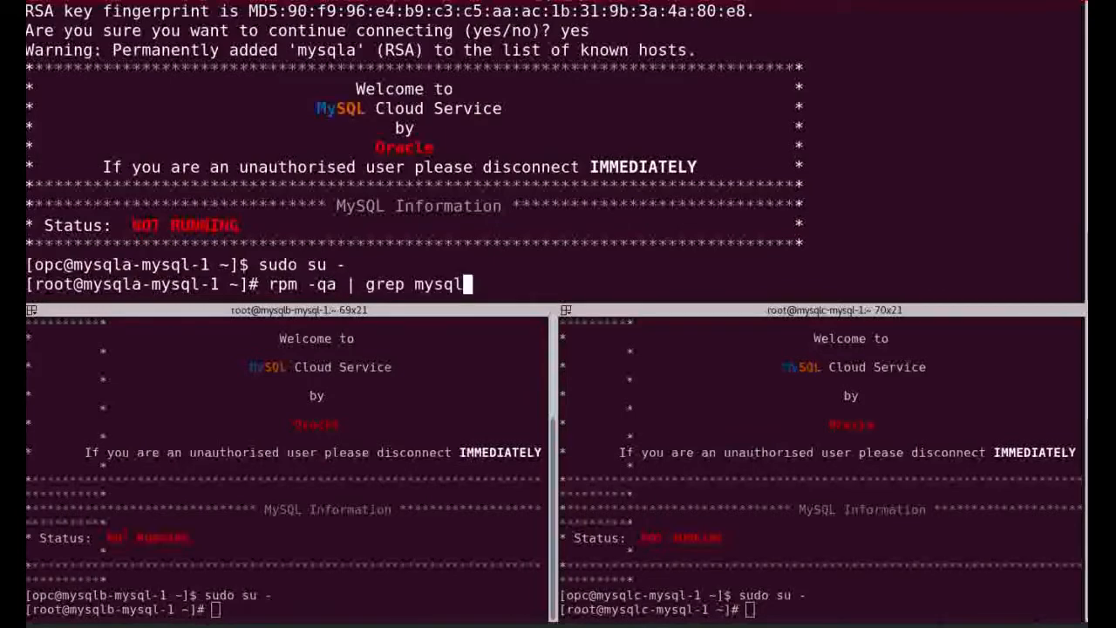
pyautogui.press('Return')
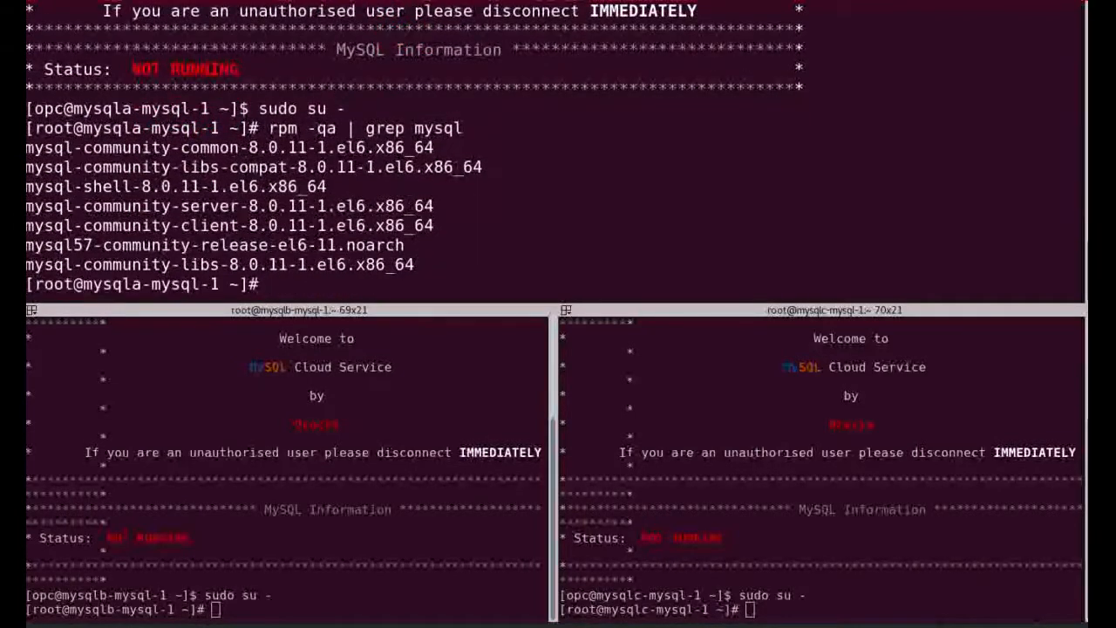
pyautogui.write(';-)')
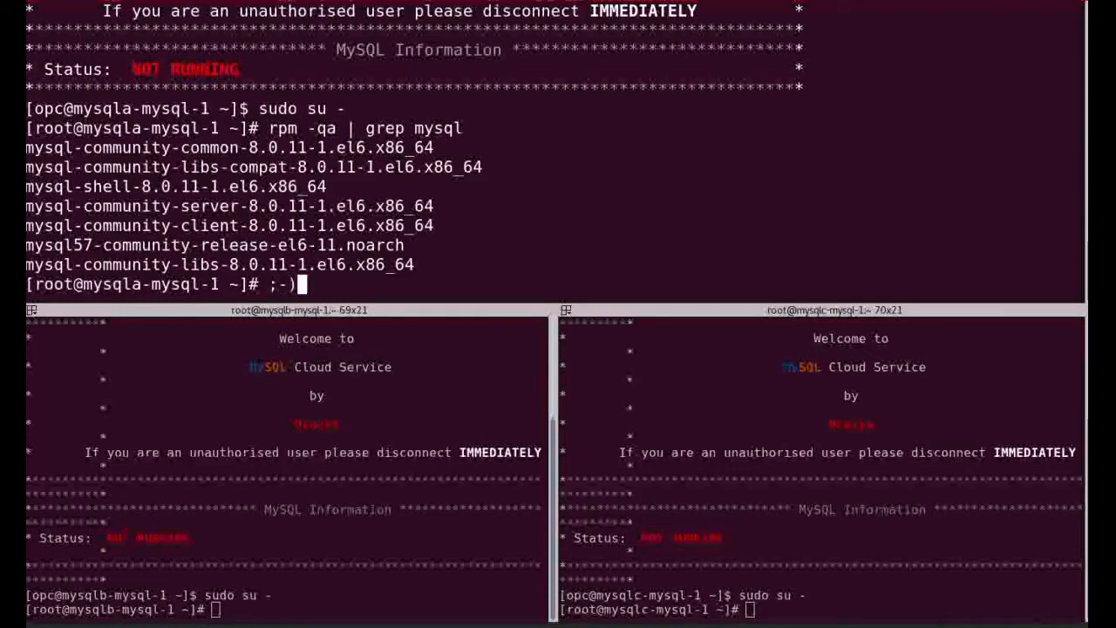
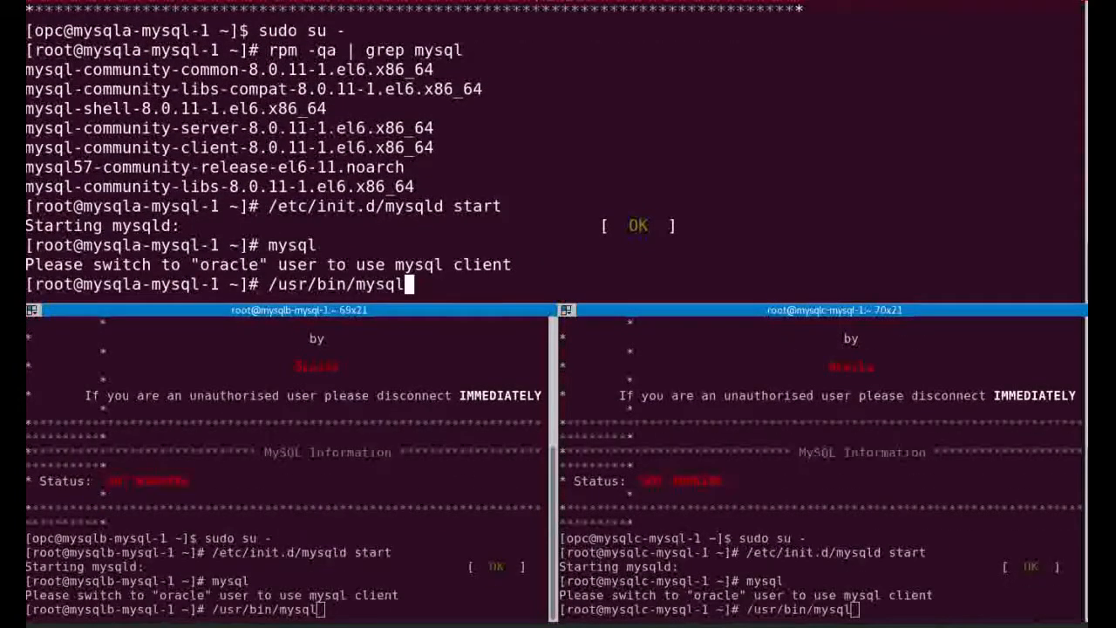
# Enter /etc/init.d/mysqld at the root prompt on all three servers, not yet run
pyautogui.press('Return')
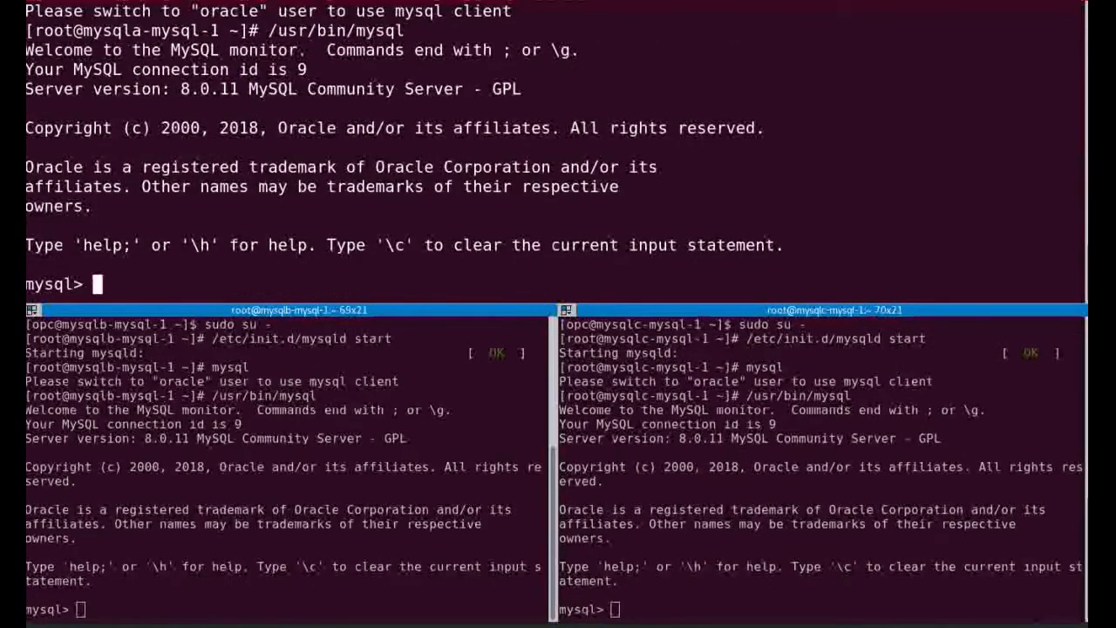
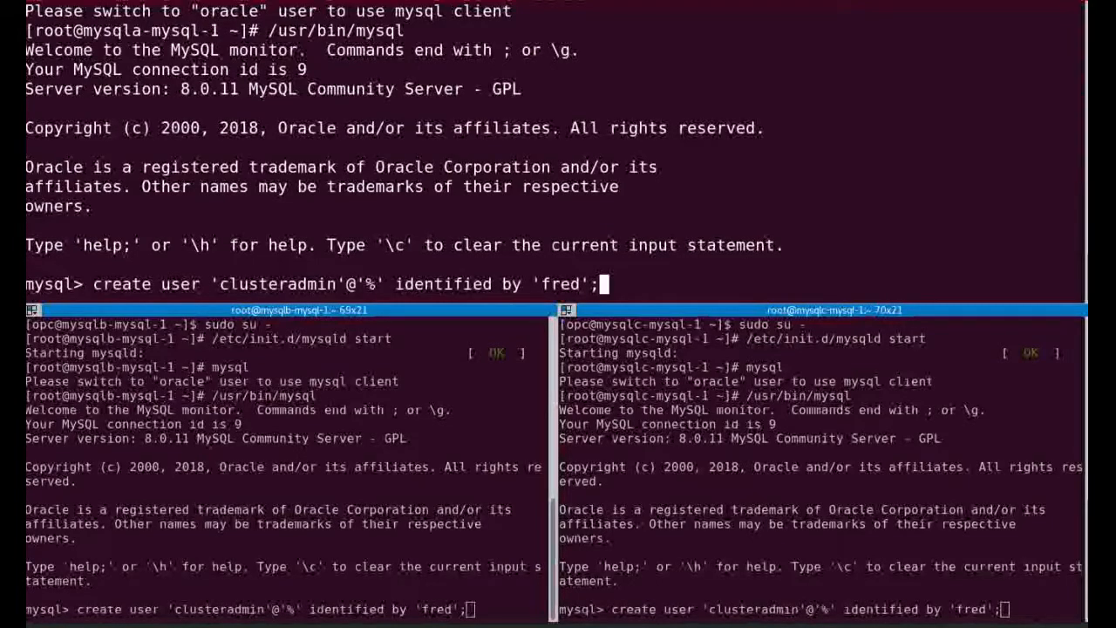
pyautogui.press('Return')
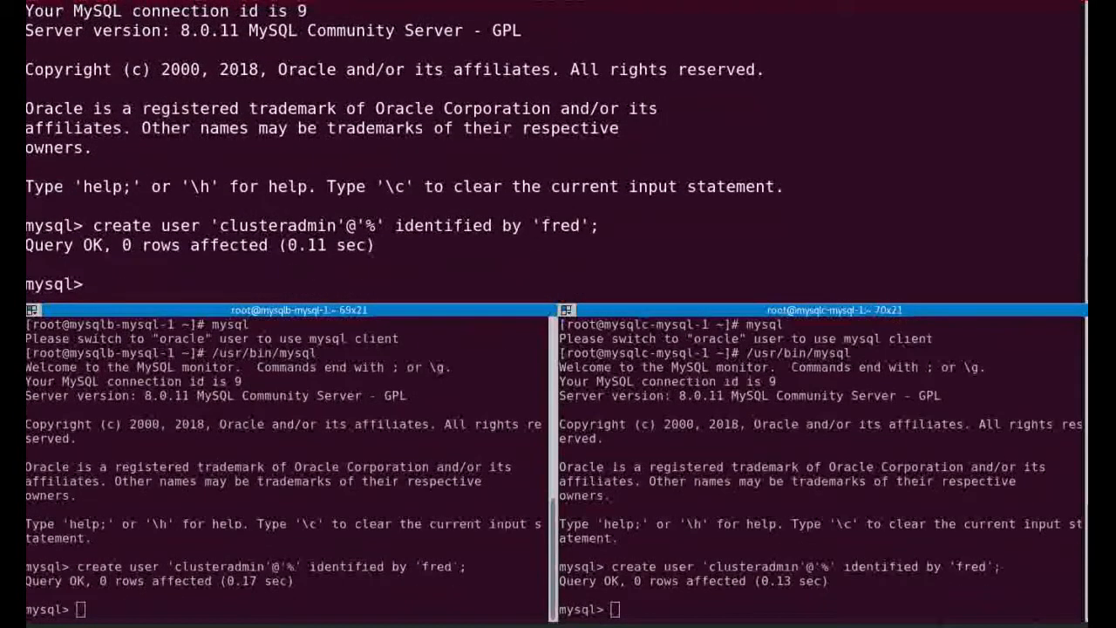
# Grant all privileges on *.* to 'clusteradmin'@'%' with grant option on every server
pyautogui.write('grant')
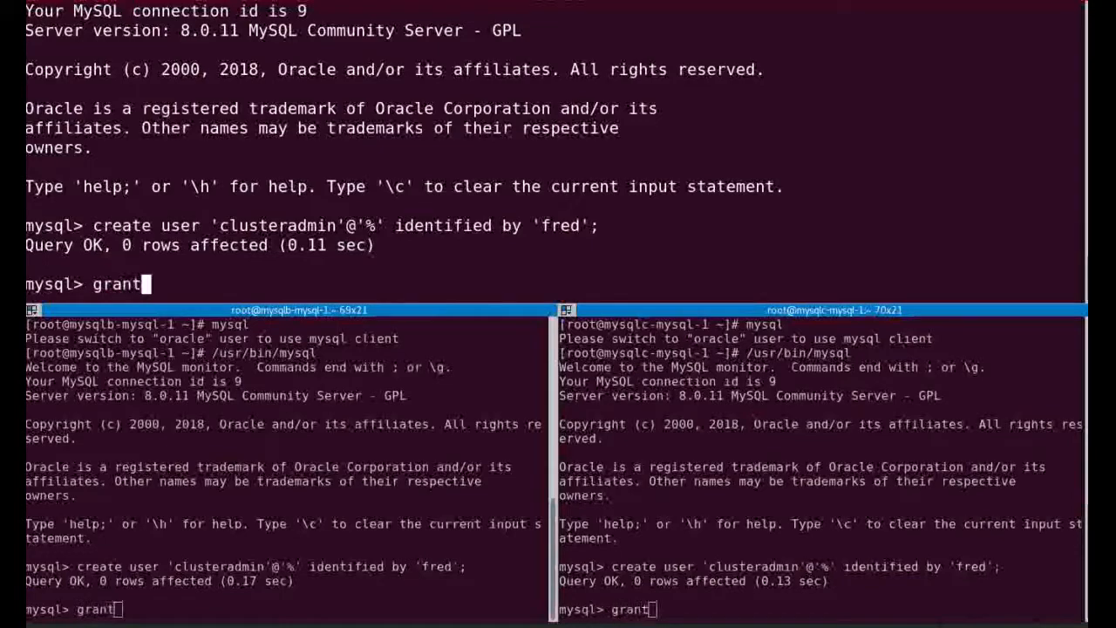
pyautogui.write('all privi')
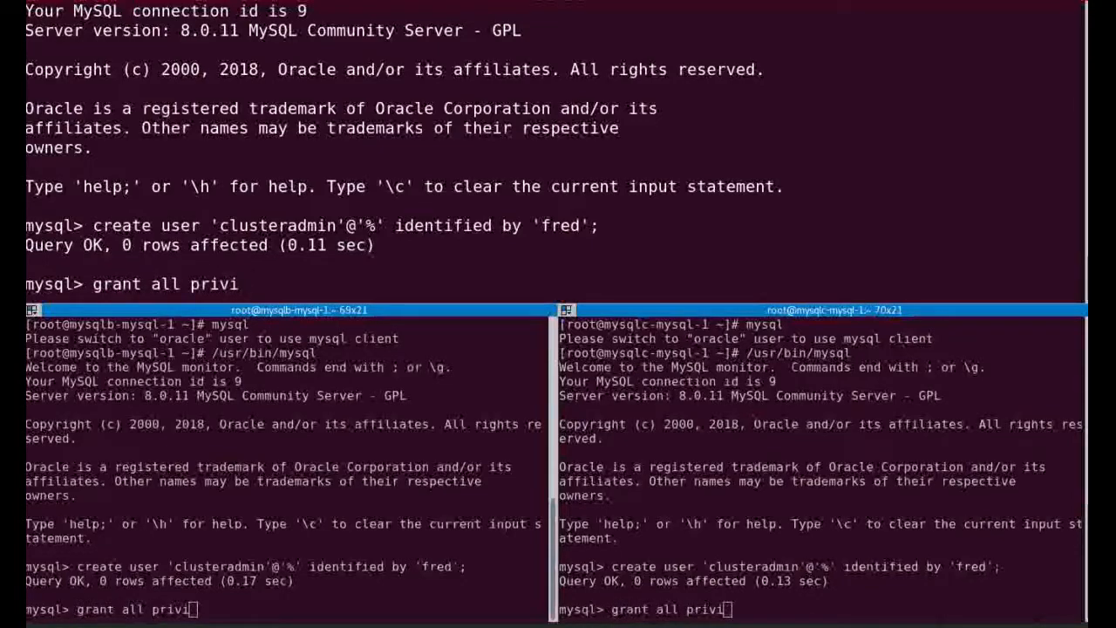
pyautogui.write('leges on')
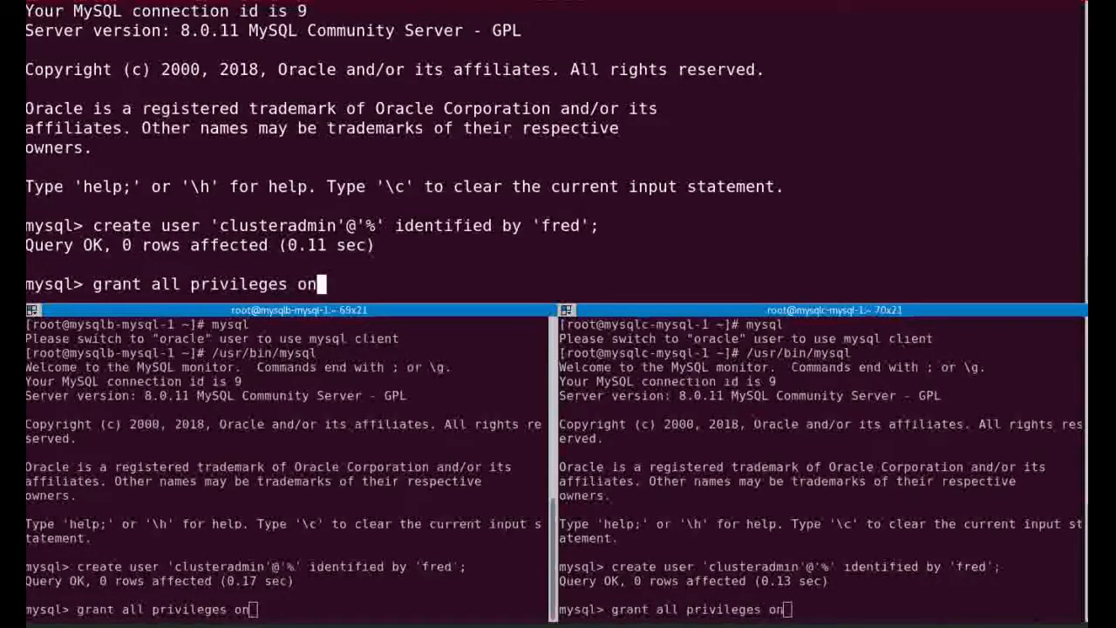
pyautogui.write('*.')
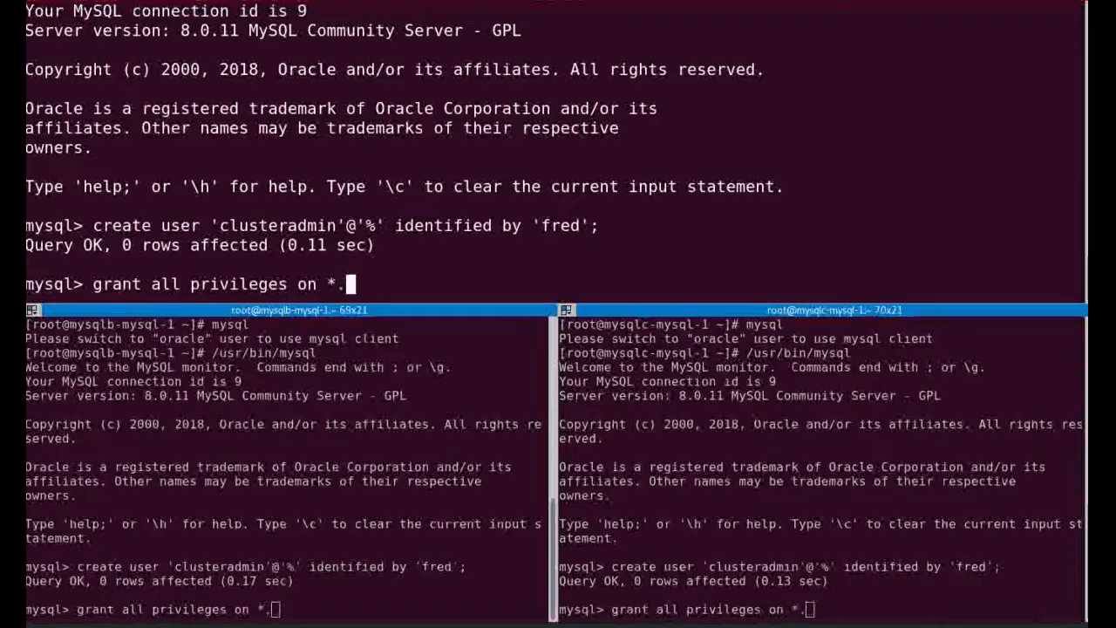
pyautogui.write('* to')
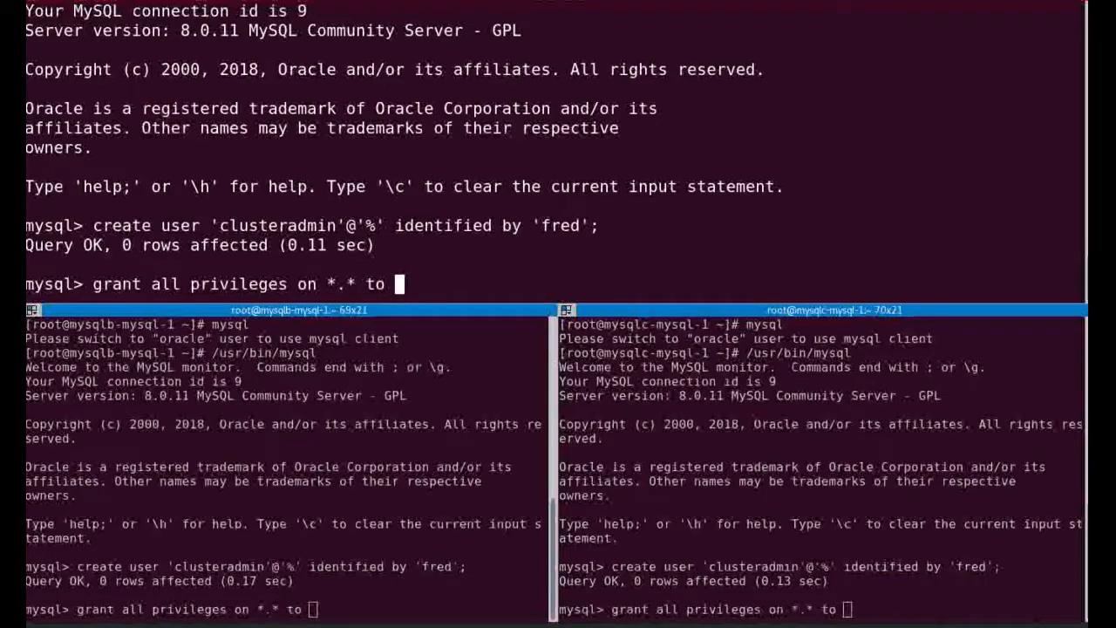
pyautogui.write("'cluste")
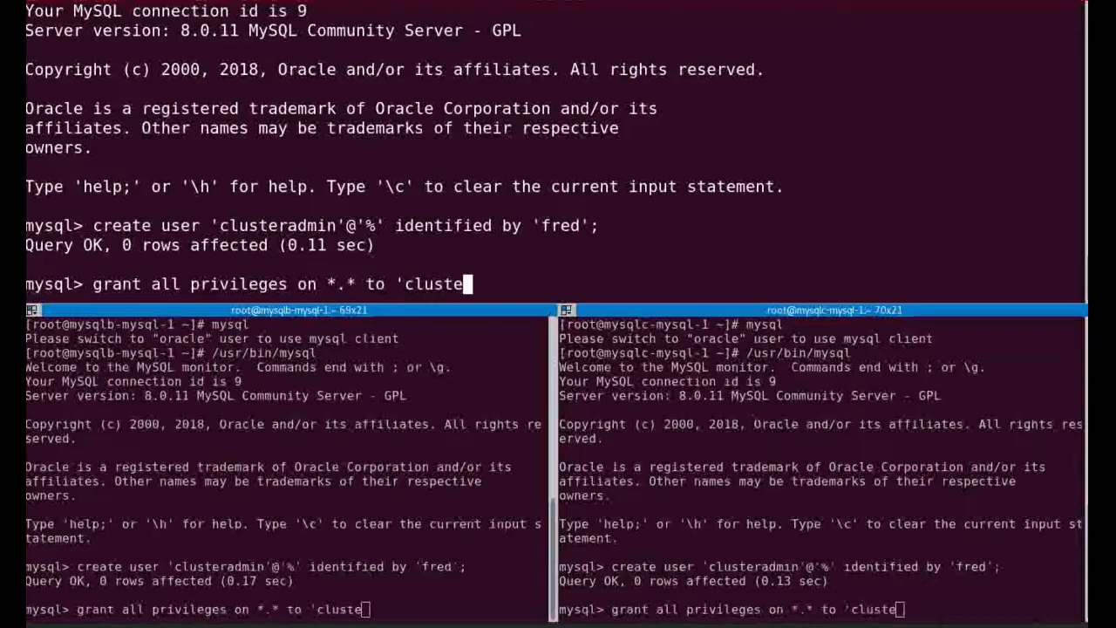
pyautogui.write("radmin'")
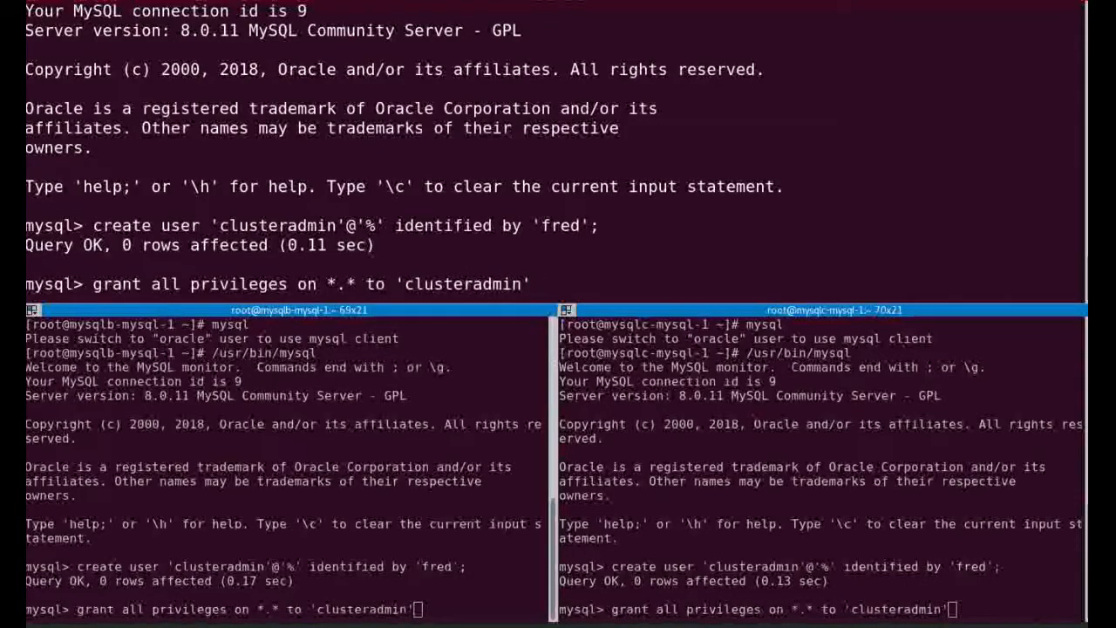
pyautogui.write('@')
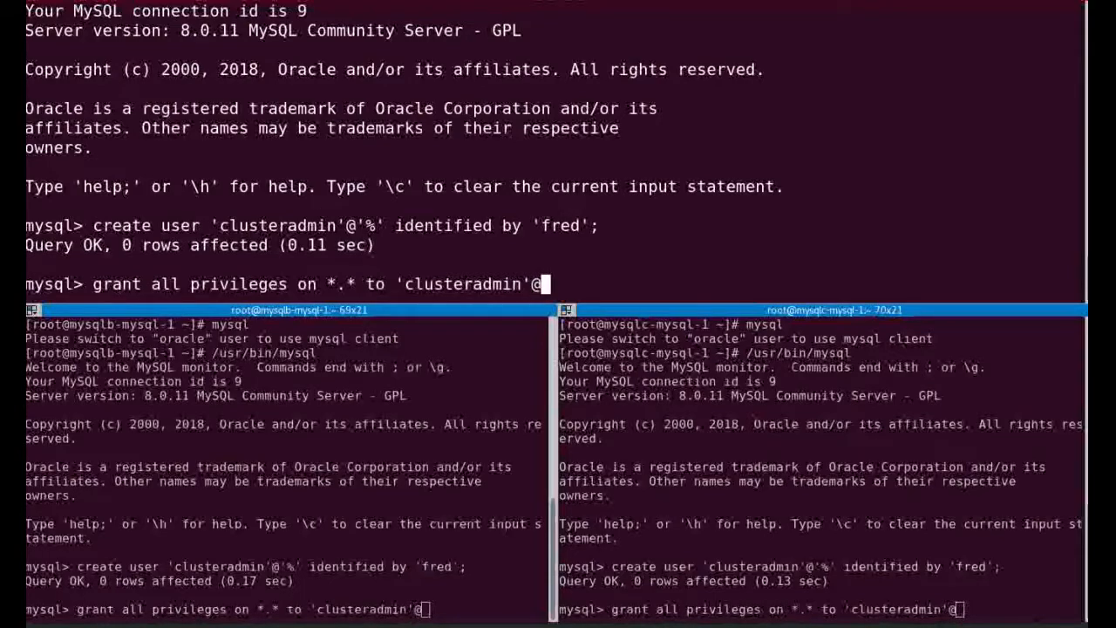
pyautogui.write("%'")
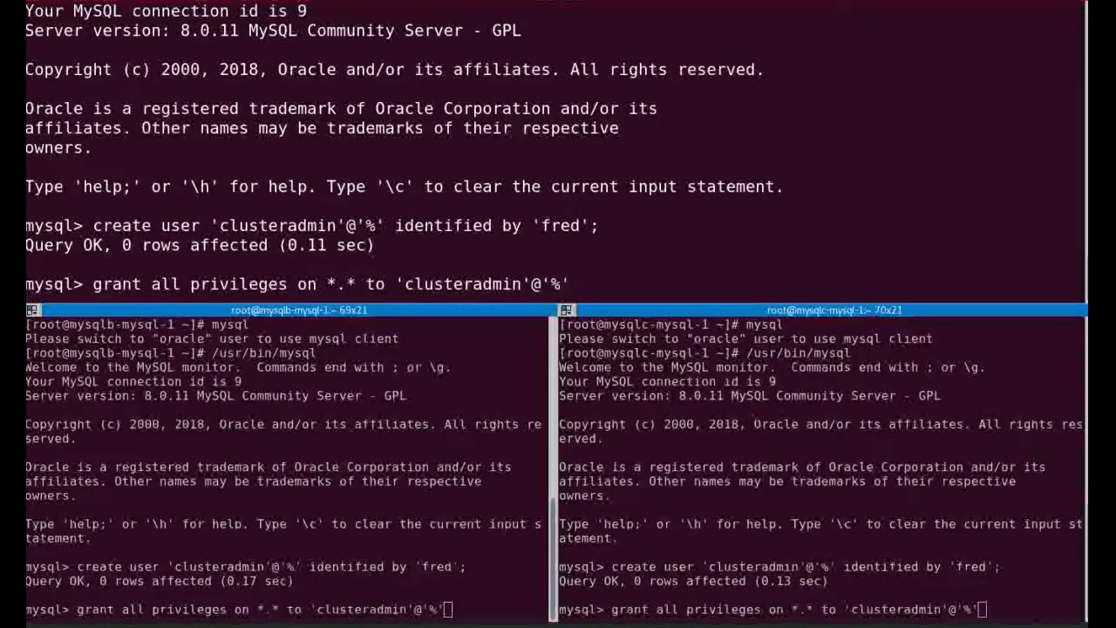
pyautogui.write('WITH')
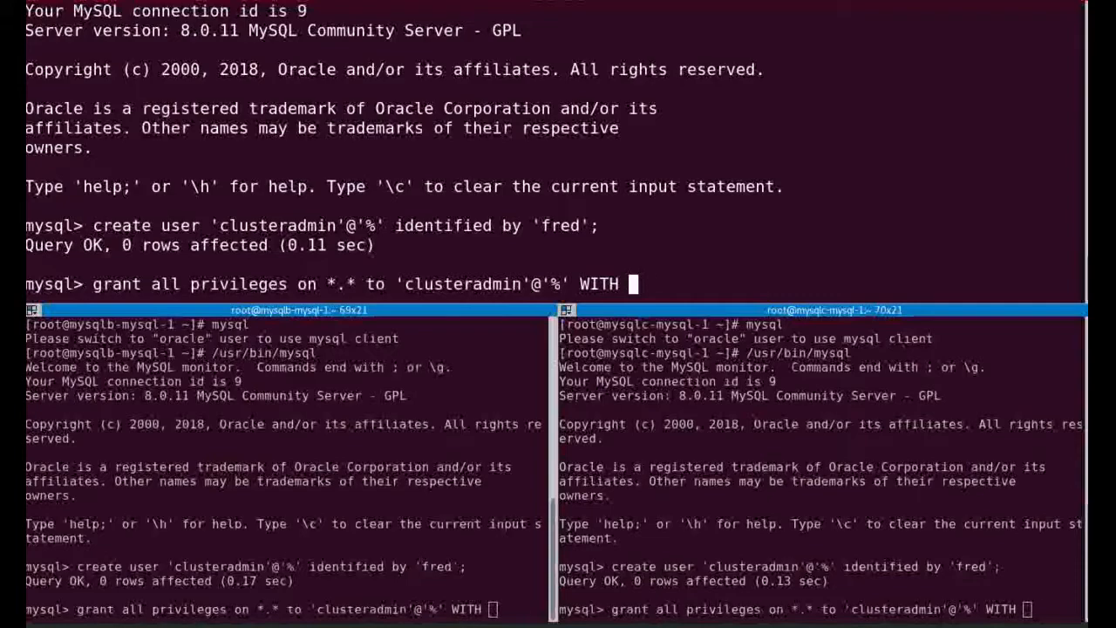
pyautogui.write('GRANT OPTION;')
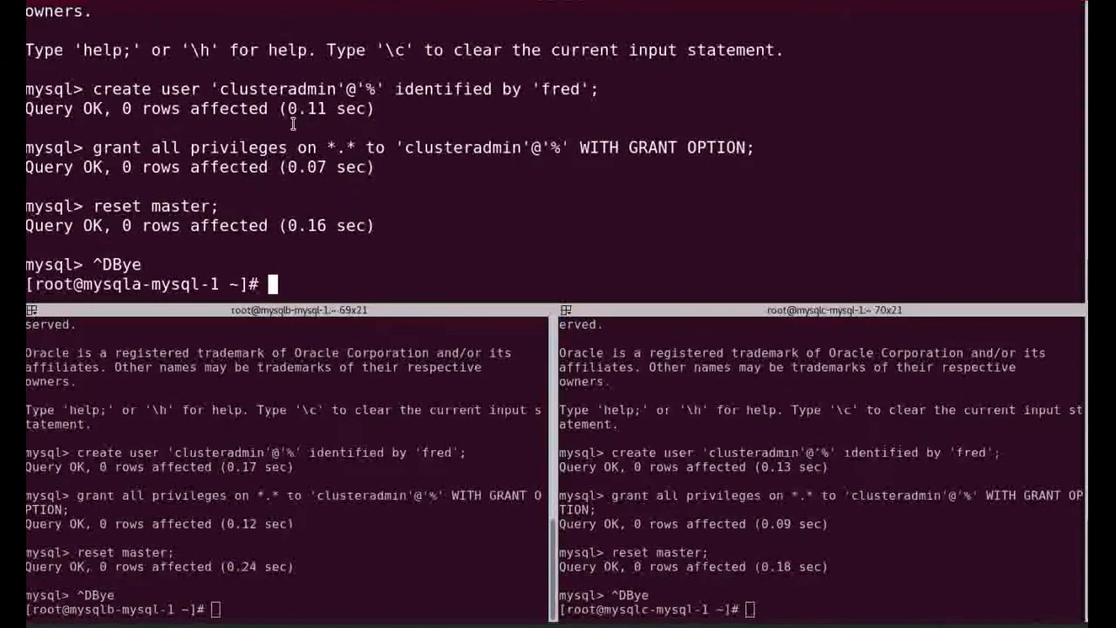
# Maximize the mysqla terminal and launch MySQL Shell 8.0.11 with mysqlsh
pyautogui.write('mysqlsh')
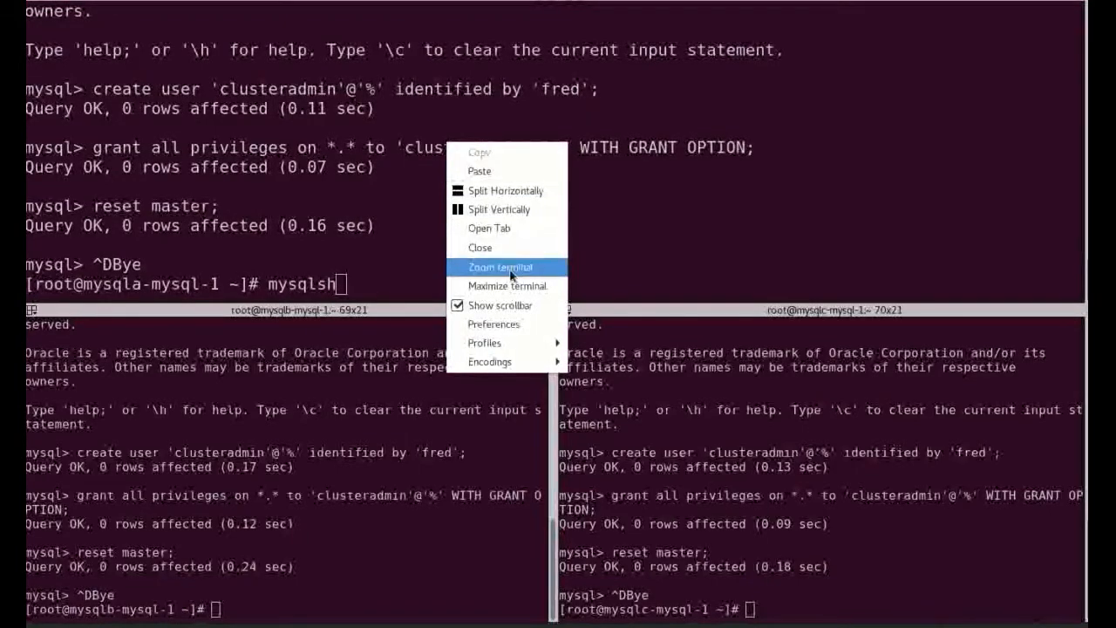
pyautogui.moveTo(507, 286)
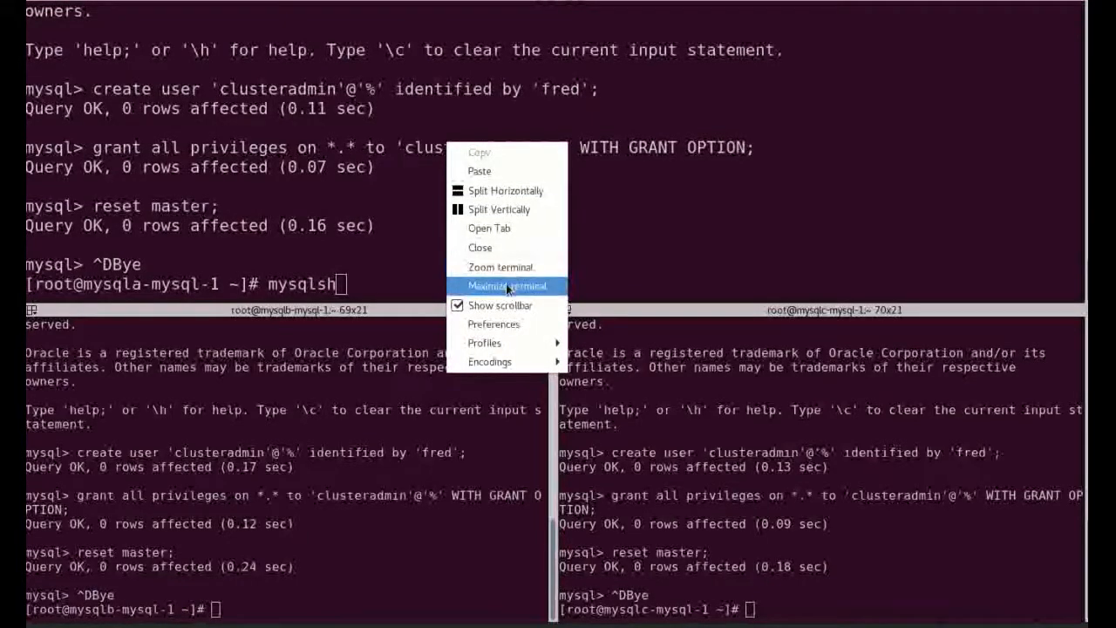
pyautogui.click(506, 286)
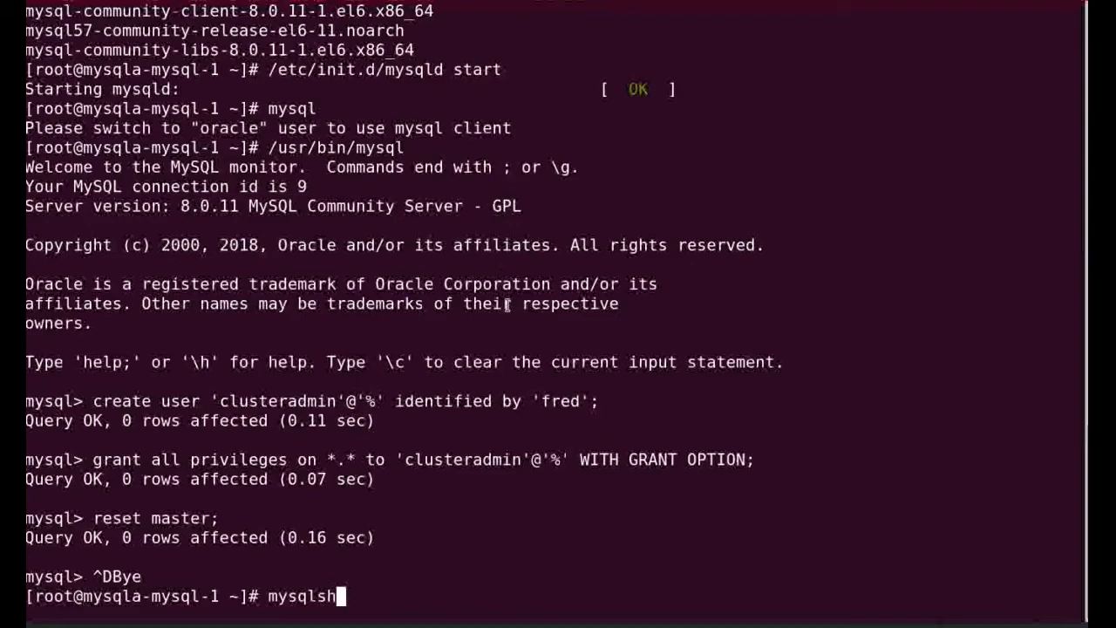
pyautogui.press('Return')
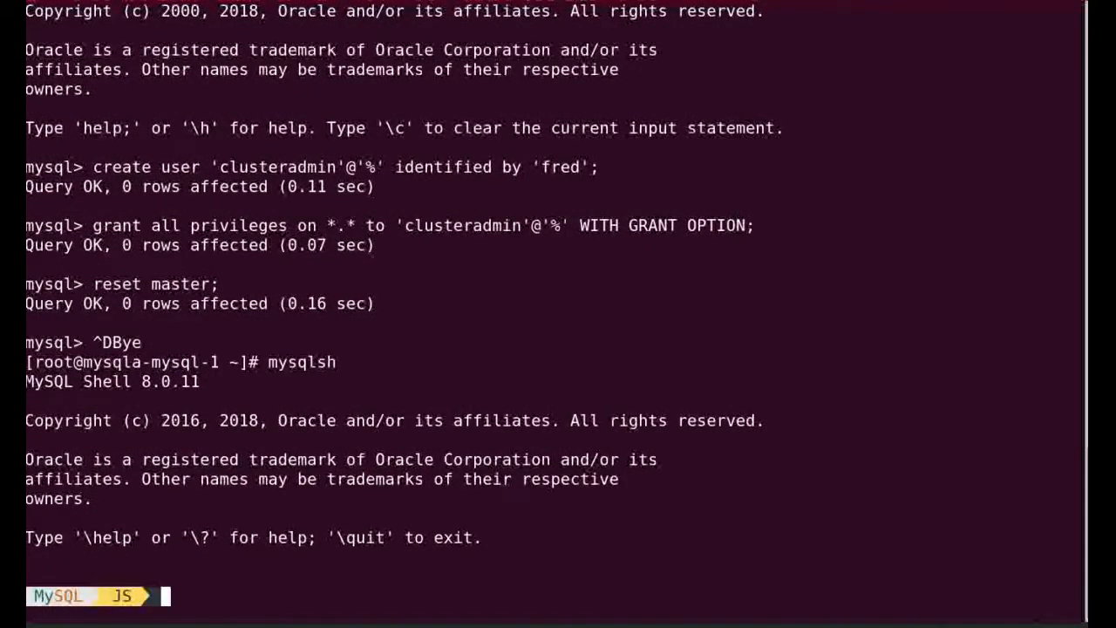
# Run dba.configureInstance('clusteradmin@mysqla-mysql-1:3306',{'restart': true}) and recall it for editing
pyautogui.write('dba.')
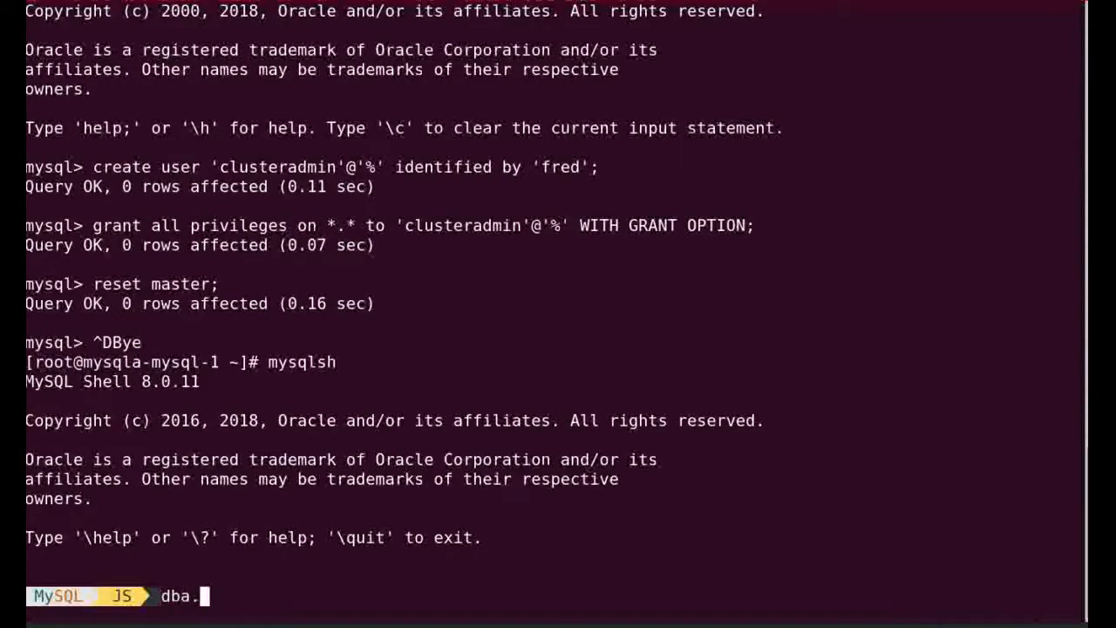
pyautogui.write('confi')
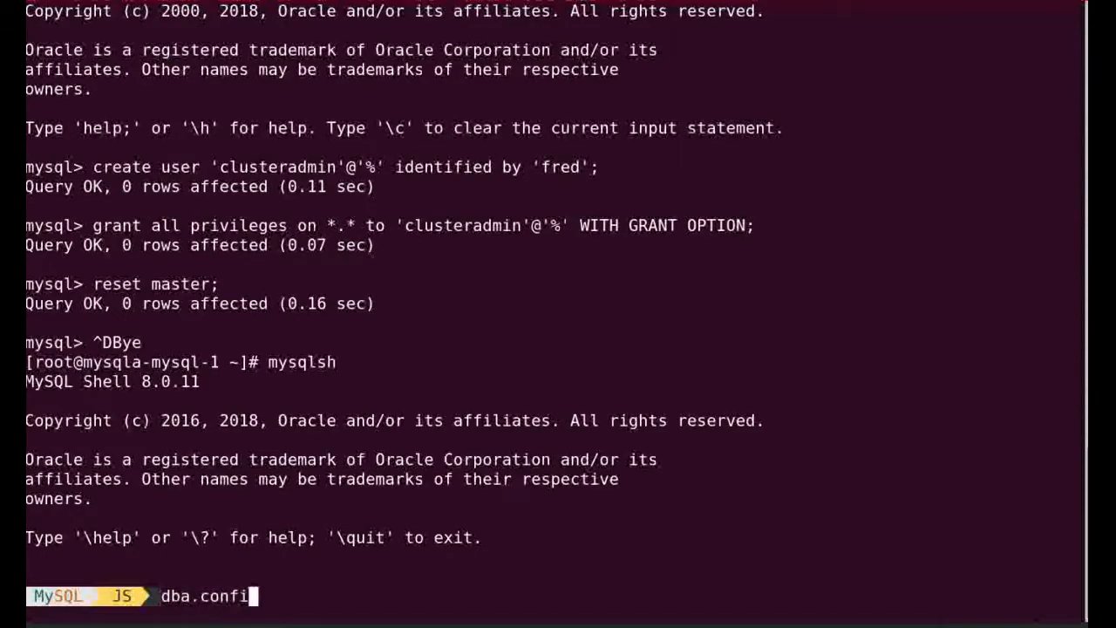
pyautogui.write('gure')
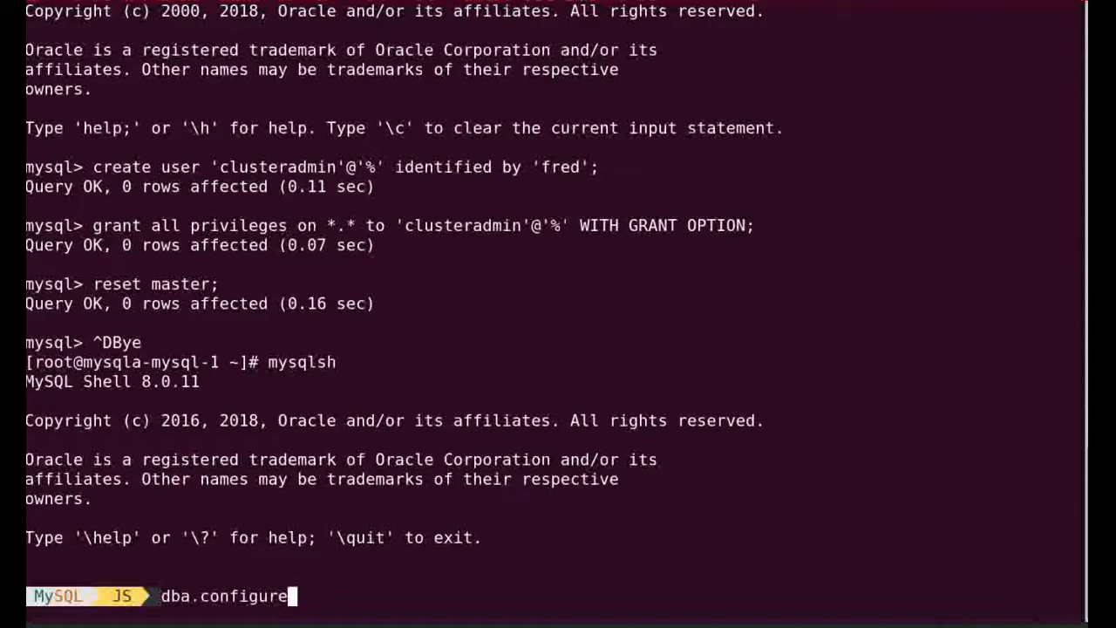
pyautogui.write('Instance()')
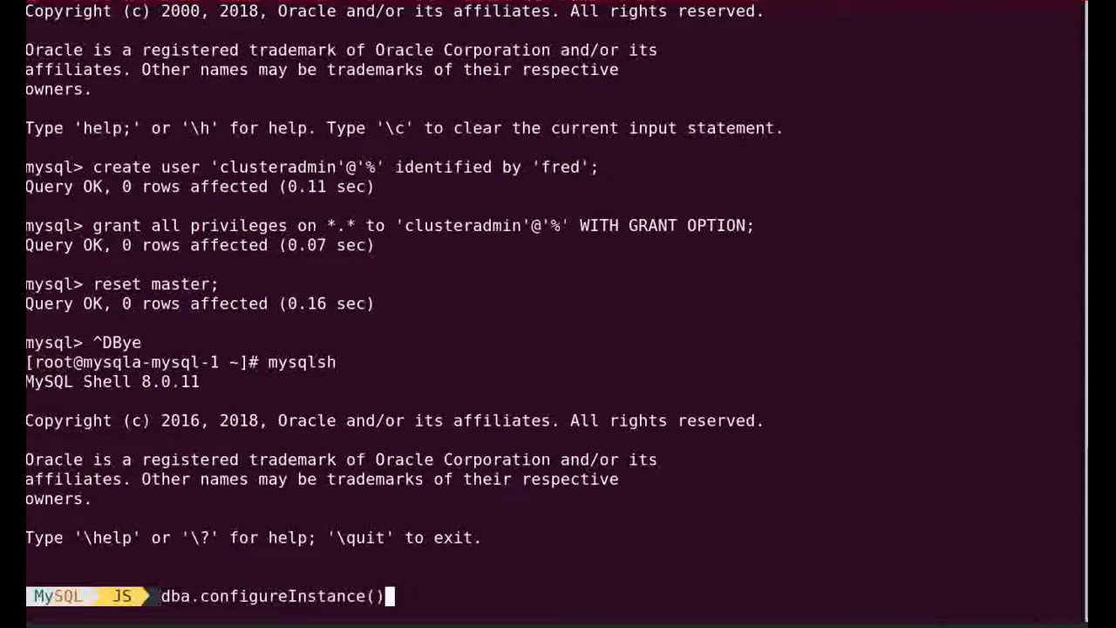
pyautogui.write("'")
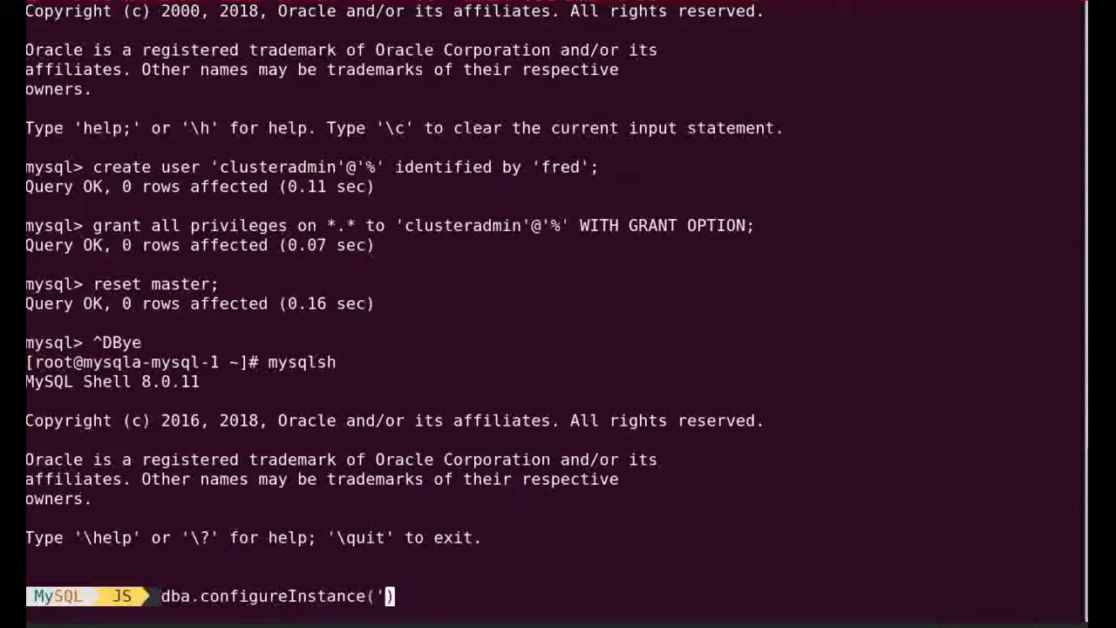
pyautogui.write('clust')
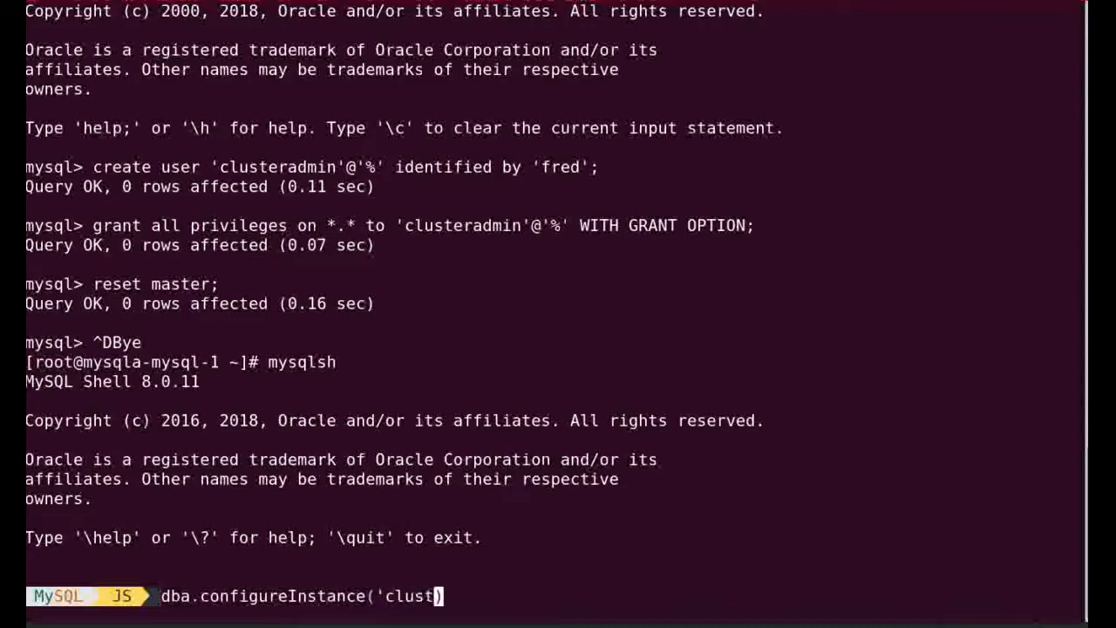
pyautogui.write('eradmin')
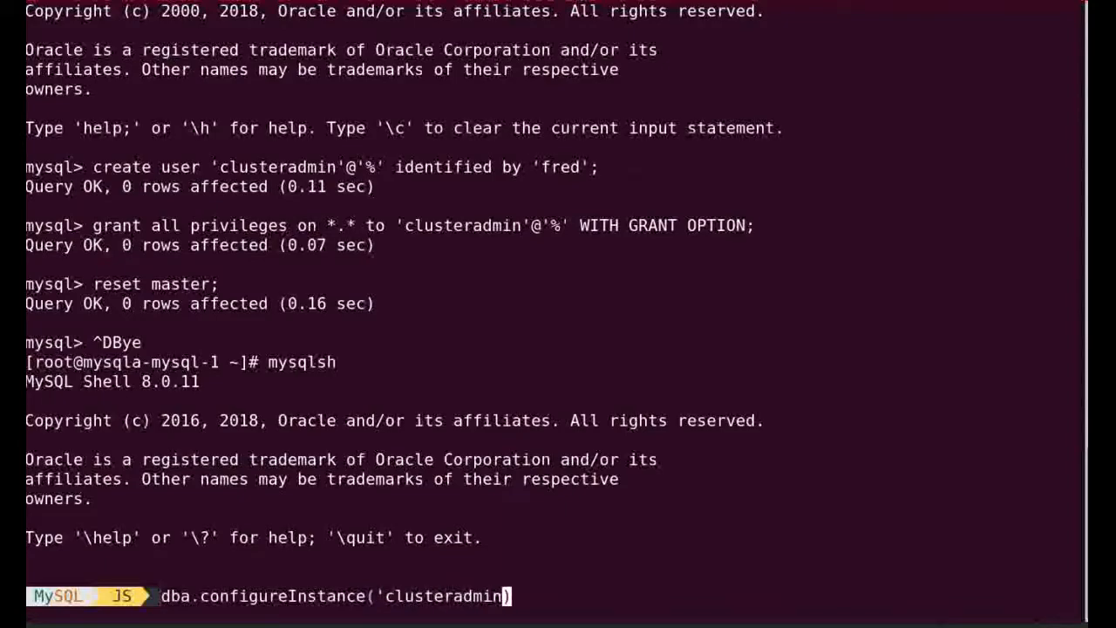
pyautogui.write('@')
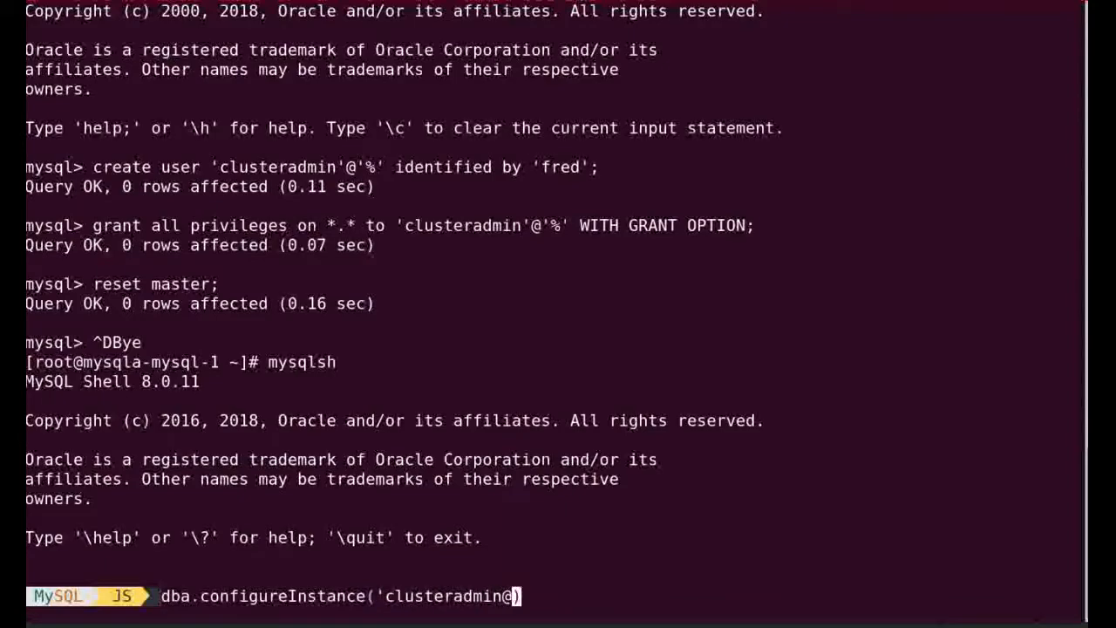
pyautogui.write('mysqla')
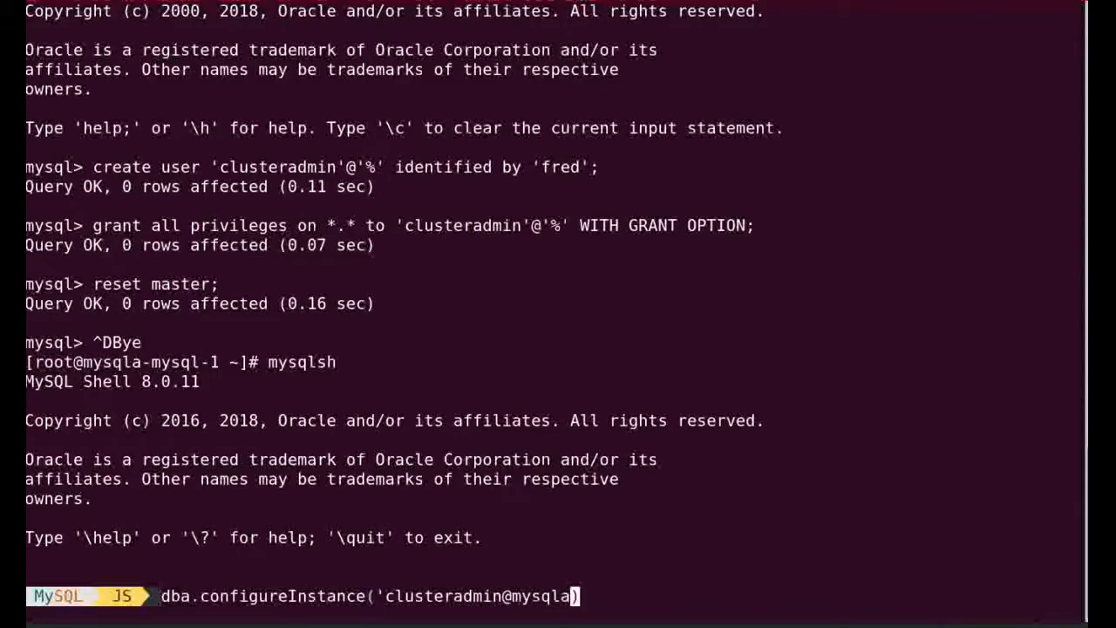
pyautogui.write('-mys')
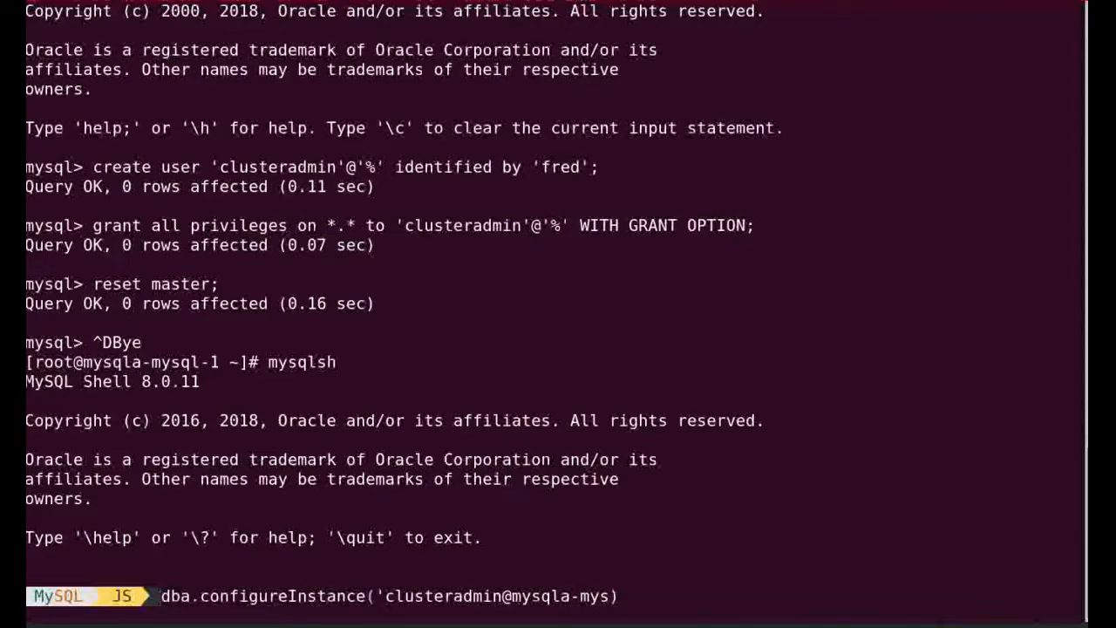
pyautogui.write("ql-1:3306',{'restart': true})")
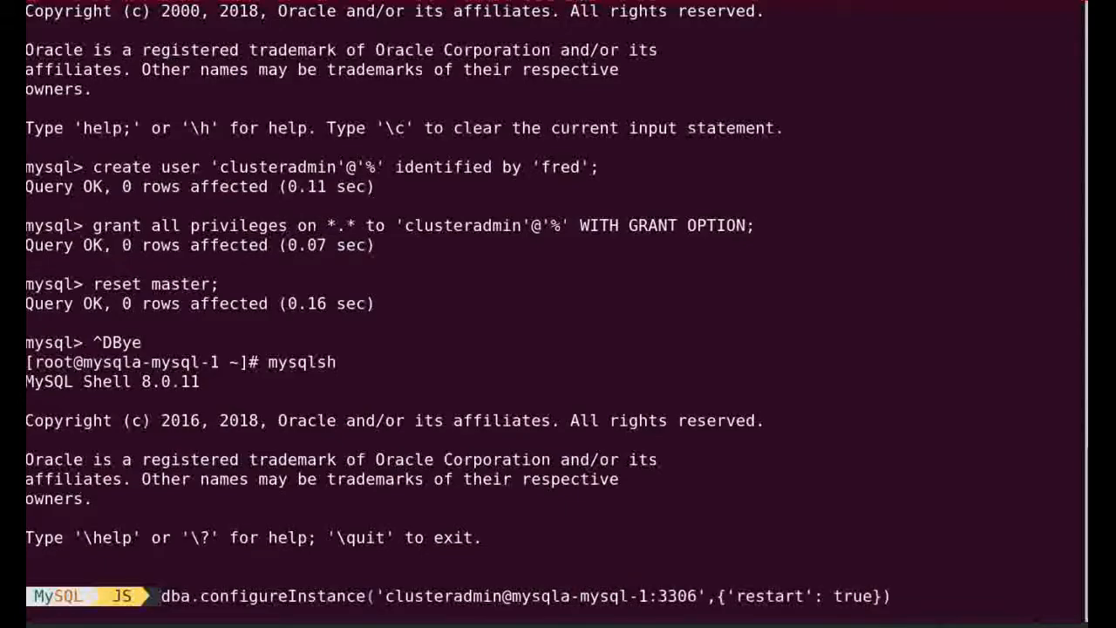
pyautogui.press('Return')
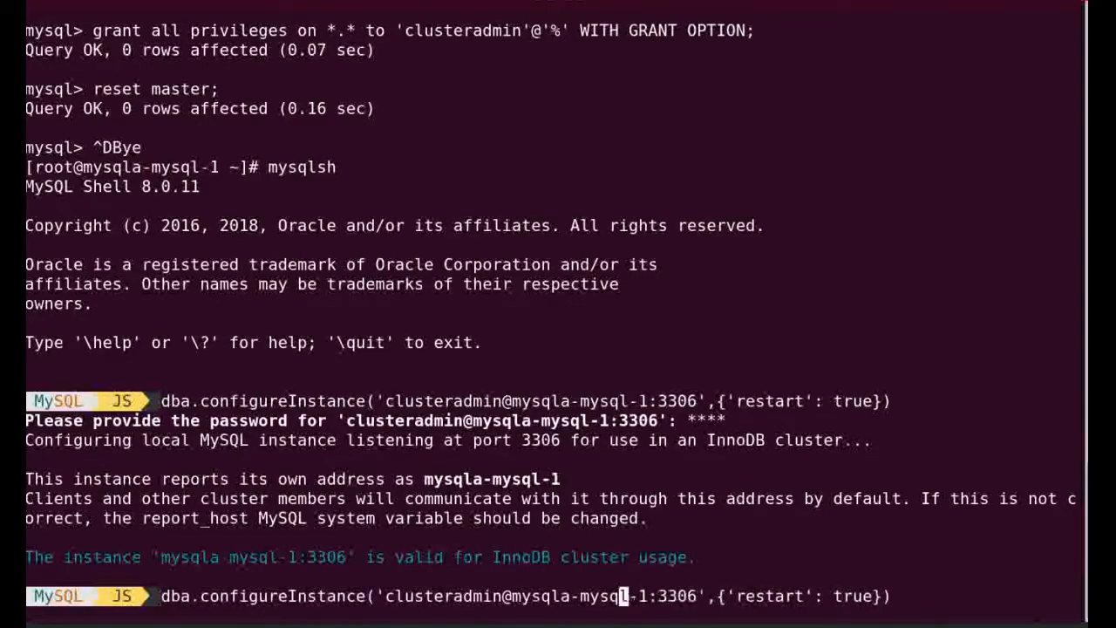
pyautogui.press('Left')
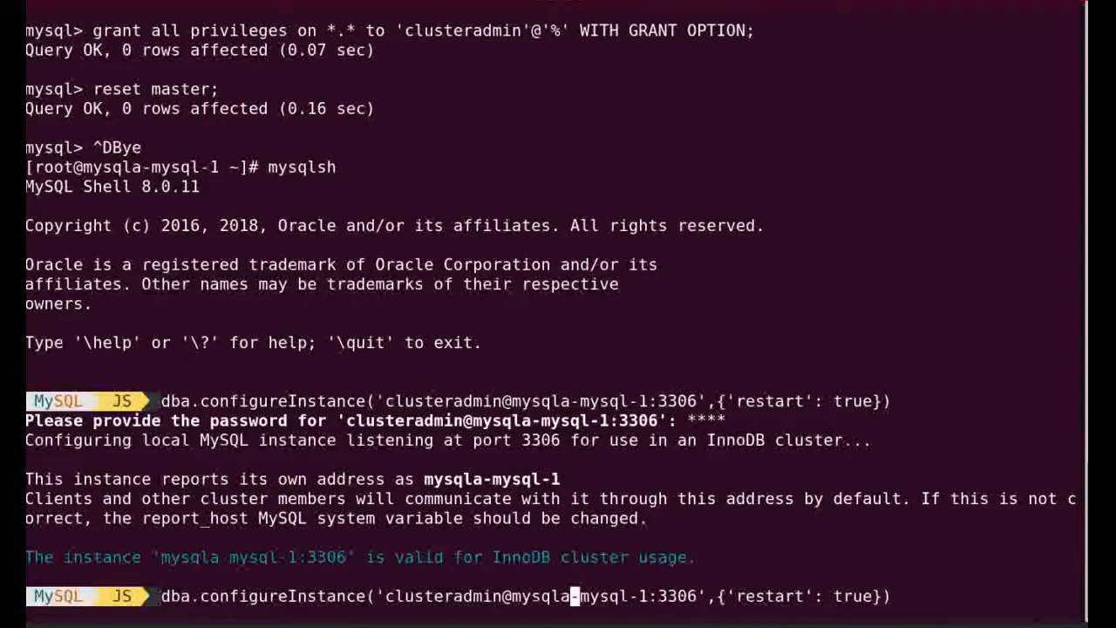
# Run configureInstance for clusteradmin@mysqlb-mysql-1:3306 with restart true, giving the password and applying changes
pyautogui.press('Return')
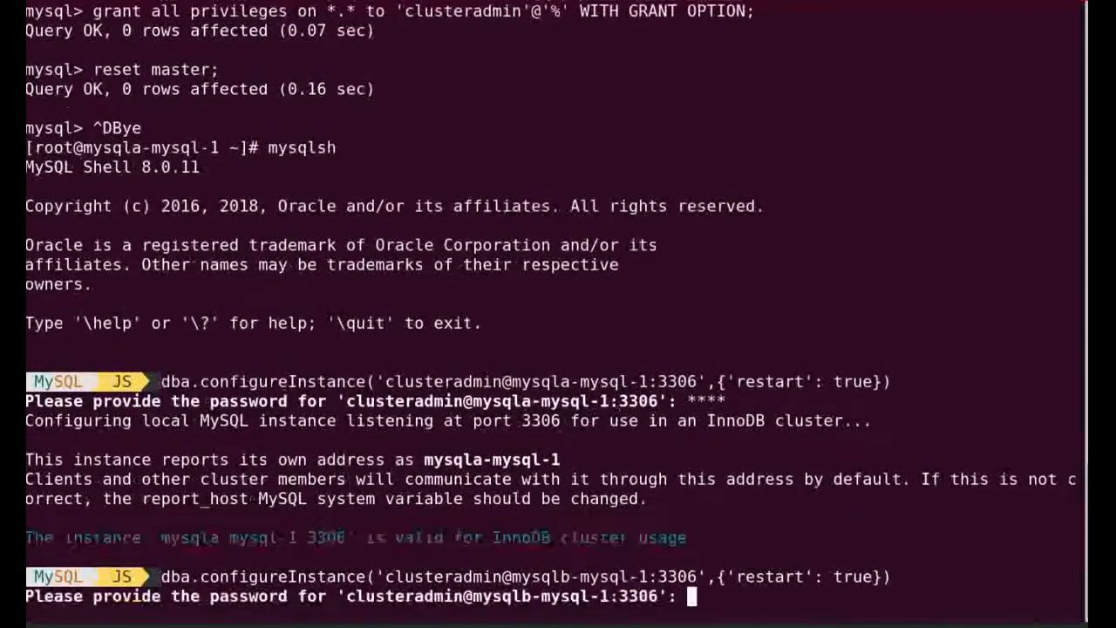
pyautogui.write('***')
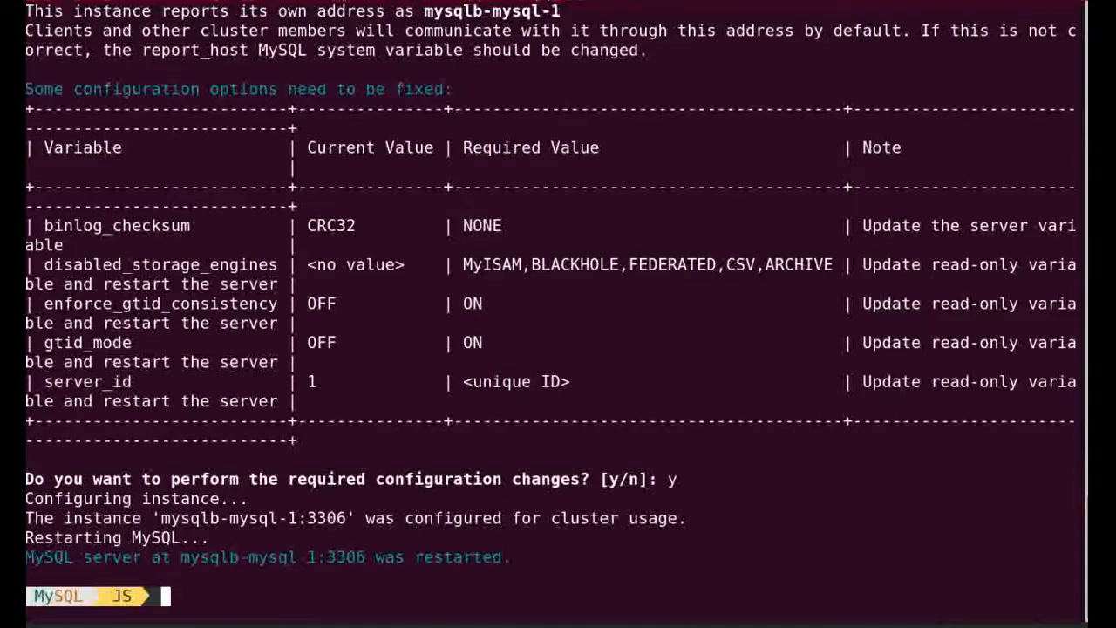
pyautogui.write("dba.configureInstance('clusteradmin@mysqlb-mysql-1:3306',{'restart': true})")
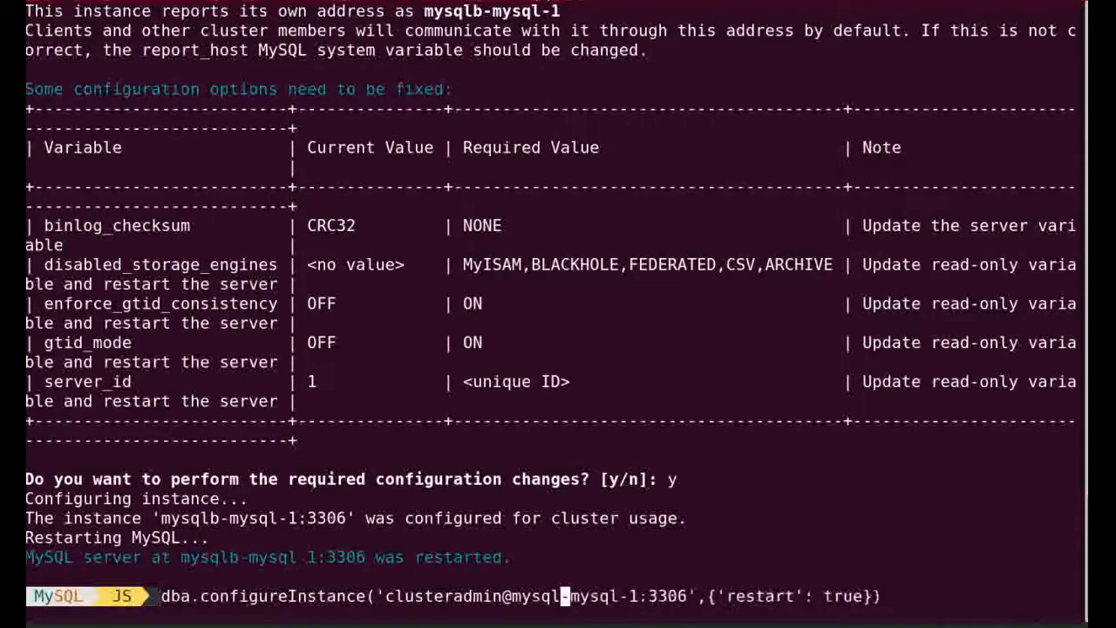
# Run configureInstance for mysqlc-mysql-1:3306 and answer y so its server is reconfigured and restarted
pyautogui.press('Return')
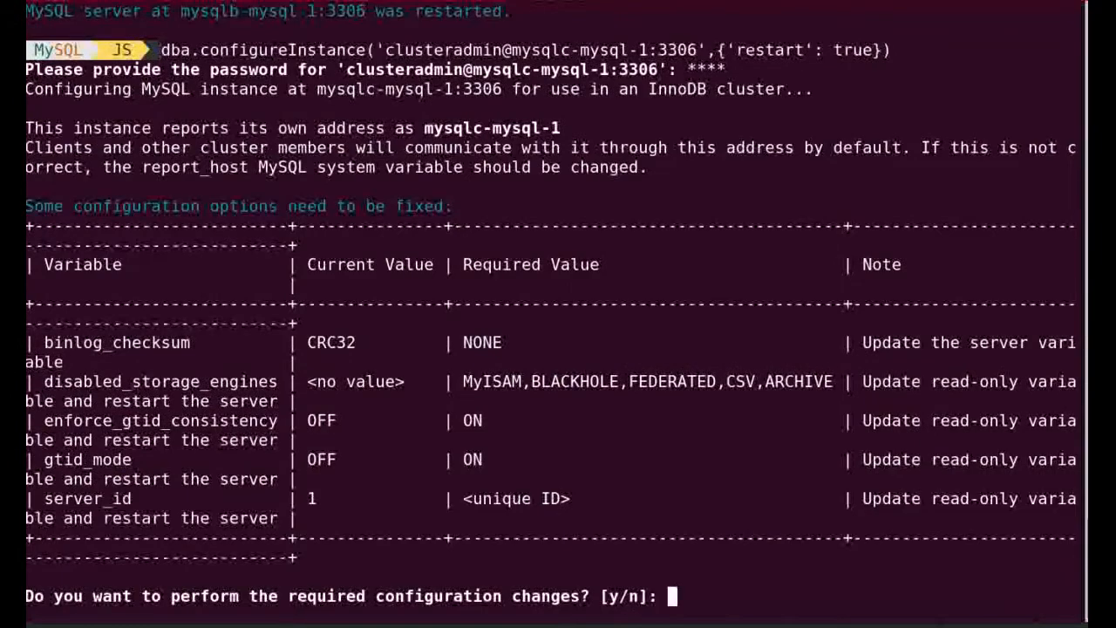
pyautogui.write('y')
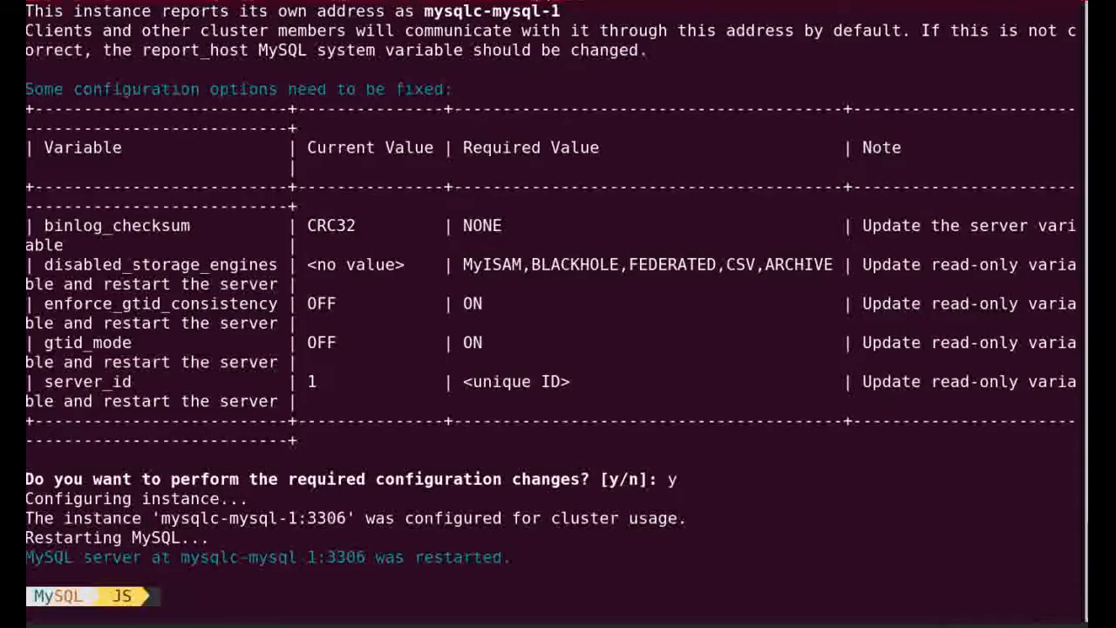
# Run dba.checkInstanceConfiguration as clusteradmin on mysqlb-mysql-1:3306 and mysqlc-mysql-1:3306, both reporting status ok
pyautogui.write('db')
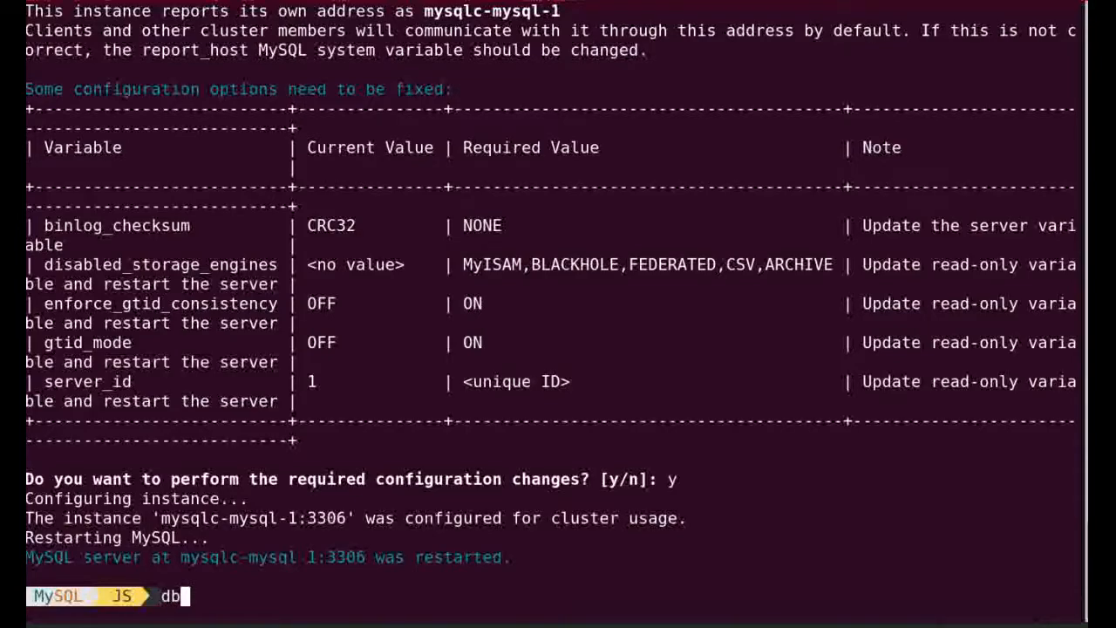
pyautogui.write('a.c')
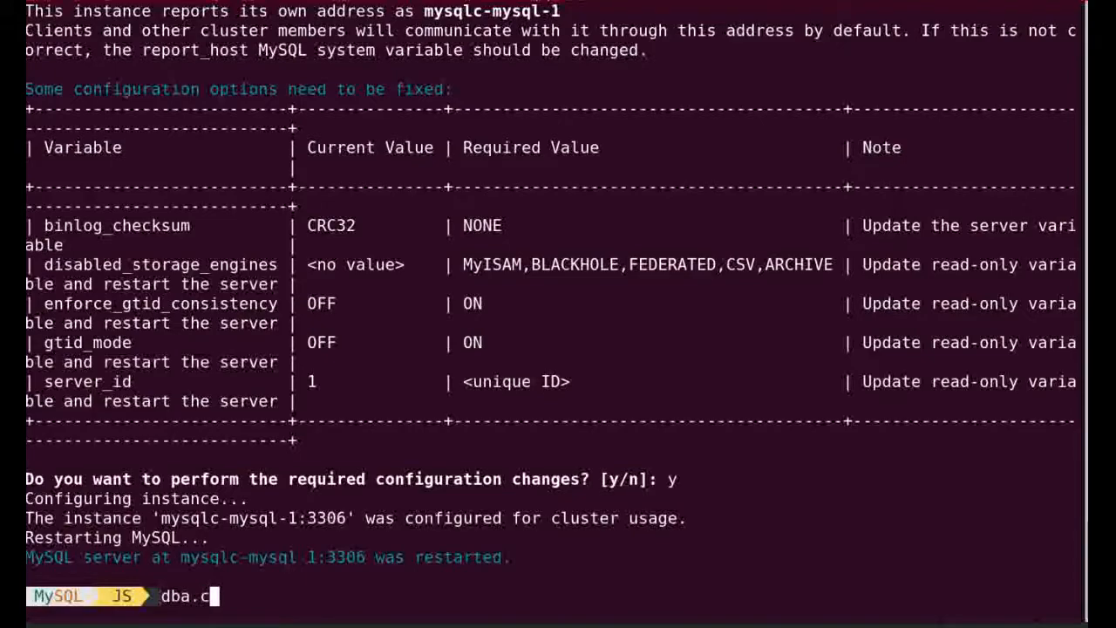
pyautogui.write('heckInstanceConfiguration()')
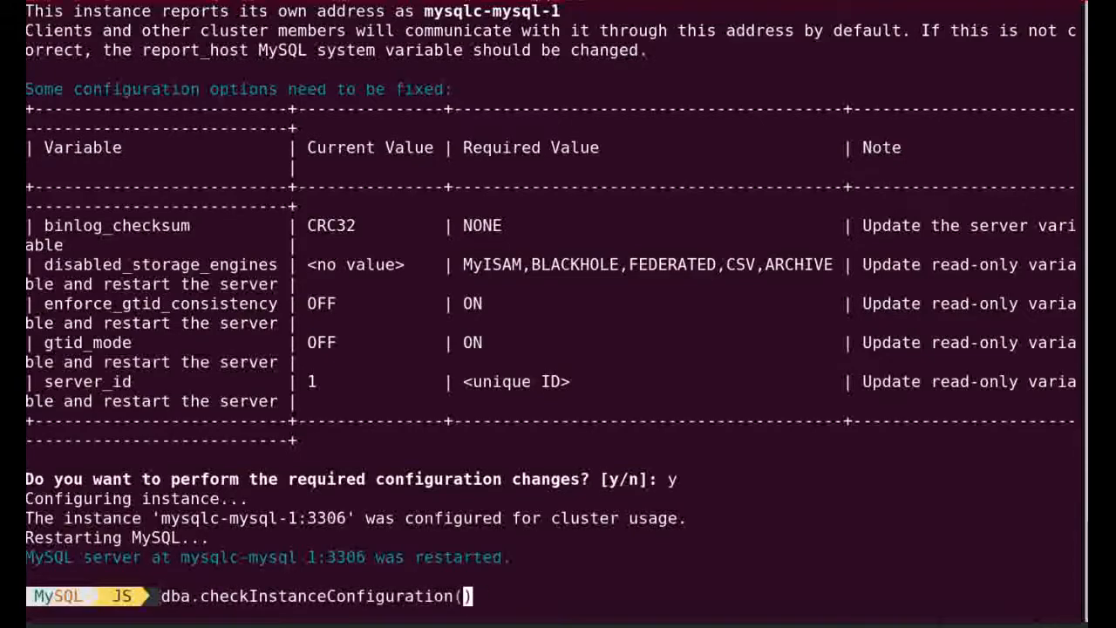
pyautogui.write("'ro")
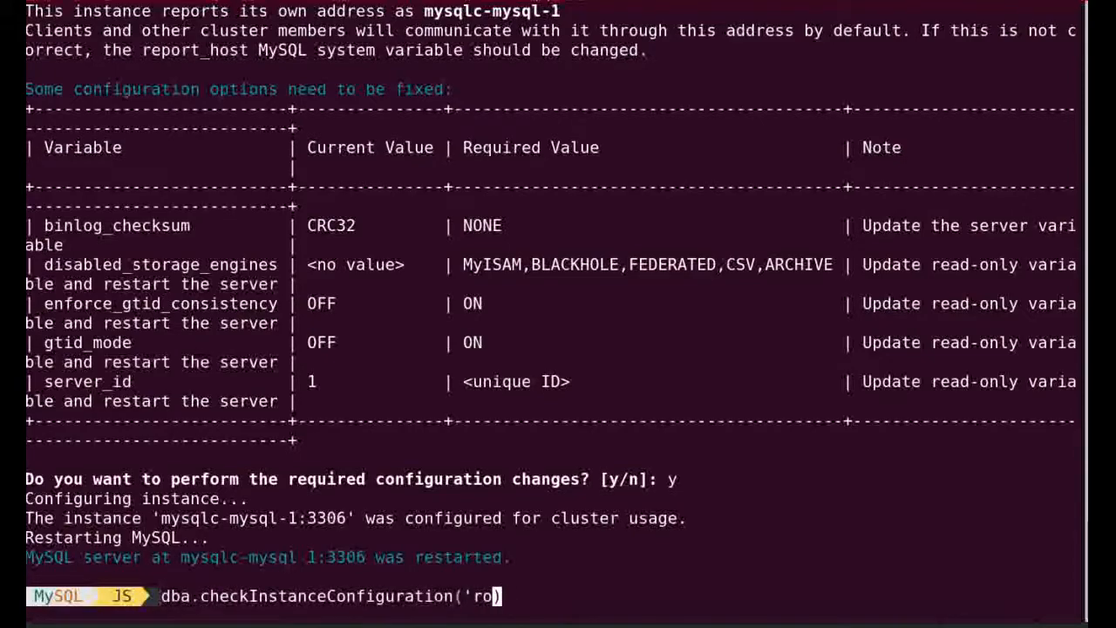
pyautogui.write('clius')
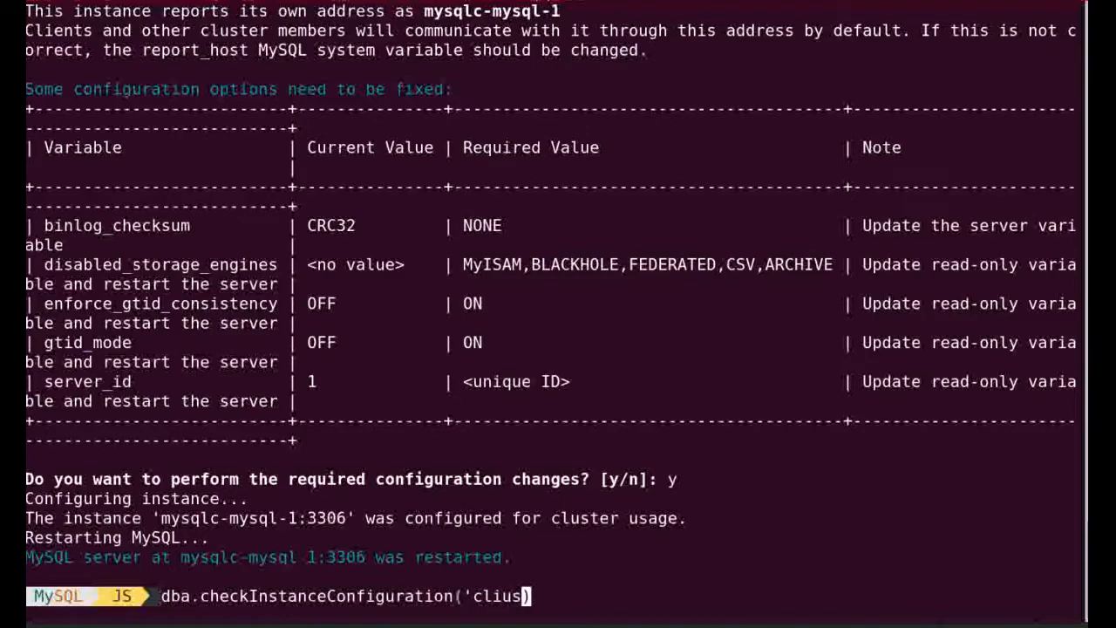
pyautogui.write('ter')
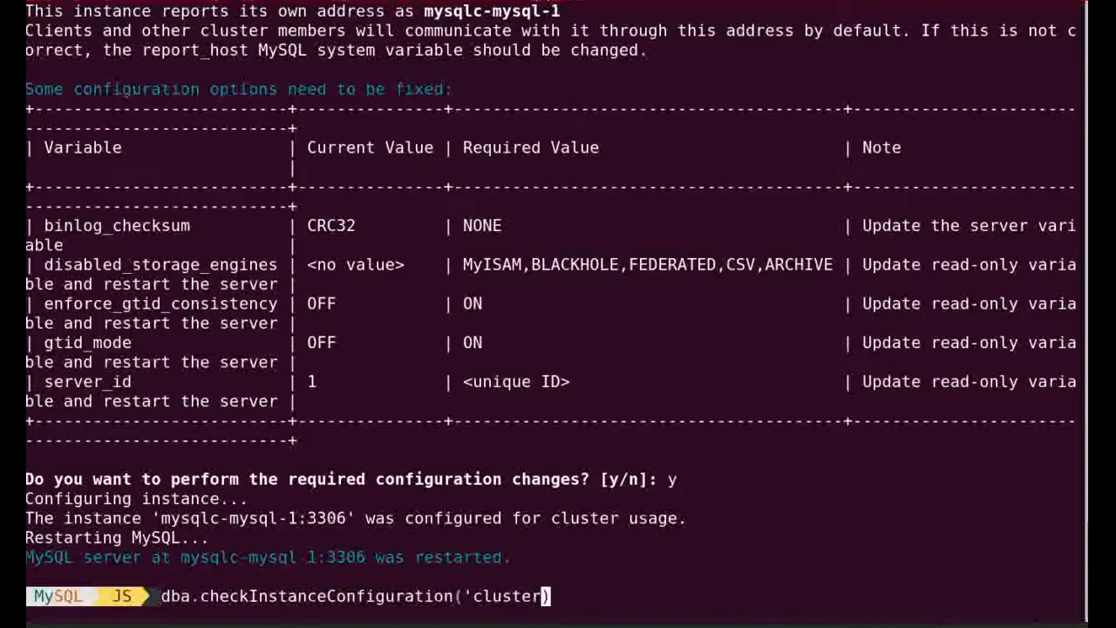
pyautogui.write('admin@')
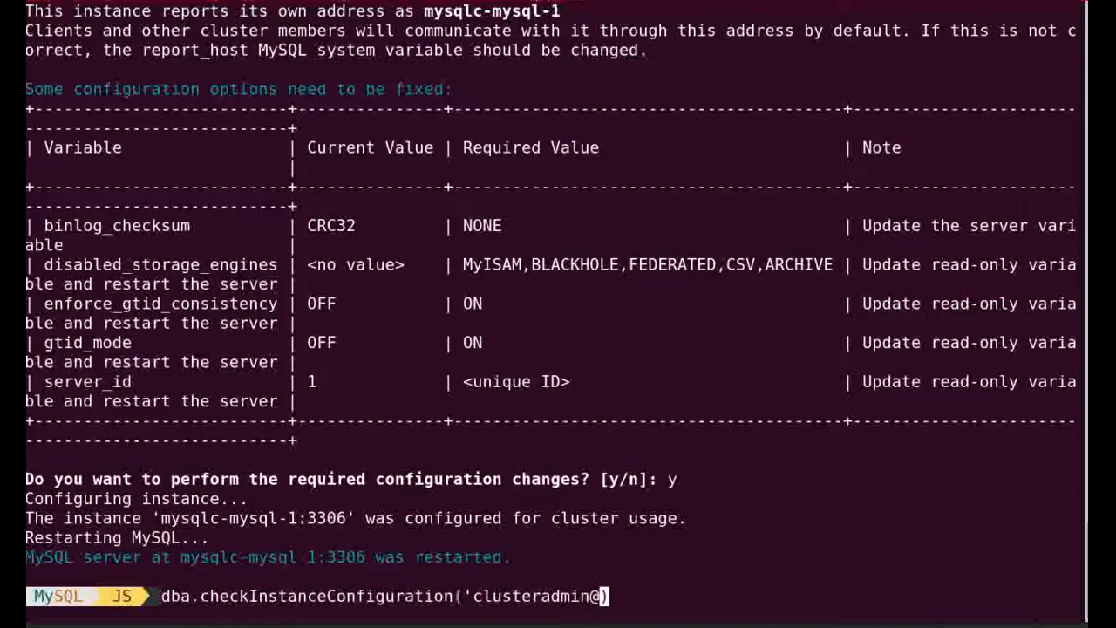
pyautogui.write('mysqlb-mysql-1:3306')
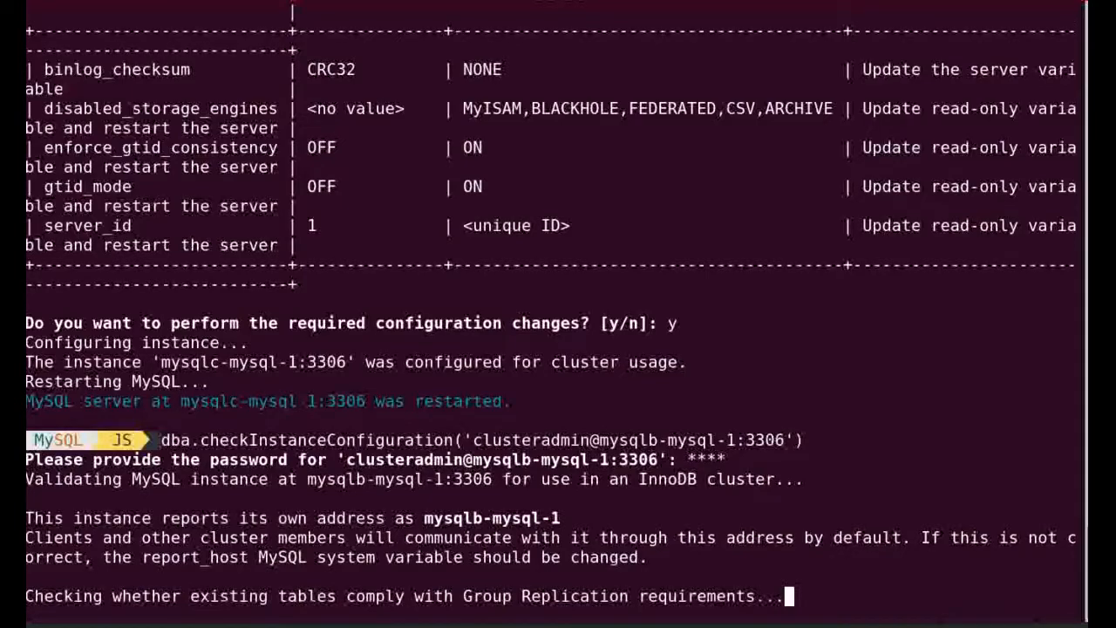
pyautogui.scroll(-3)
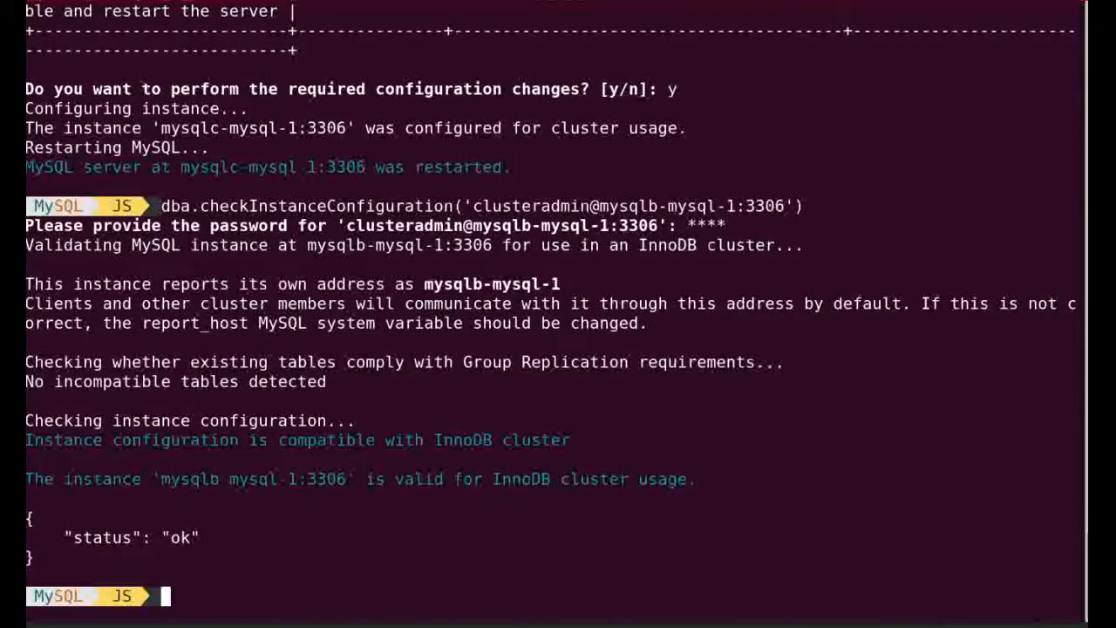
pyautogui.write("dba.checkInstanceConfiguration('clusteradmin@mysqlb-mysql-1:3306')")
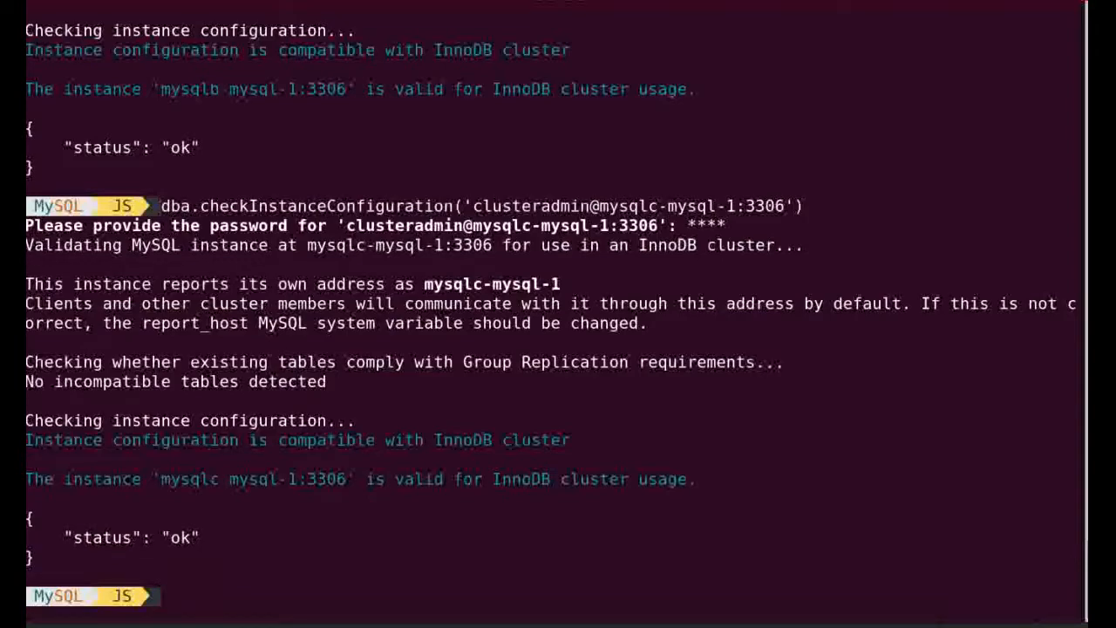
# Run cluster = dba.createCluster('MyCluster4SCs'), which fails with a RuntimeError requiring an open session
pyautogui.write('cluster = dba.')
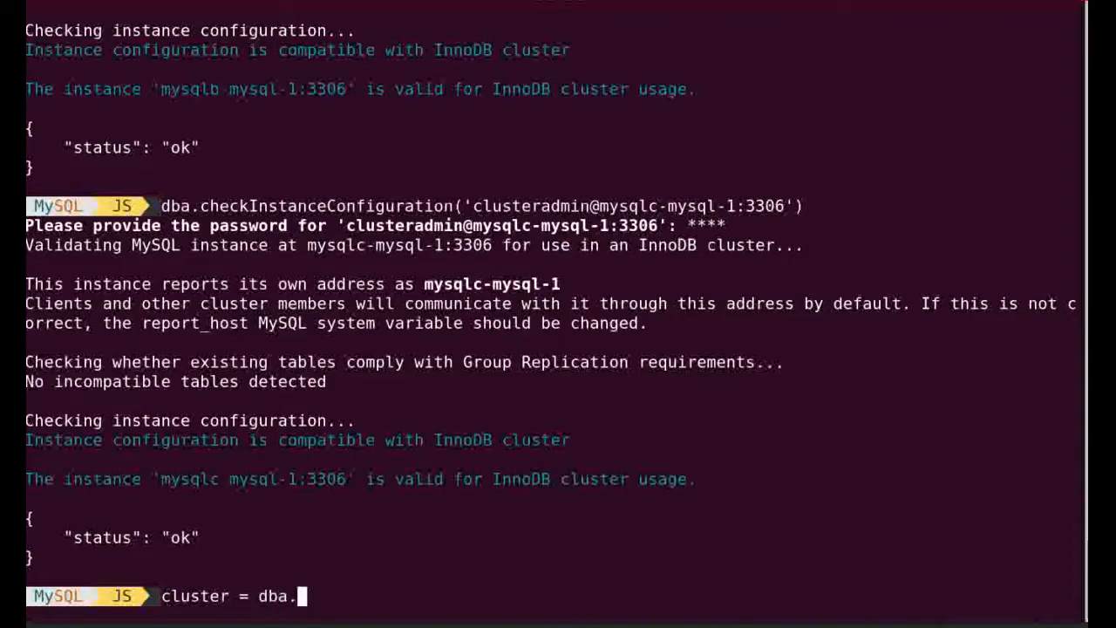
pyautogui.write('createCluster()')
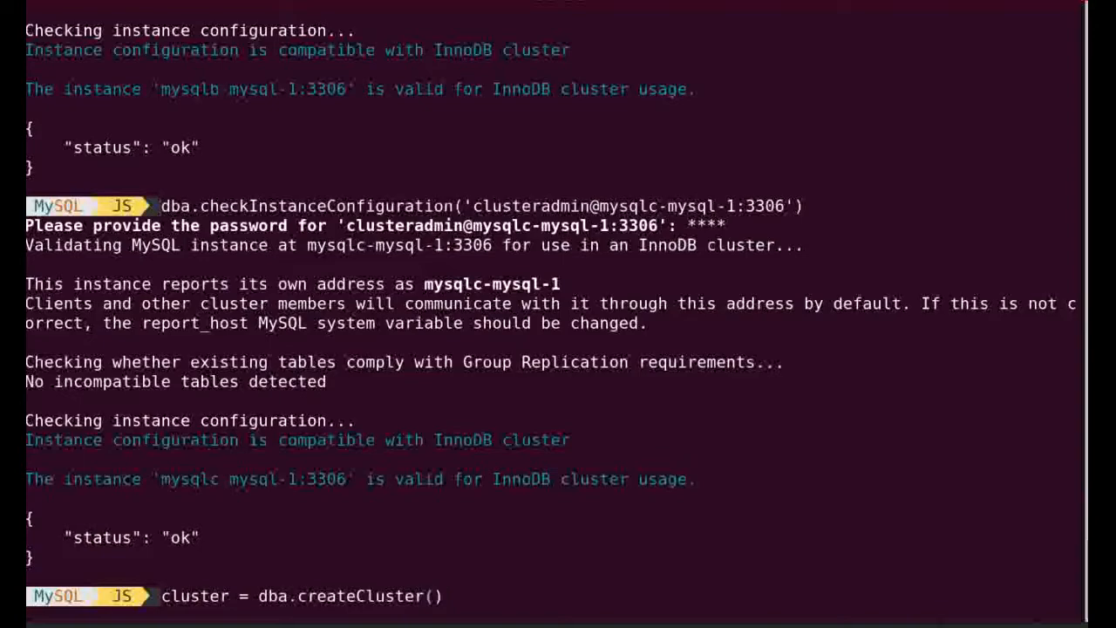
pyautogui.write("'Myu")
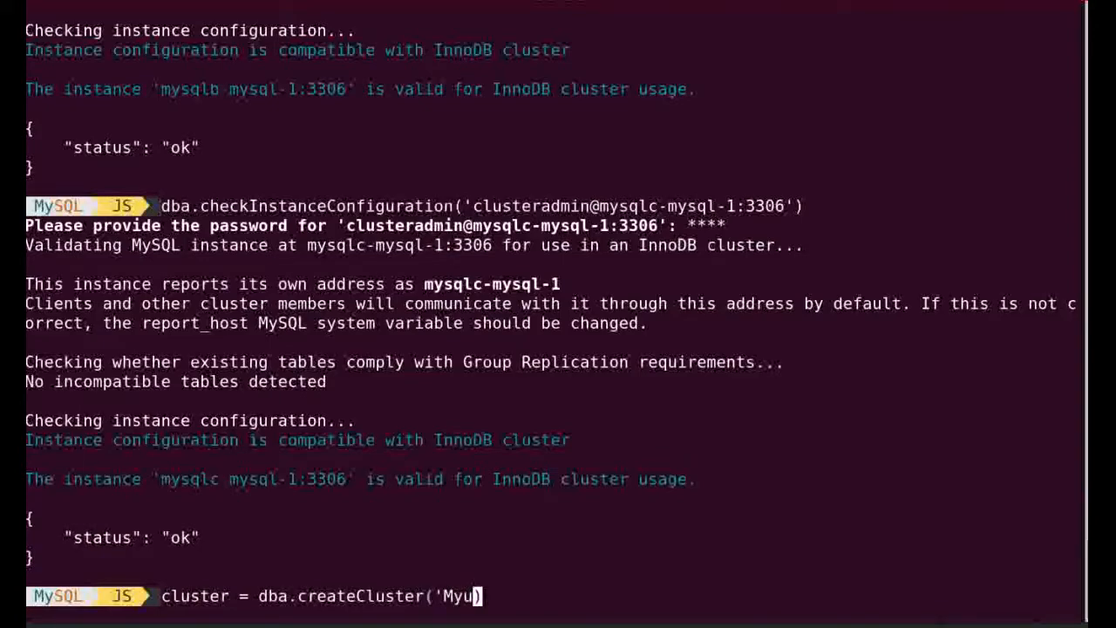
pyautogui.press('Backspace')
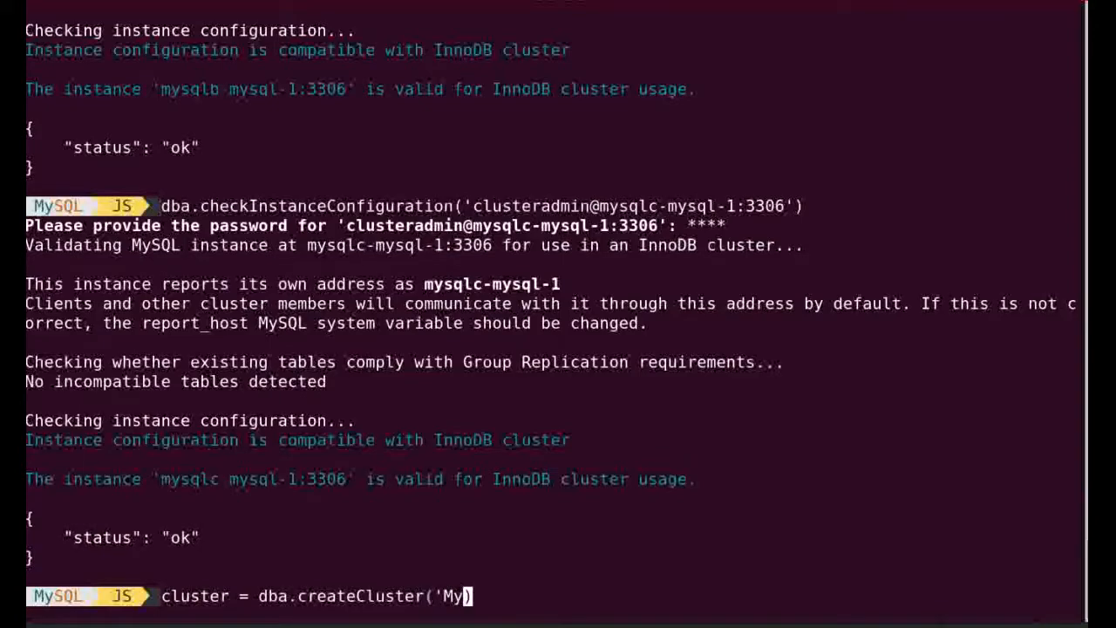
pyautogui.write('Cluster')
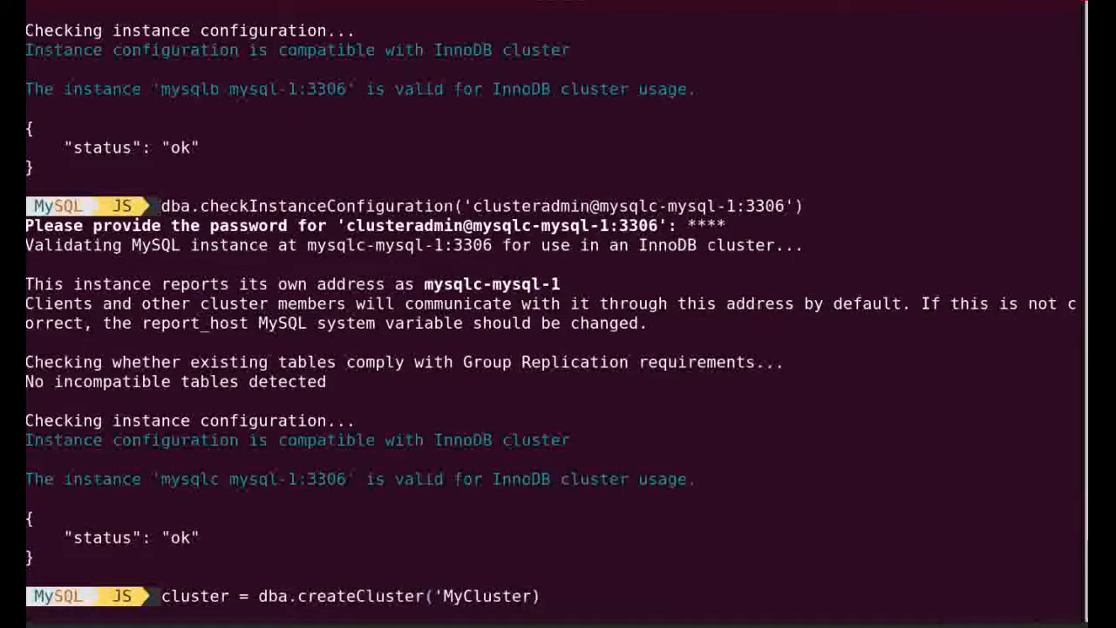
pyautogui.write("4SCs'")
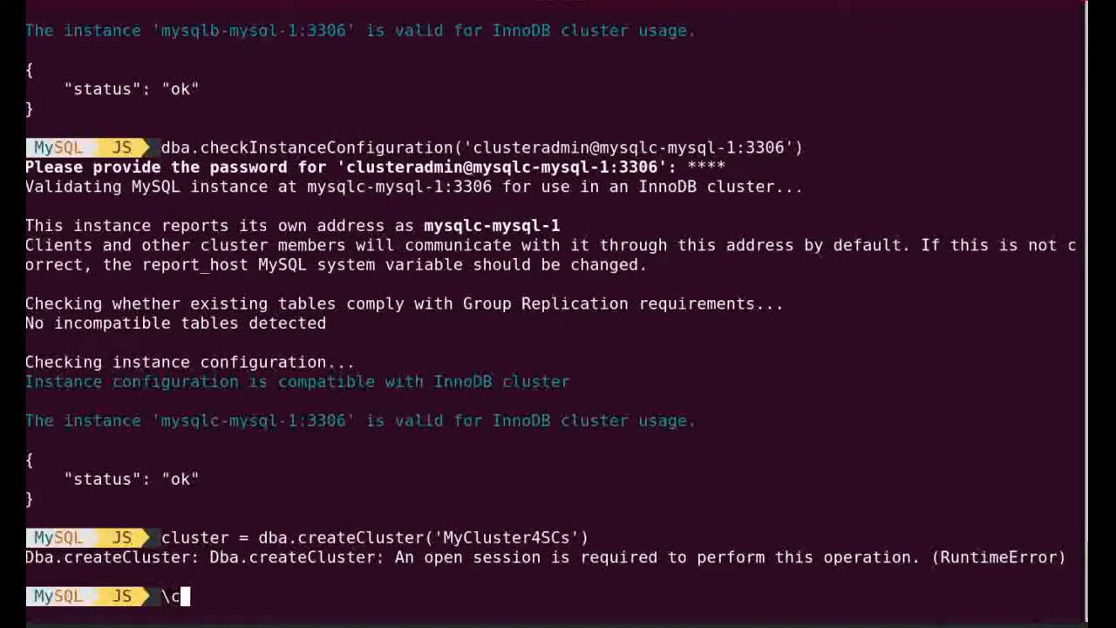
# Connect as clusteradmin@mysqla-mysql-1:3306 and submit the password
pyautogui.write('clus')
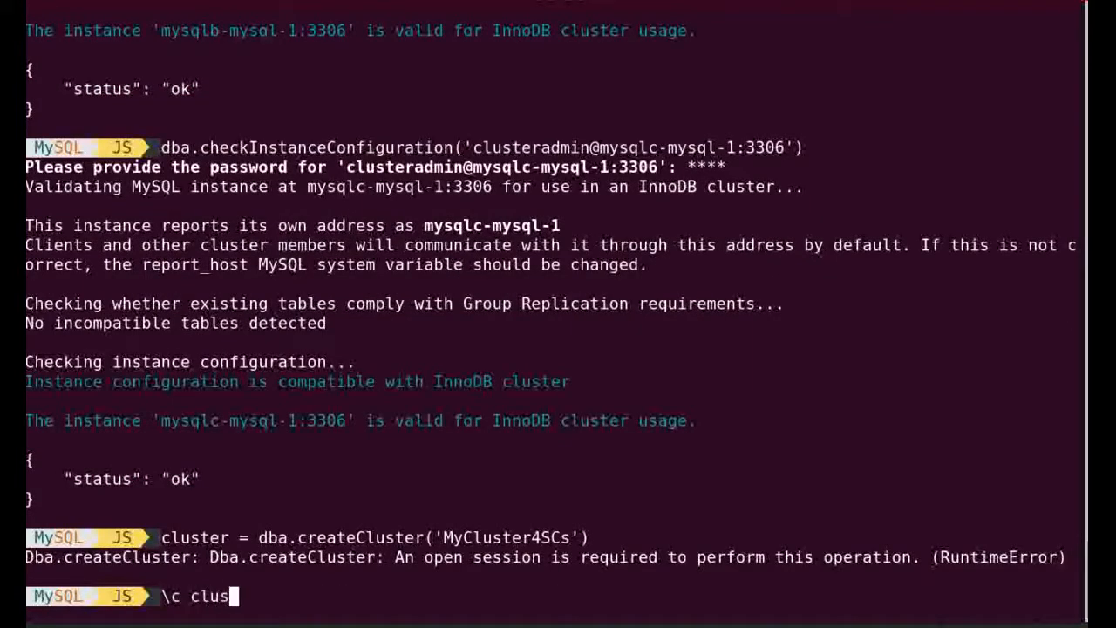
pyautogui.write('teradmin@')
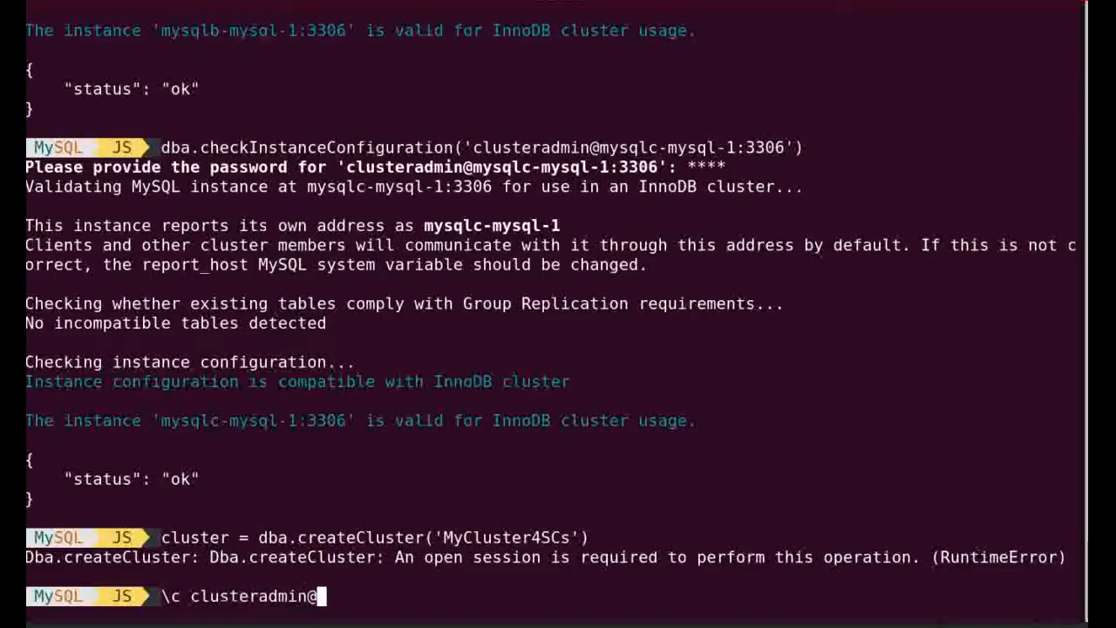
pyautogui.write('mysq')
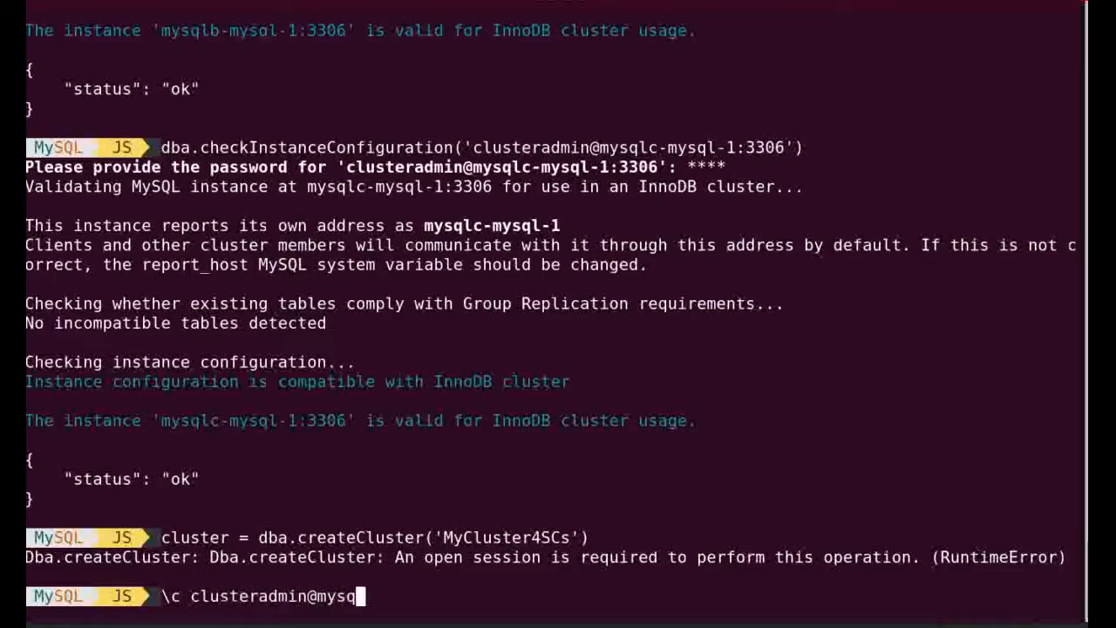
pyautogui.write('a-mysql-1:')
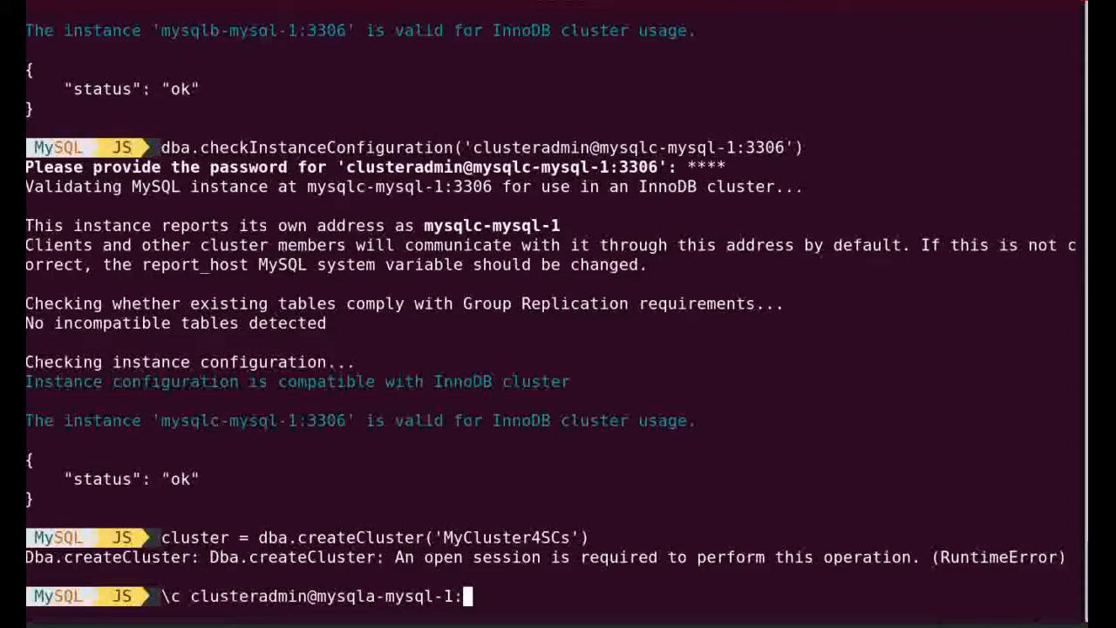
pyautogui.press('Return')
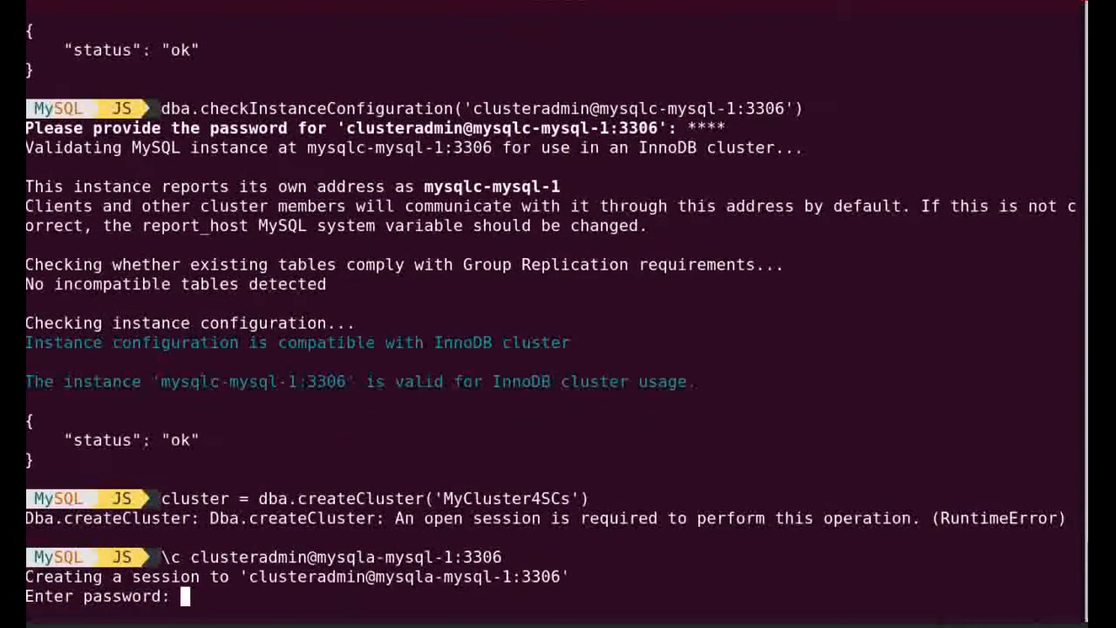
pyautogui.press('Return')
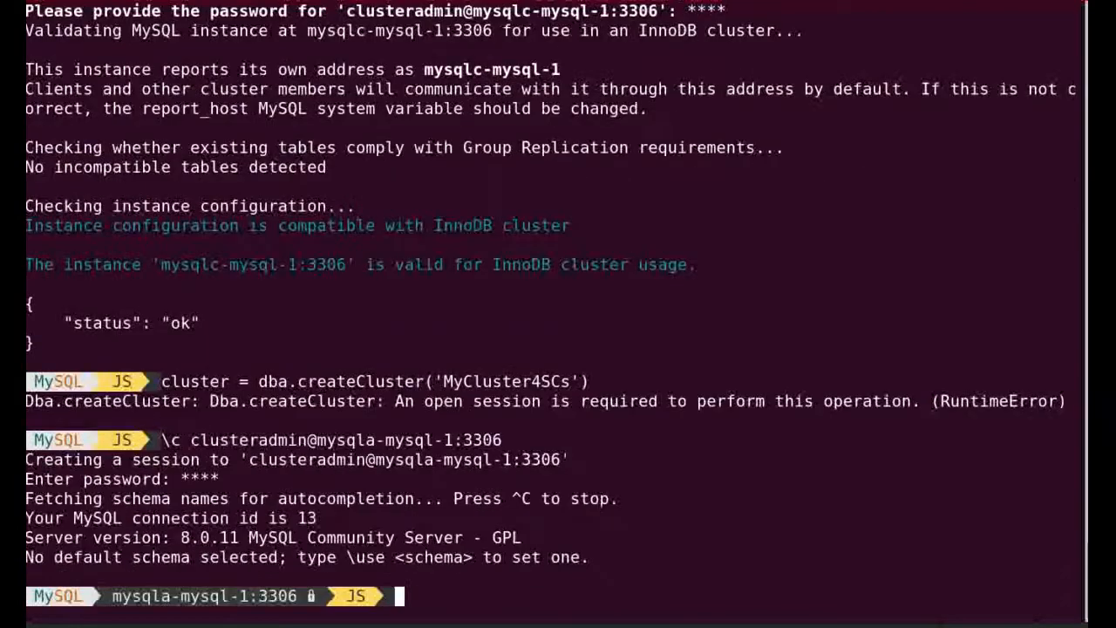
# Rerun dba.createCluster('MyCluster4SCs') to create the cluster with mysqla-mysql-1:3306 as seed
pyautogui.write("cluster = dba.createCluster('MyCluster4SCs')")
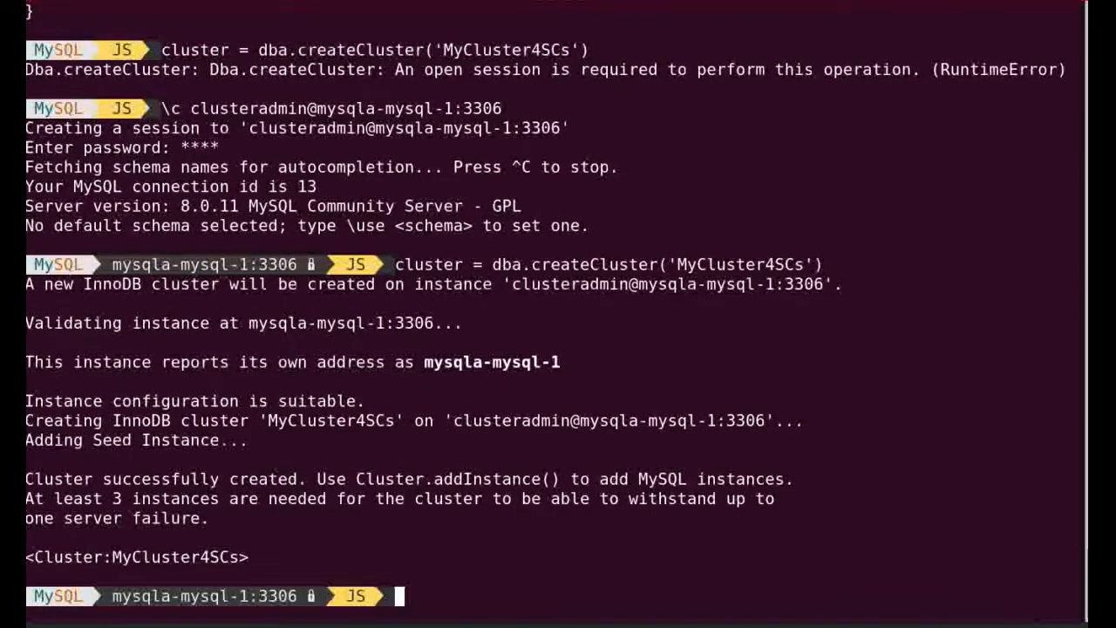
# Run cluster.status() showing one ONLINE member with status OK_NO_TOLERANCE
pyautogui.write('cluster.')
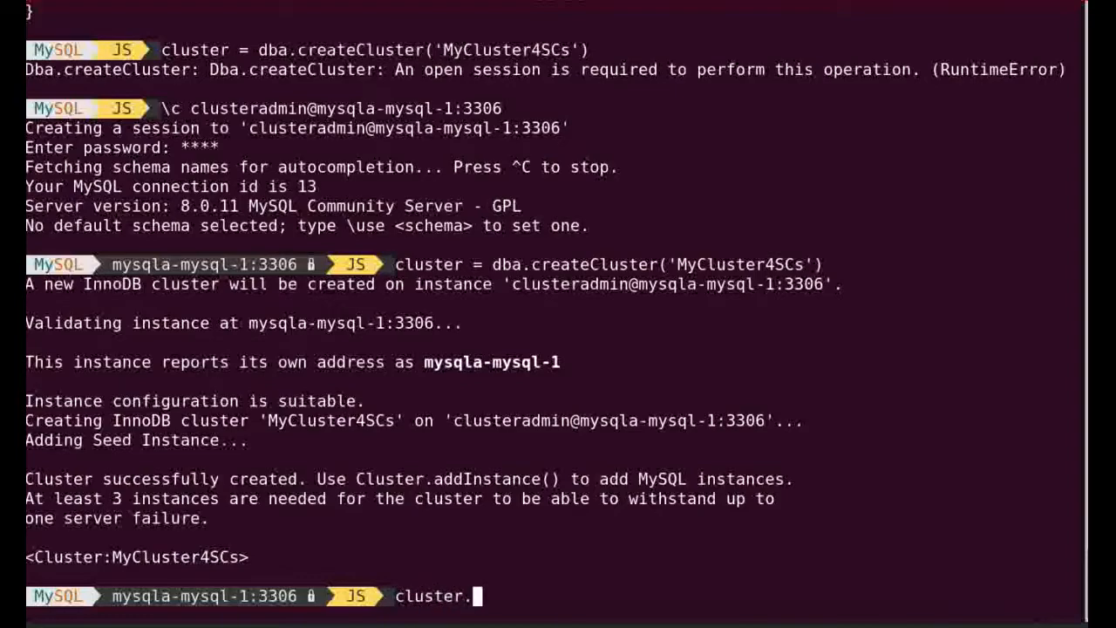
pyautogui.write('status')
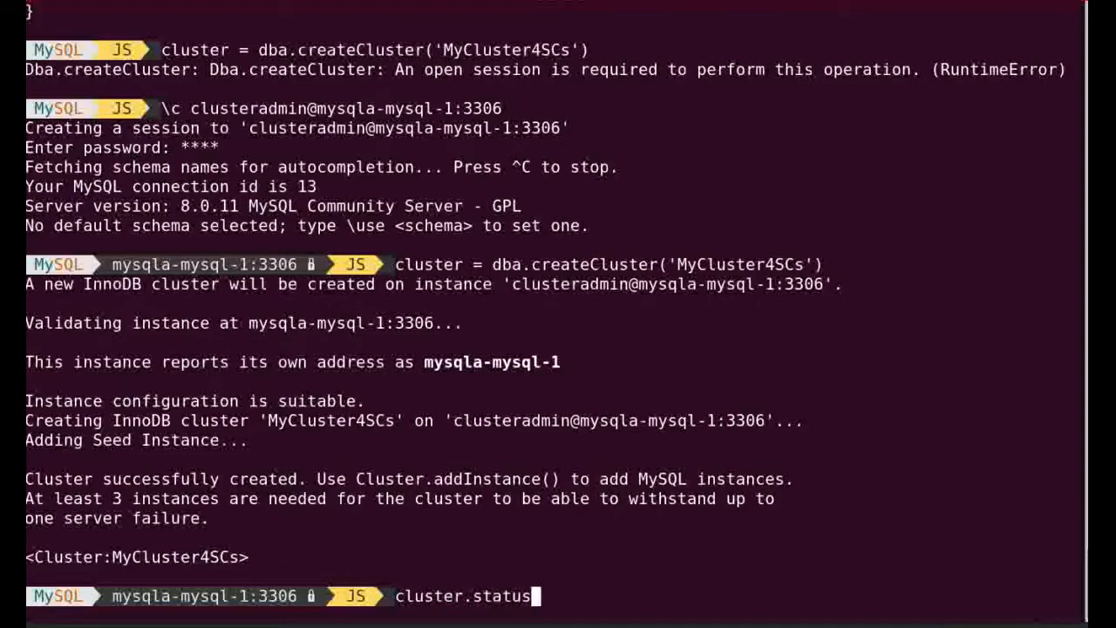
pyautogui.press('Return')
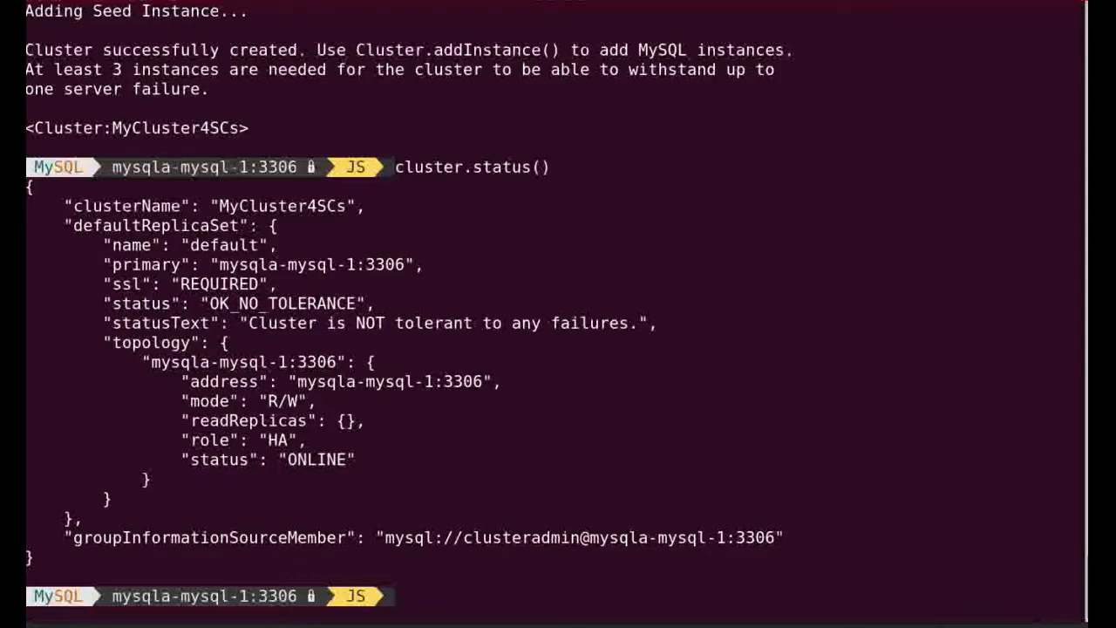
pyautogui.write('cluster.')
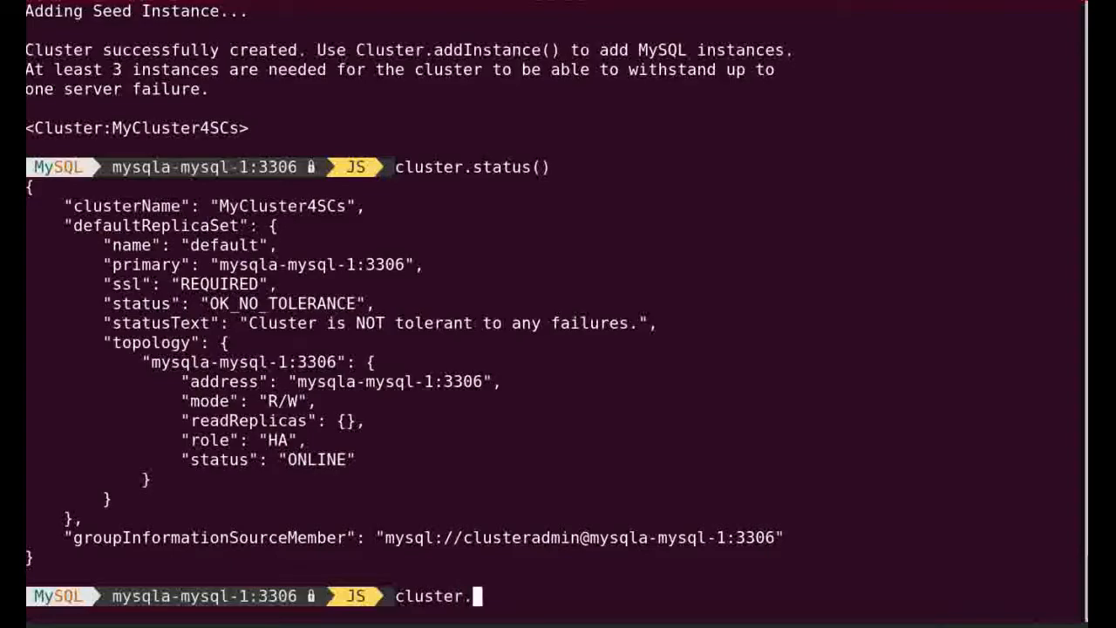
# Run cluster.checkInstanceState for clusteradmin@mysqlb-mysql-1:3306 and mysqlc-mysql-1:3306; both report valid, state ok
pyautogui.write('checkInstanceState()')
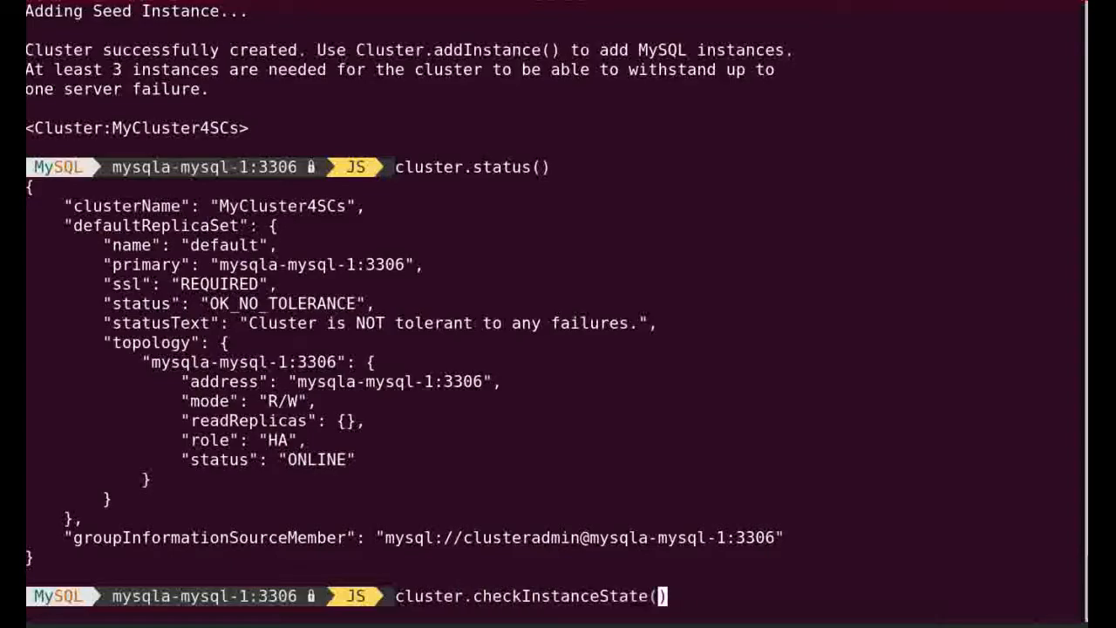
pyautogui.write("'clusteradmin@mysql")
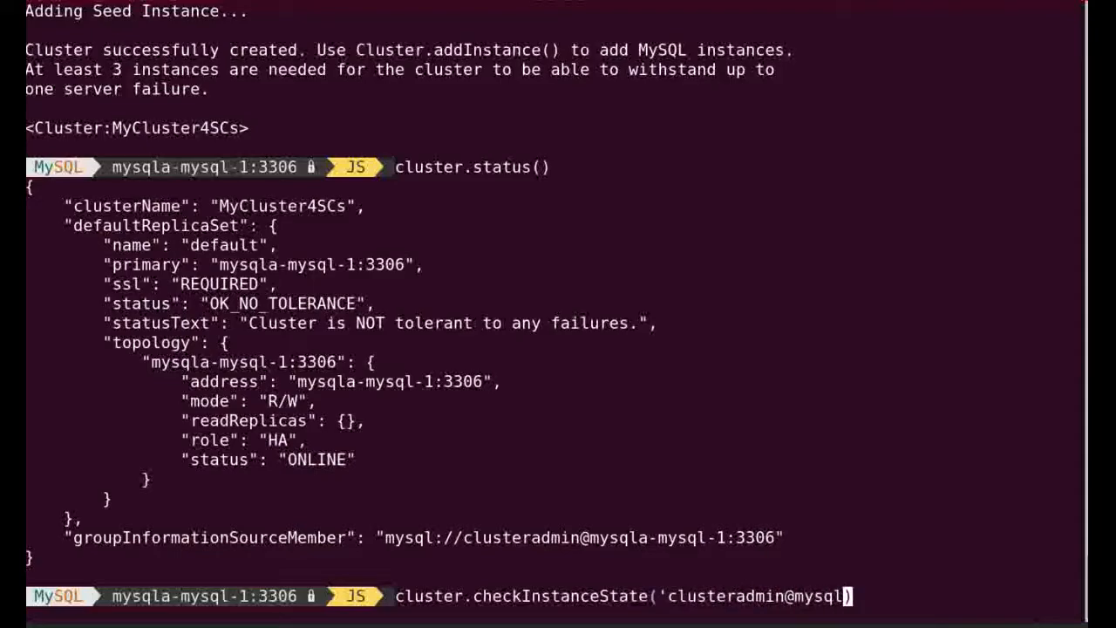
pyautogui.write('b-mysql')
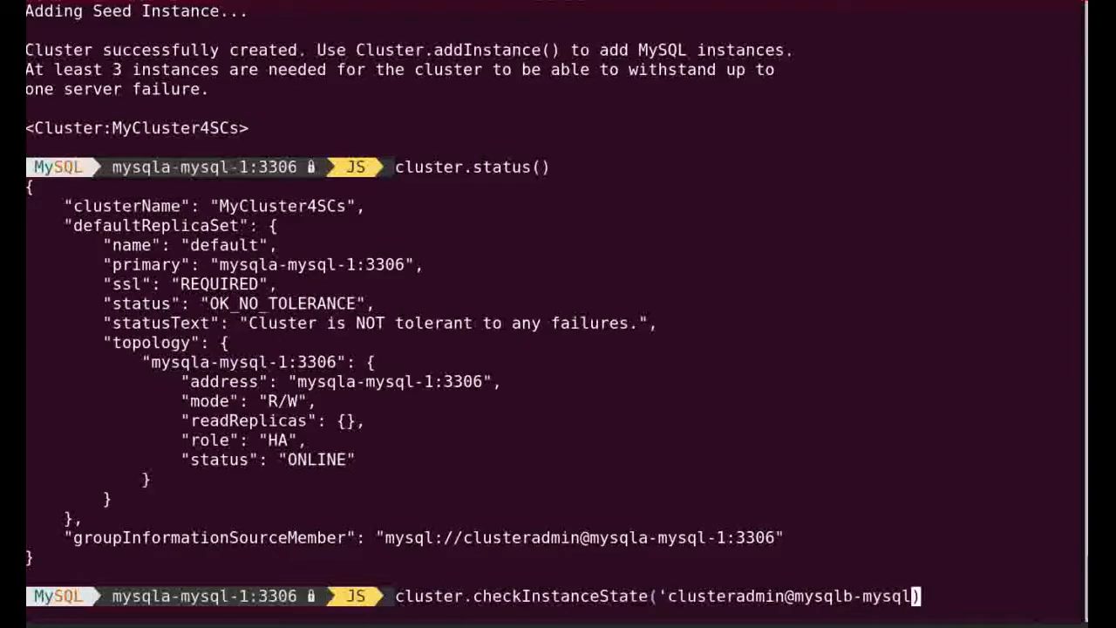
pyautogui.write('-1:3306')
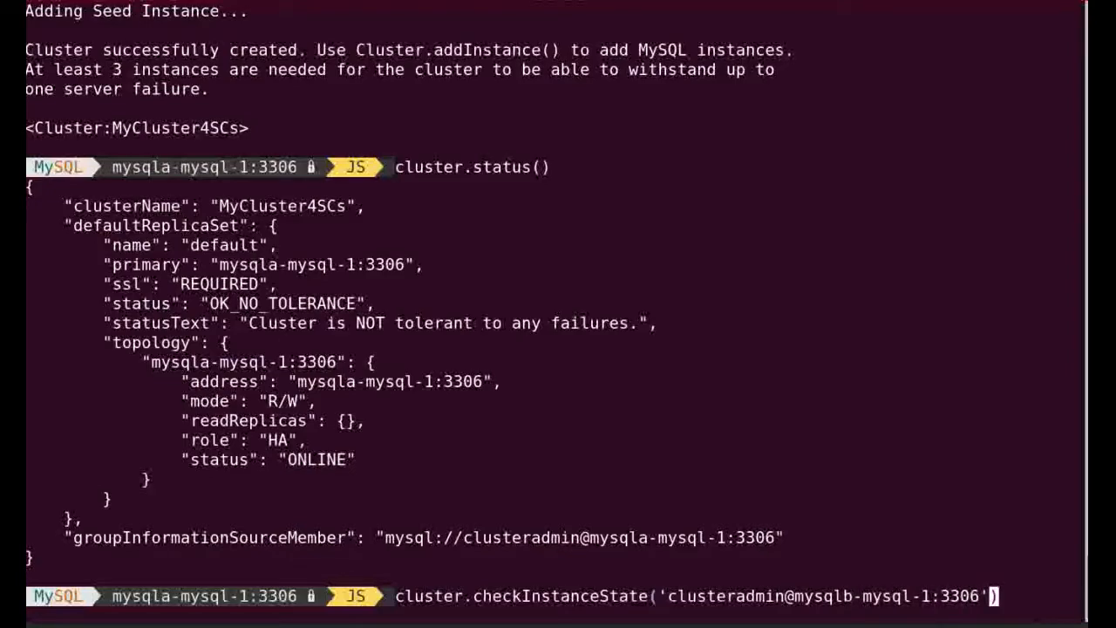
pyautogui.press('Return')
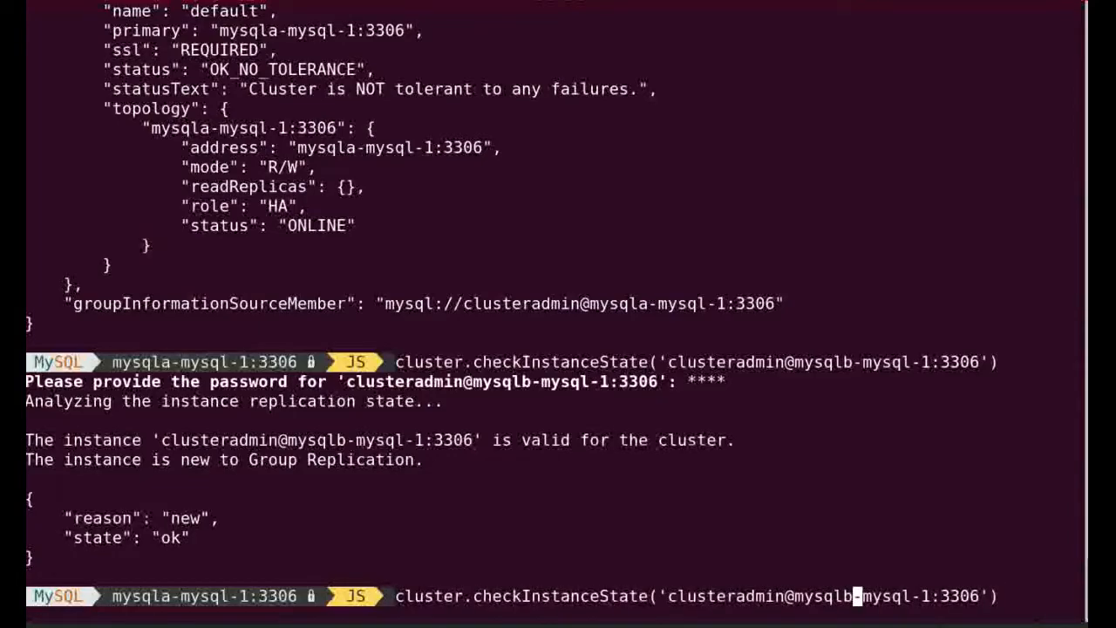
pyautogui.press('Return')
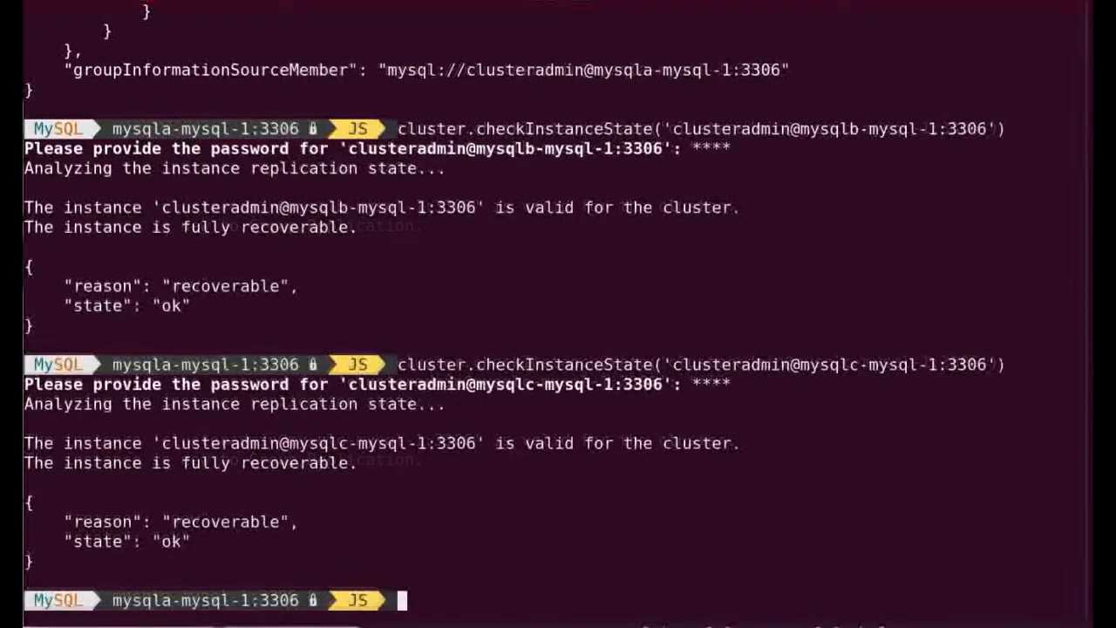
pyautogui.write("cluster.checkInstanceState('clusteradmin@mysqlc-mysql-1:3306')")
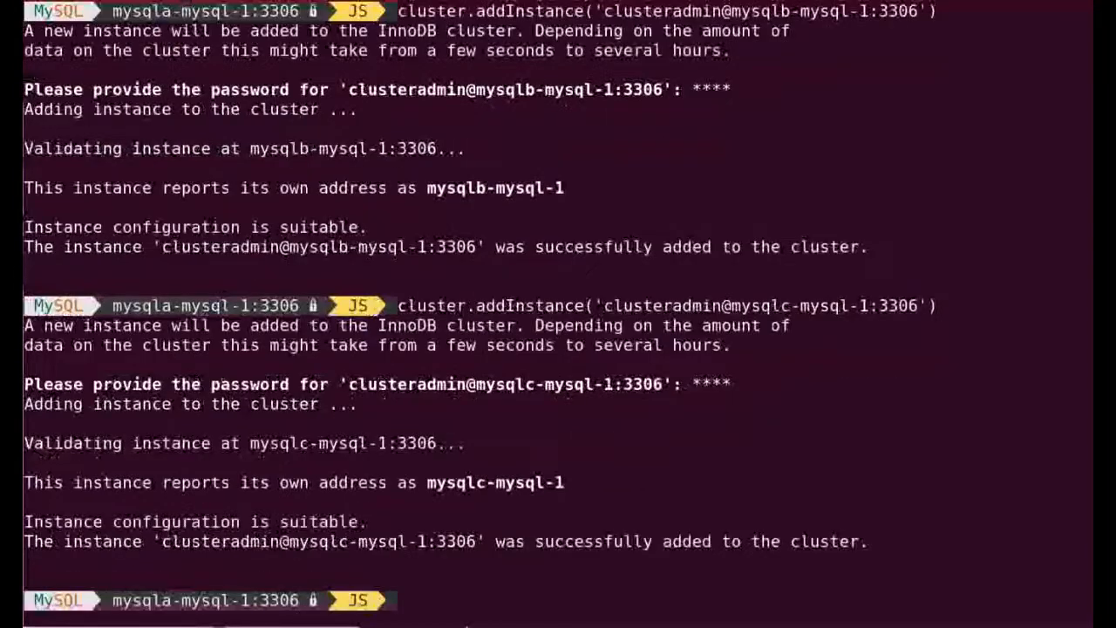
# Begin a new cluster status command after mysqlb and mysqlc were added to MyCluster4SCs
pyautogui.write('cluster.stst')
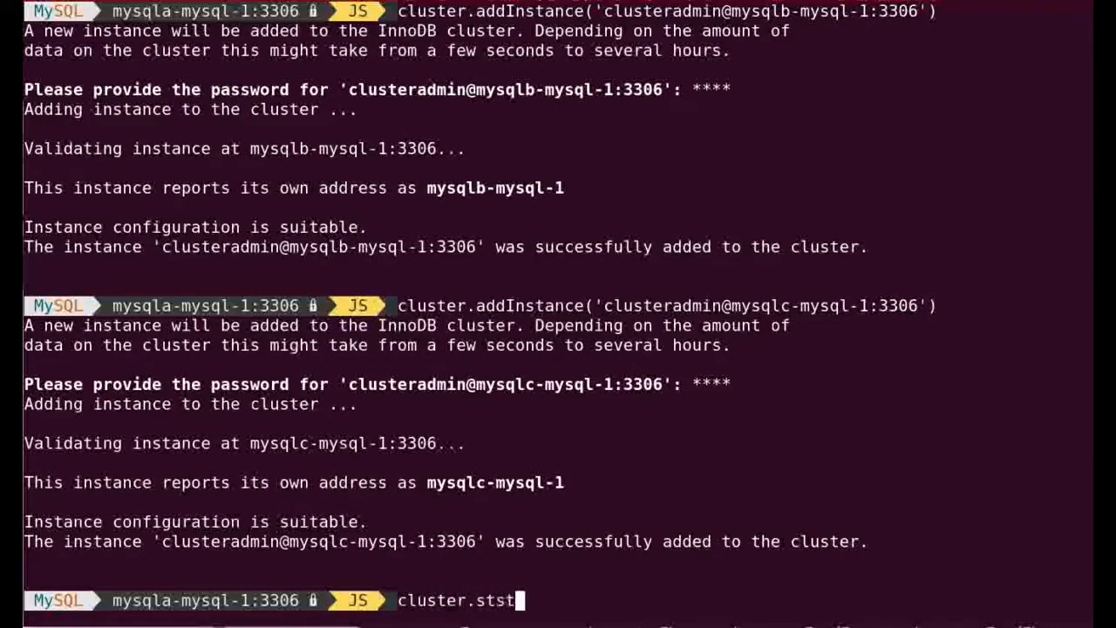
# Run cluster.status() showing three ONLINE members, status OK, tolerating one failure
pyautogui.write('atus()')
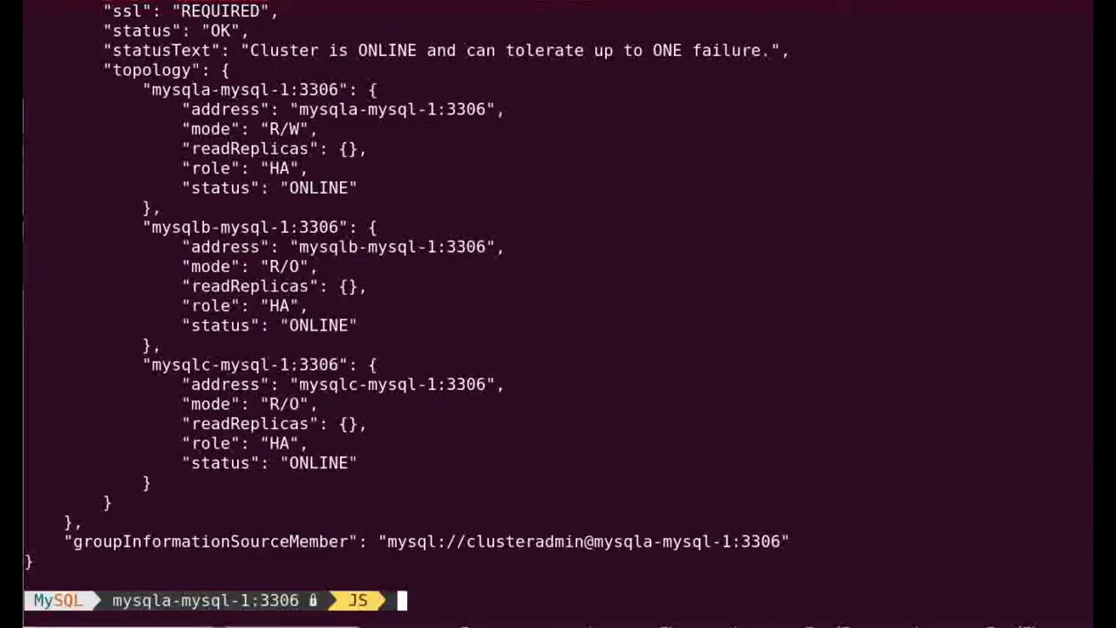
pyautogui.scroll(3)
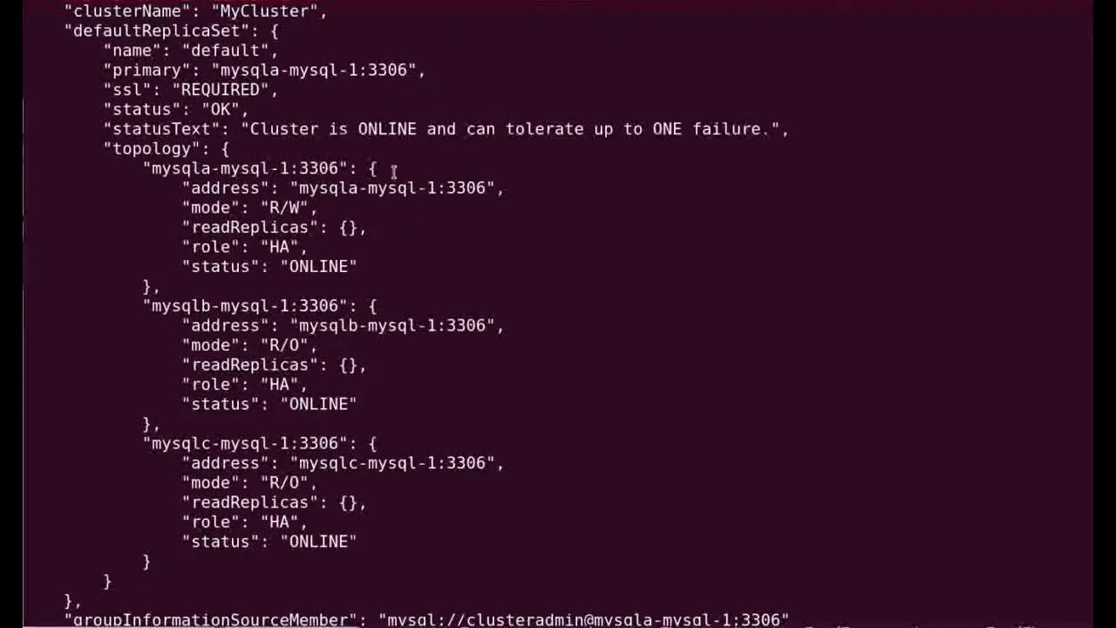
pyautogui.moveTo(317, 207)
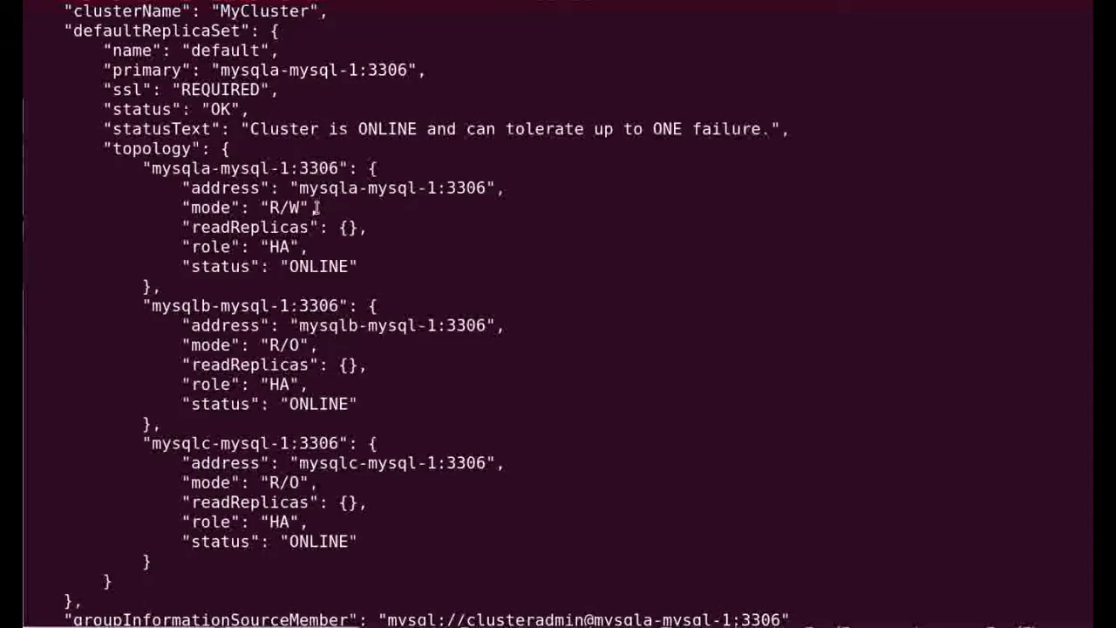
pyautogui.scroll(-3)
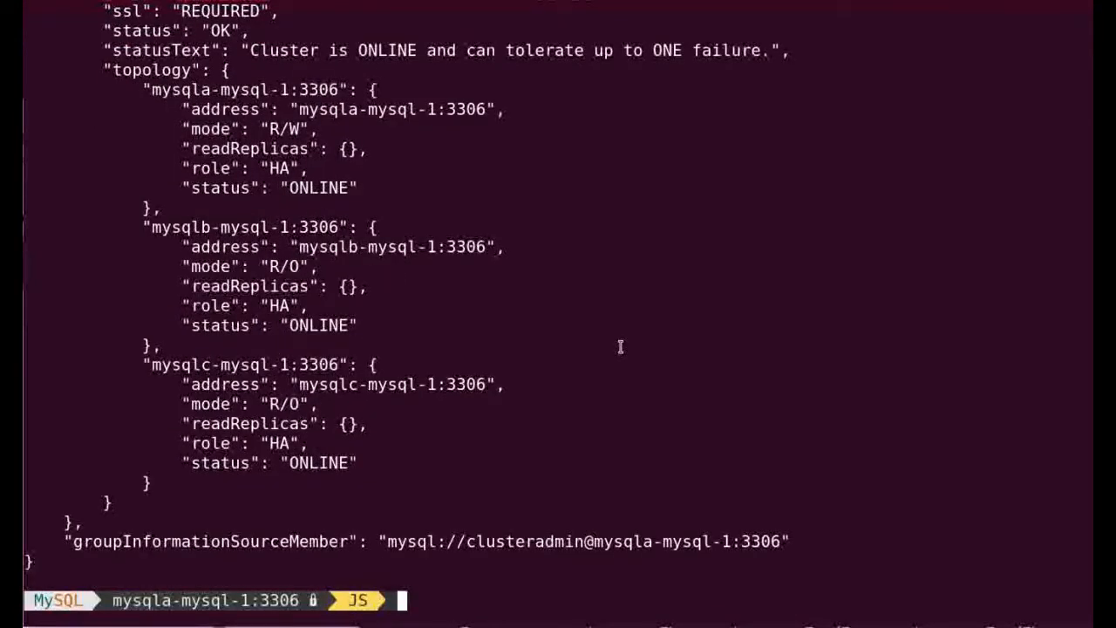